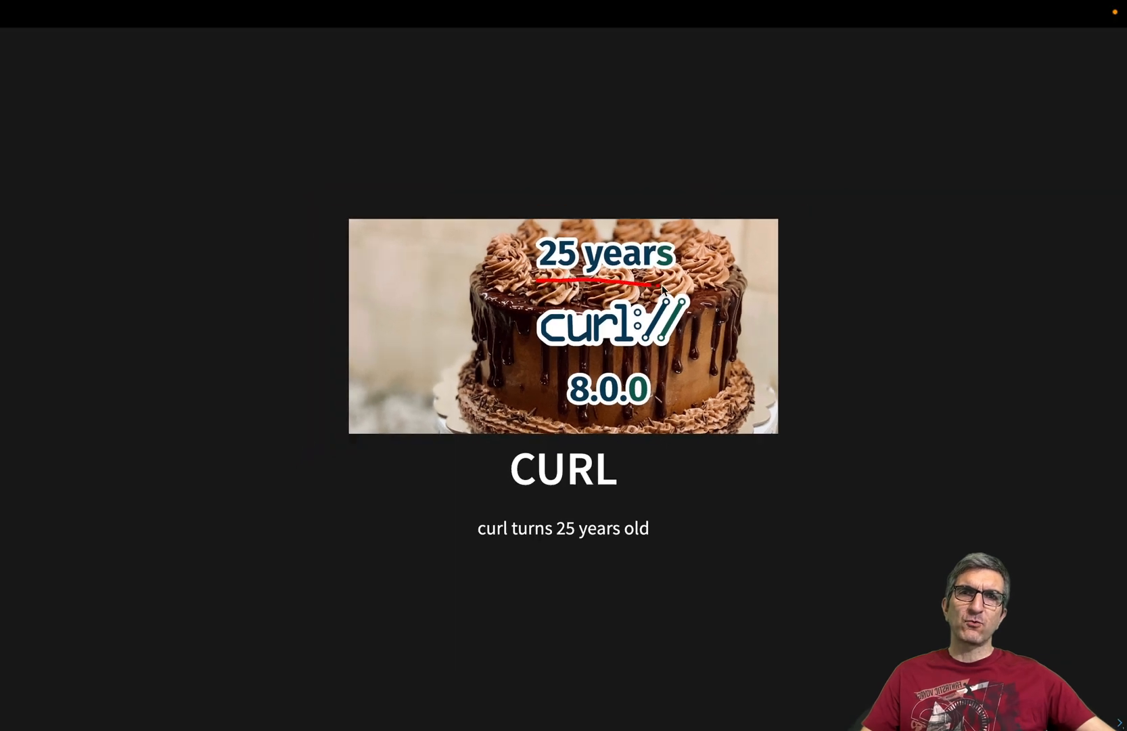
pyautogui.moveTo(545, 340)
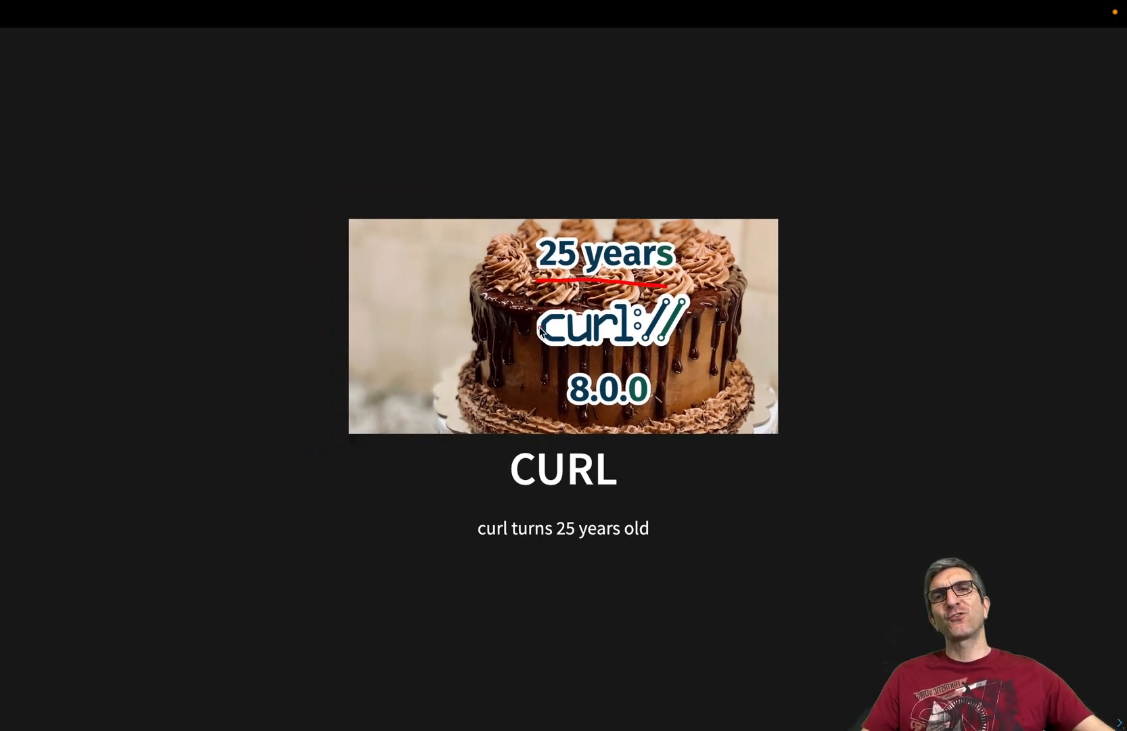
# Annotate the cake slide: underline '25 years', arrow and box the curl logo, circle 8.0.0
pyautogui.moveTo(432, 349); pyautogui.dragTo(504, 327)
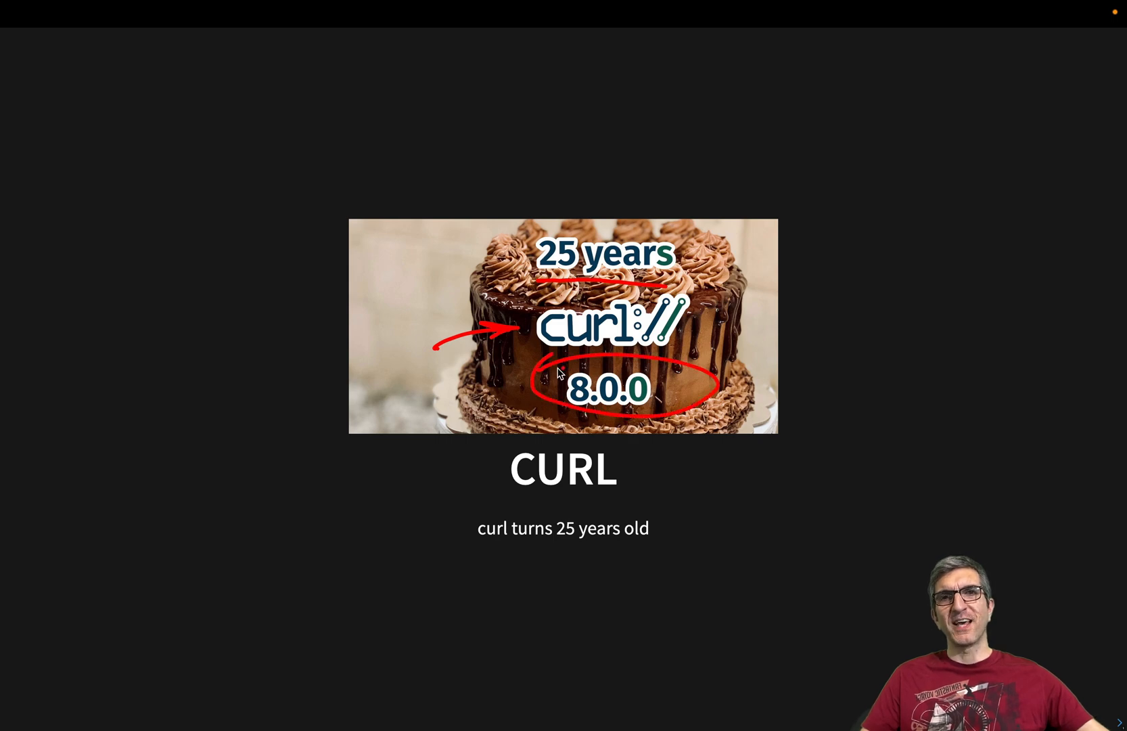
pyautogui.moveTo(580, 419)
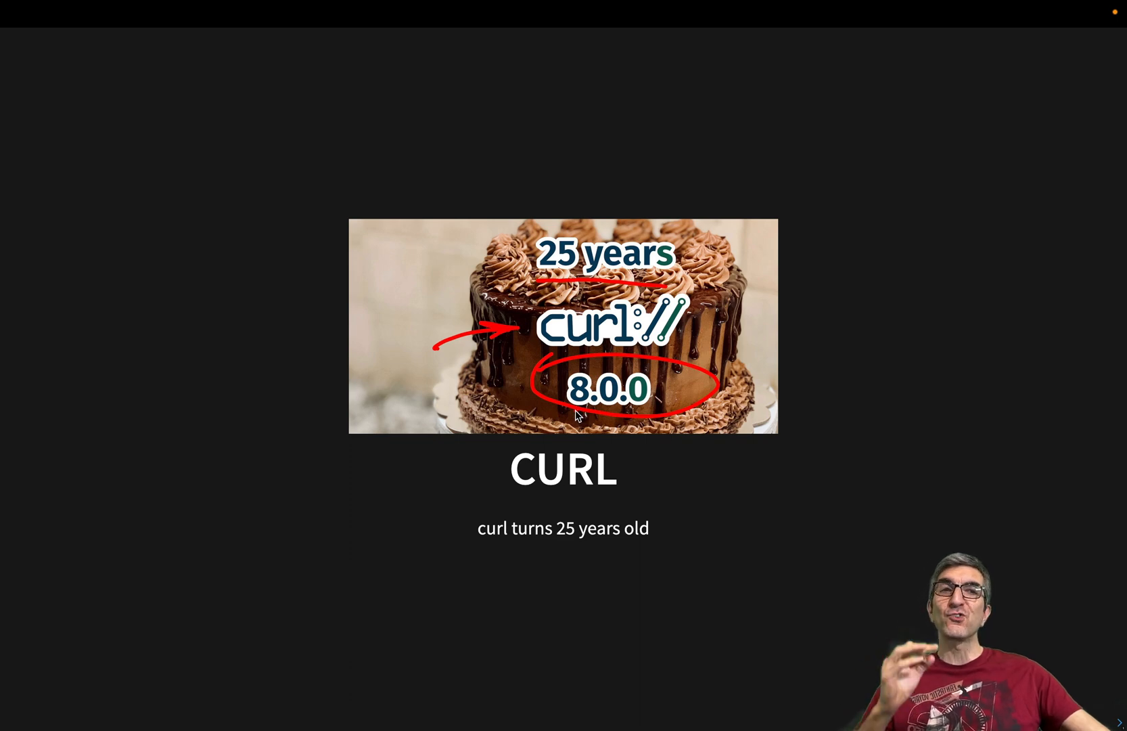
pyautogui.moveTo(523, 326)
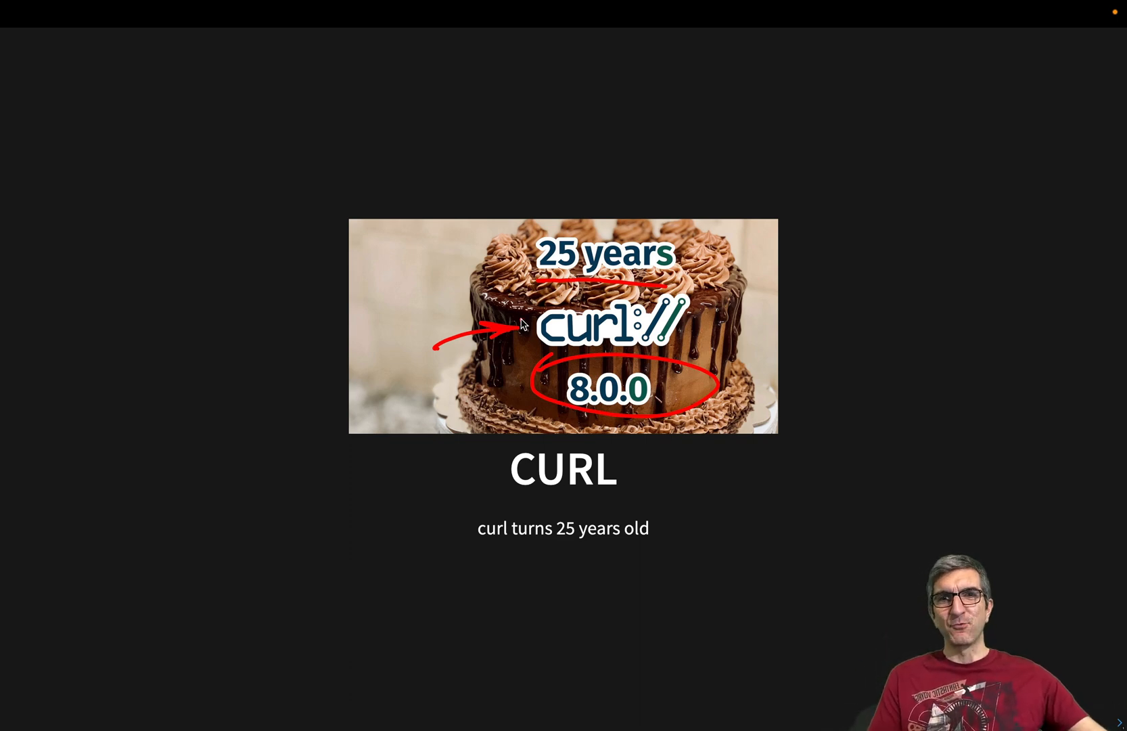
pyautogui.moveTo(488, 320); pyautogui.dragTo(748, 331)
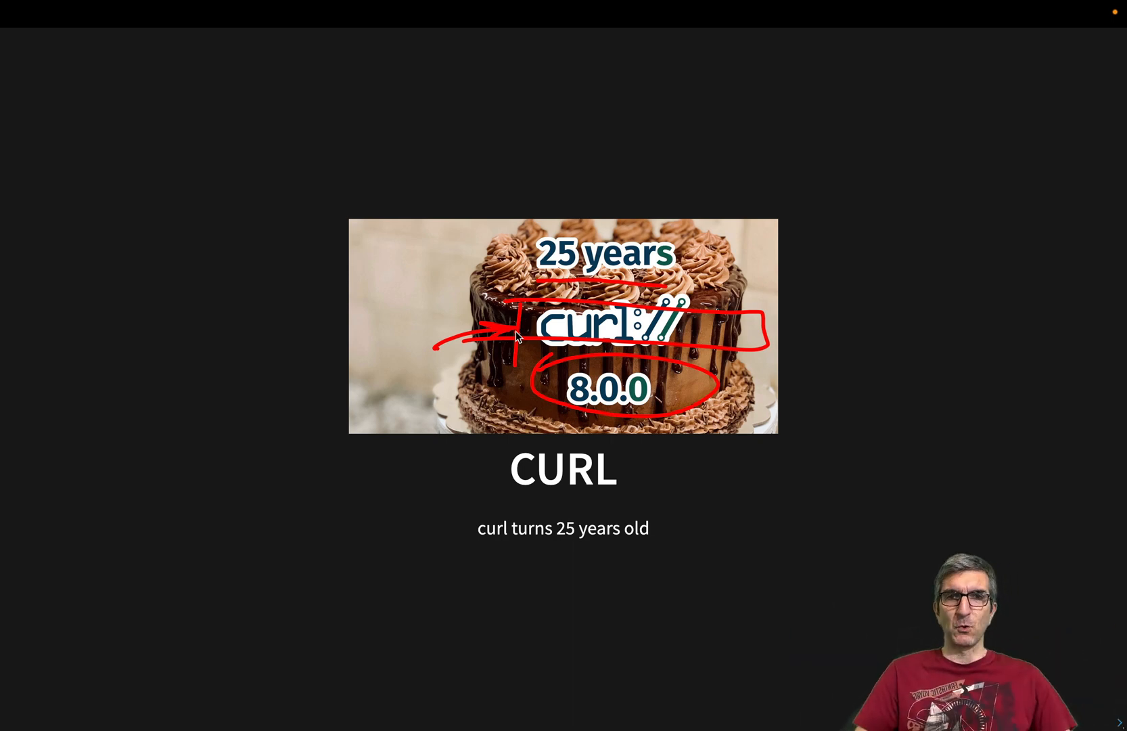
pyautogui.moveTo(435, 370)
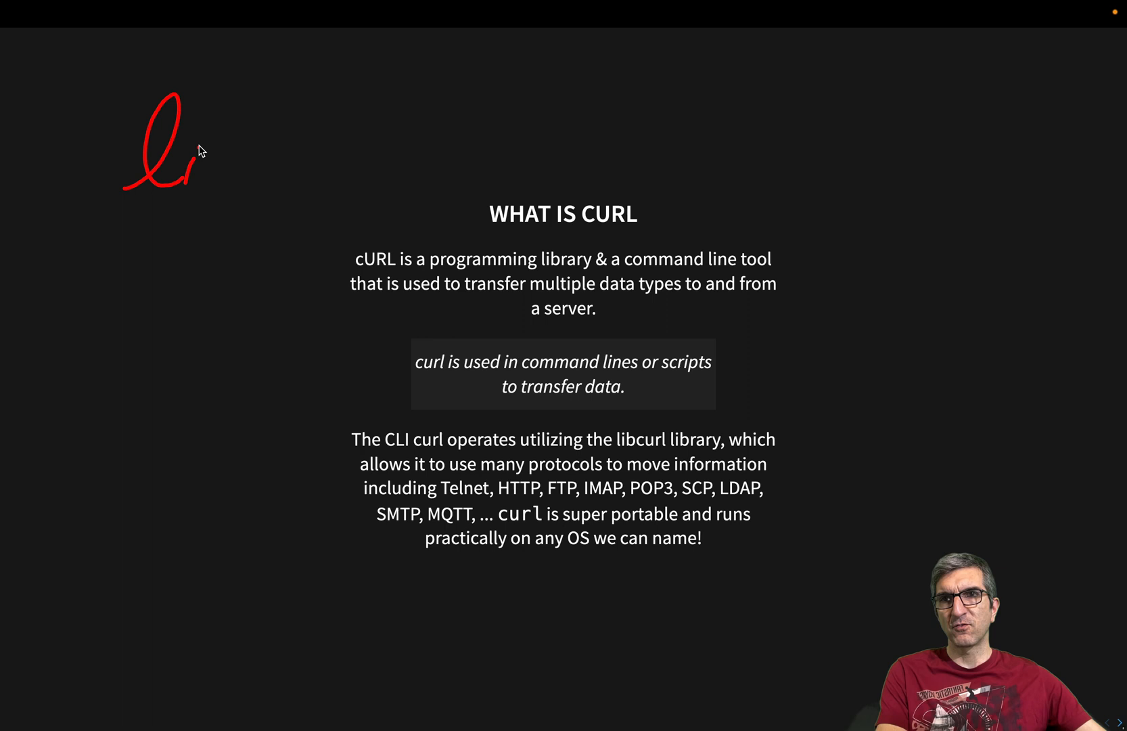
# Handwrite libcurl linked to C, the curl CLI, and Python, Rust, Java on the slide
pyautogui.moveTo(216, 165); pyautogui.dragTo(511, 173)
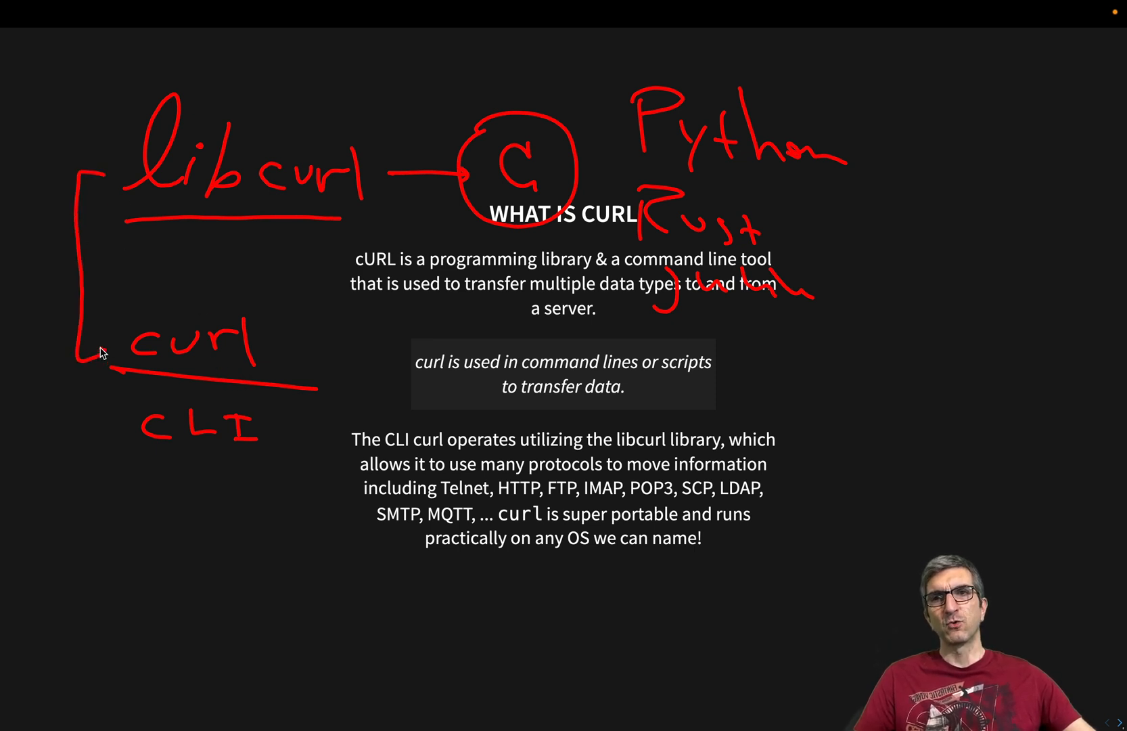
pyautogui.moveTo(113, 170)
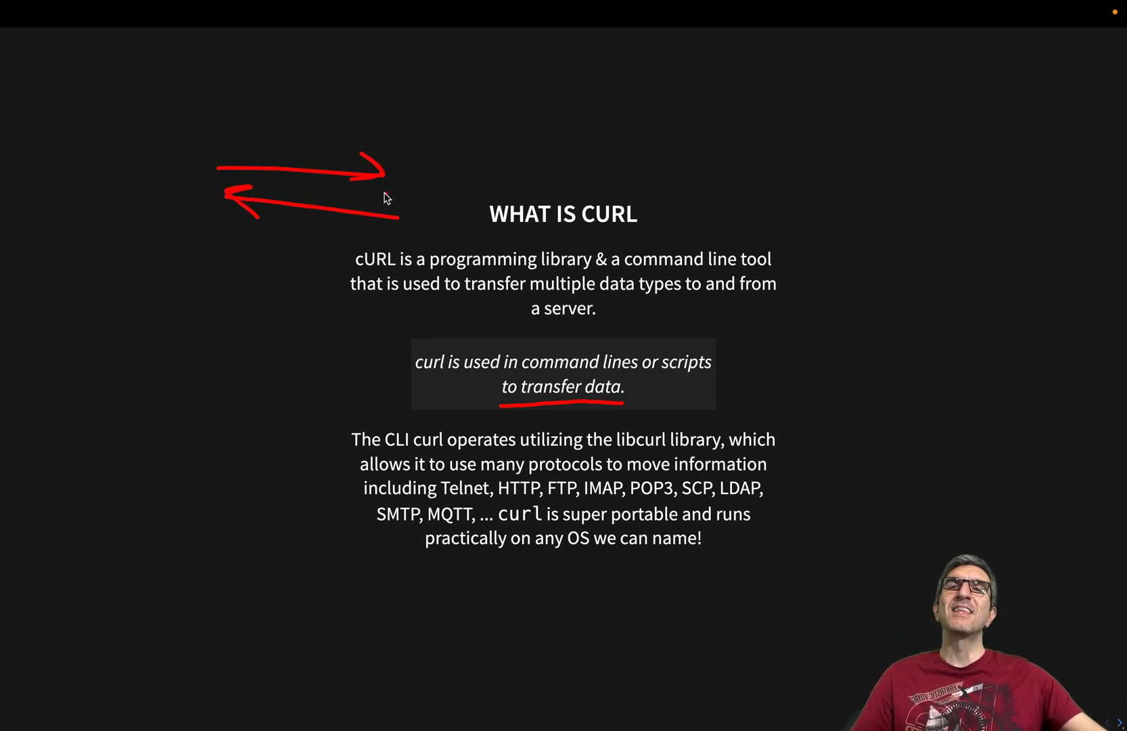
pyautogui.moveTo(366, 199)
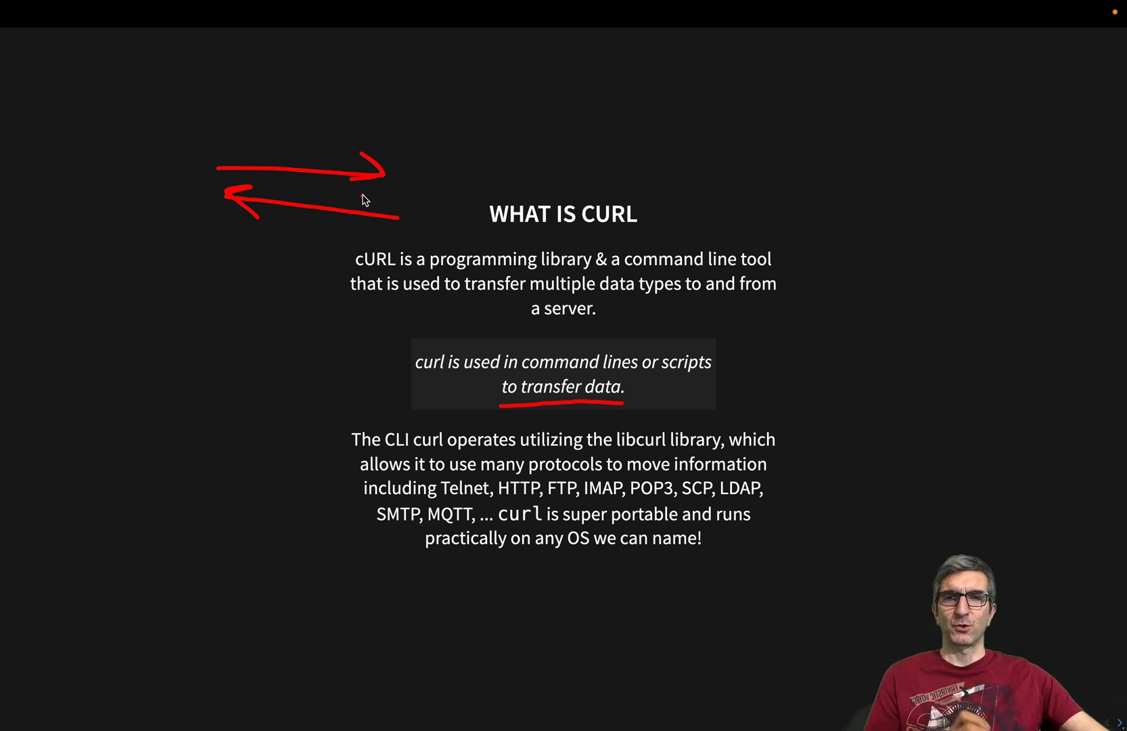
pyautogui.moveTo(372, 191)
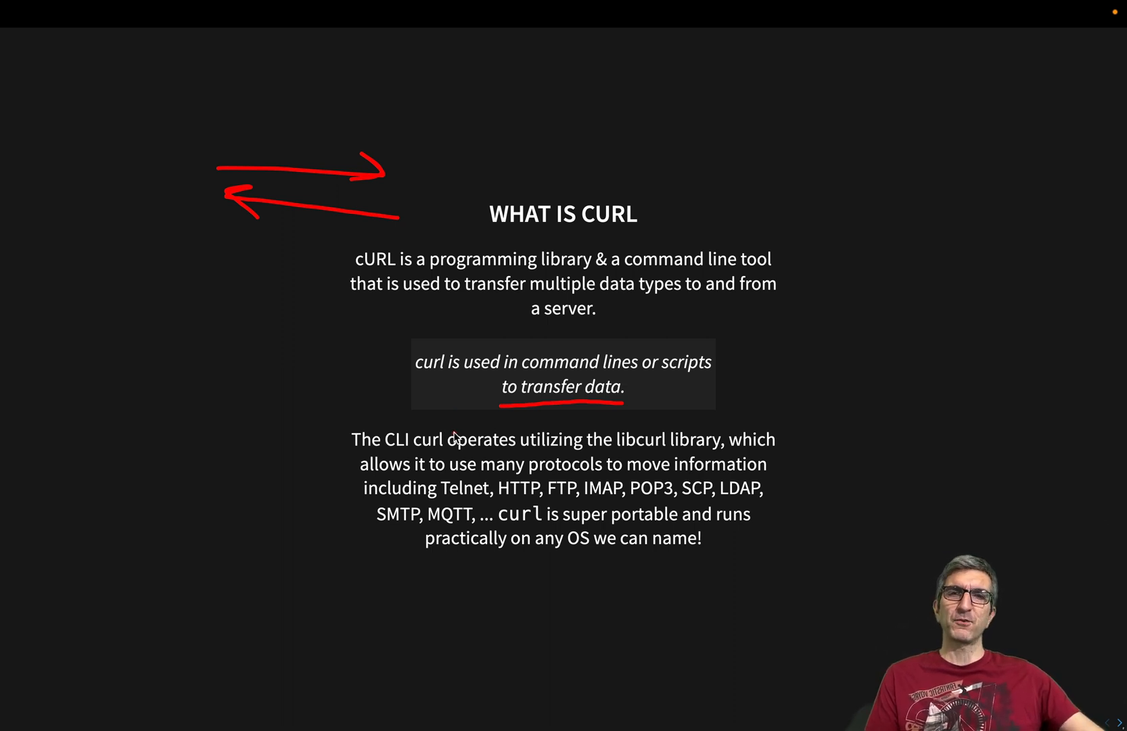
pyautogui.moveTo(475, 141)
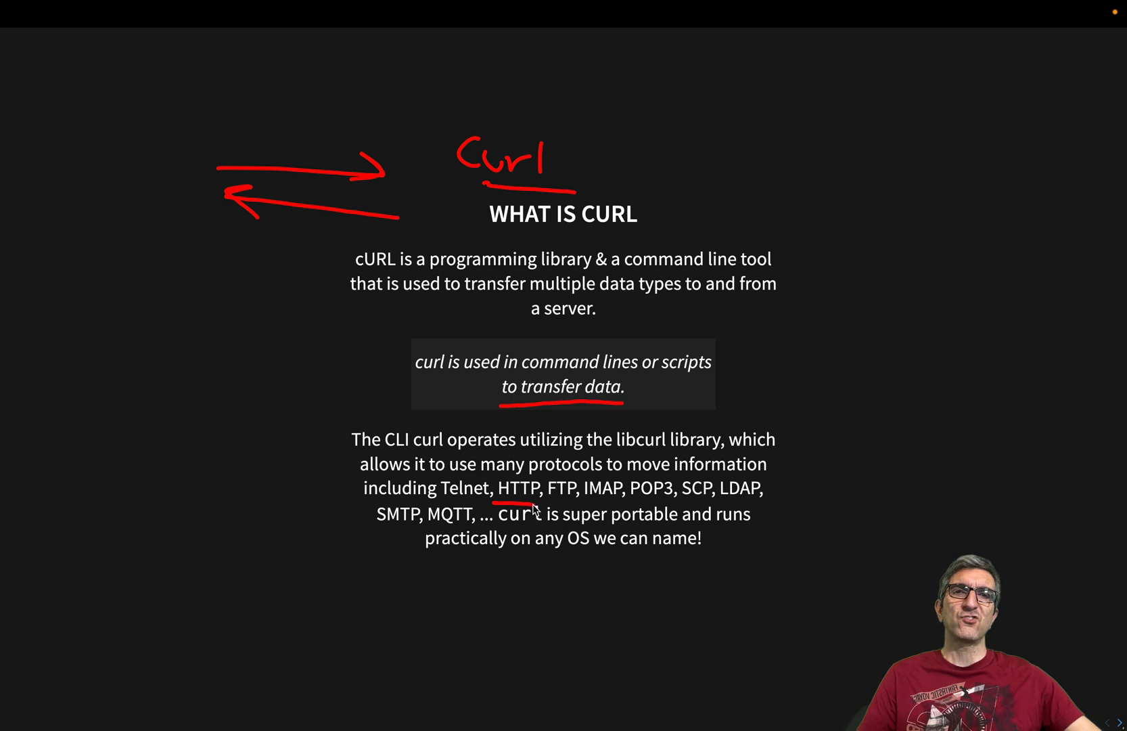
pyautogui.moveTo(545, 497)
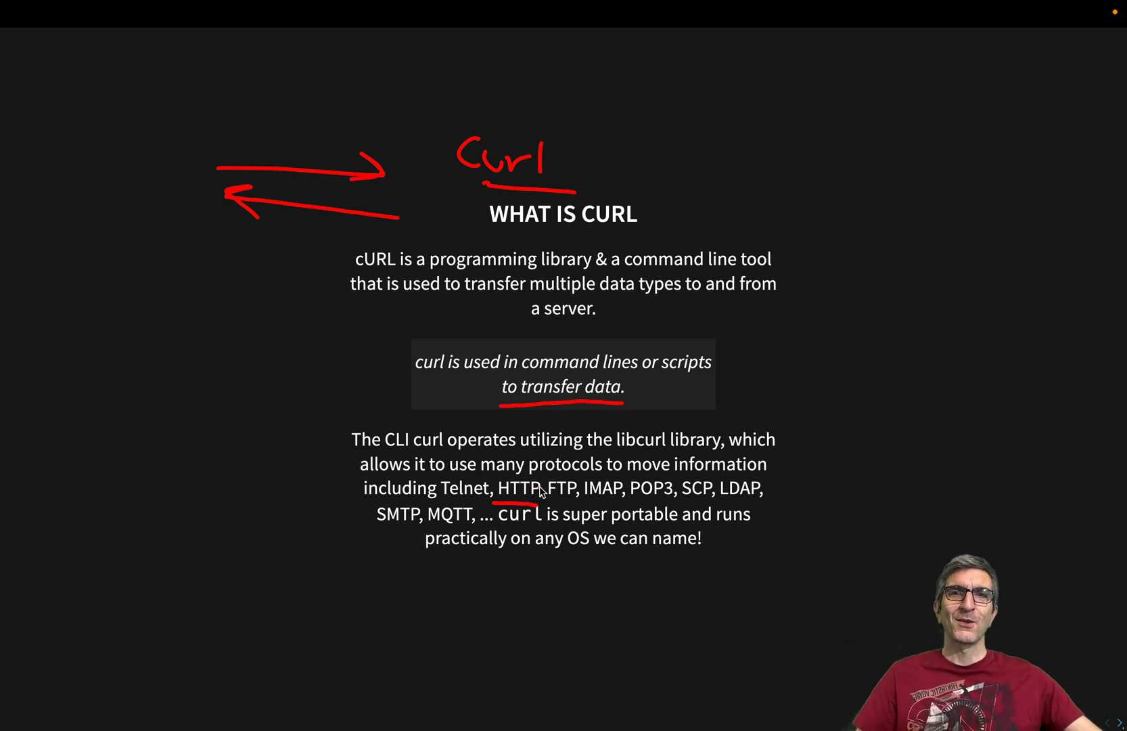
pyautogui.moveTo(607, 502)
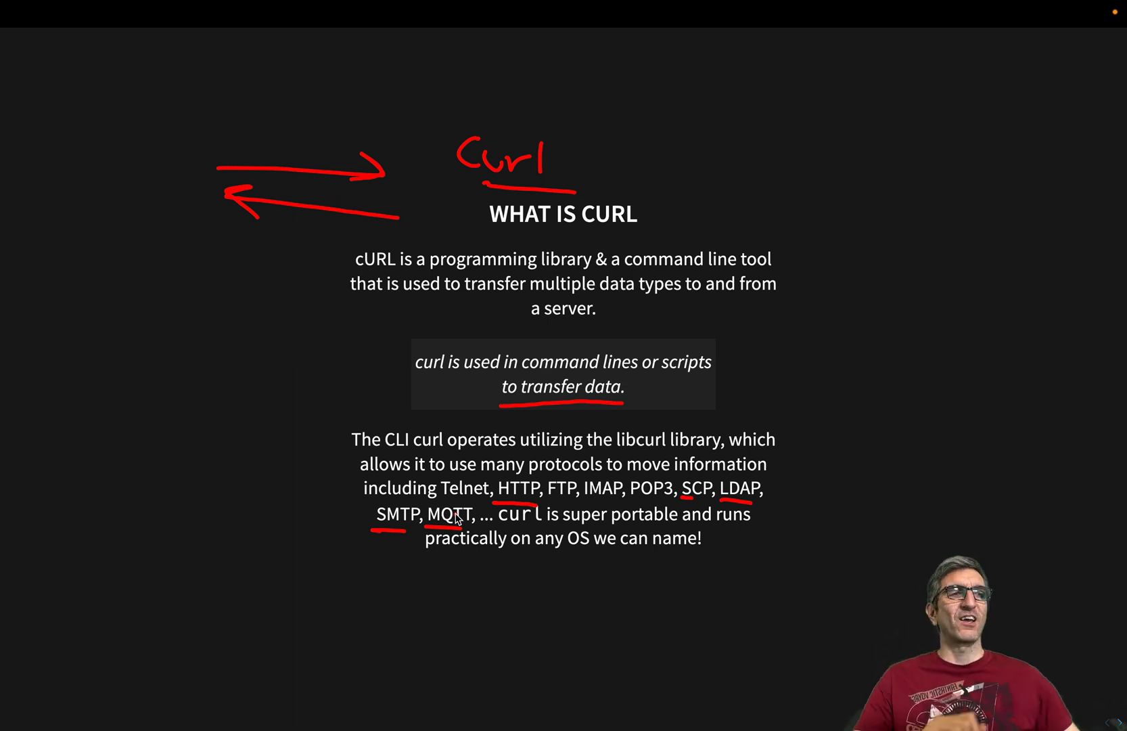
pyautogui.moveTo(116, 277)
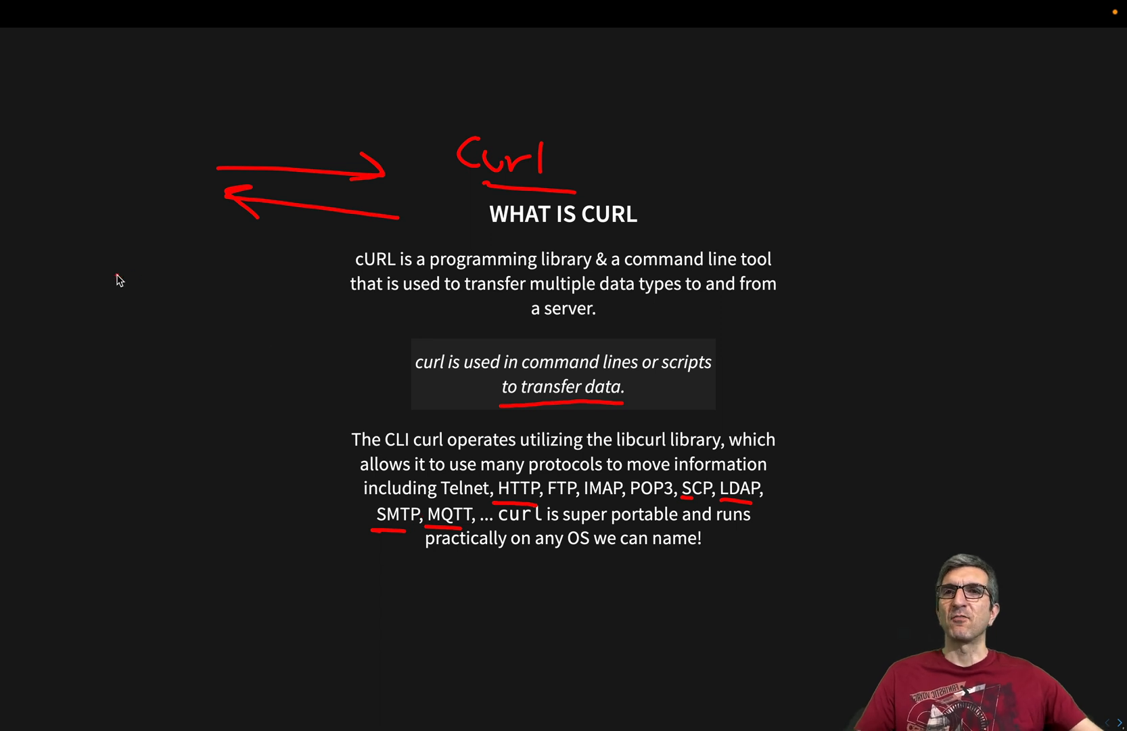
pyautogui.moveTo(113, 314)
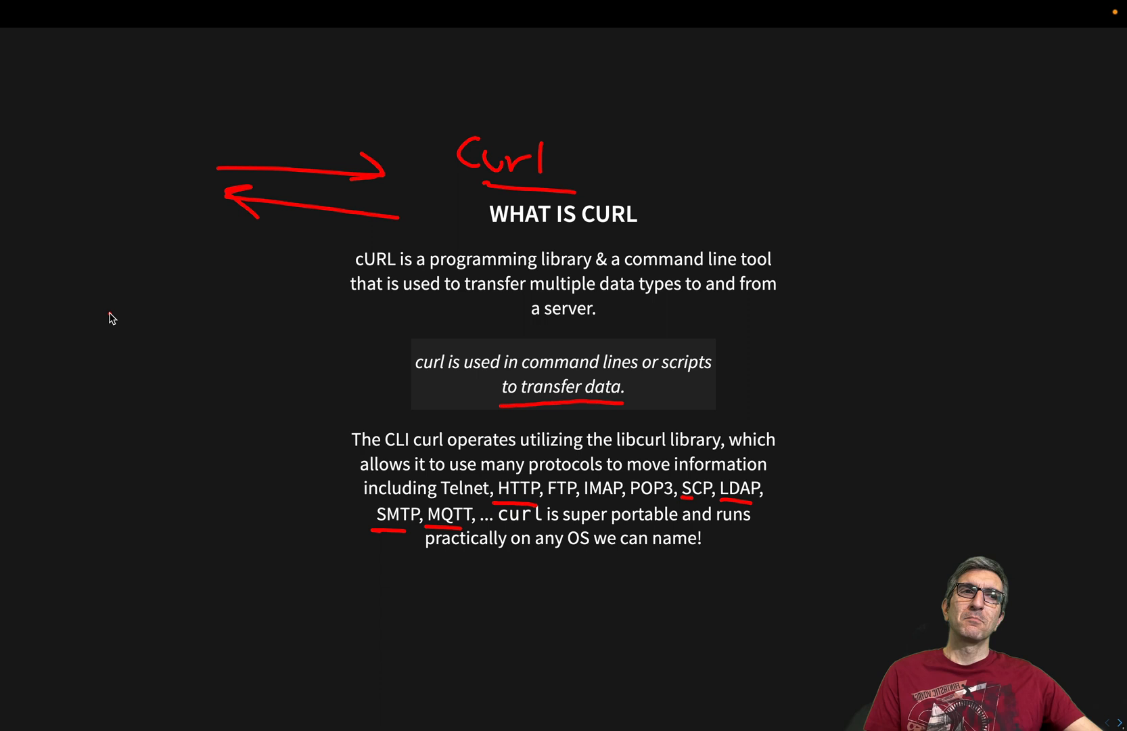
pyautogui.moveTo(108, 320)
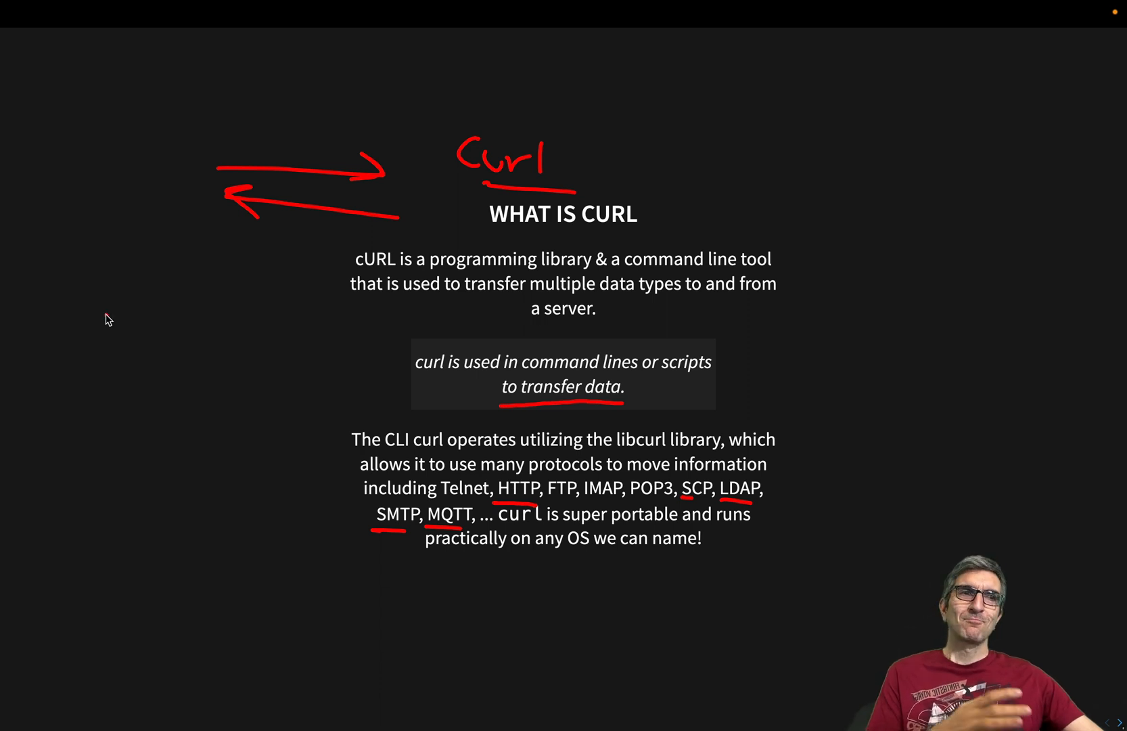
pyautogui.moveTo(119, 316)
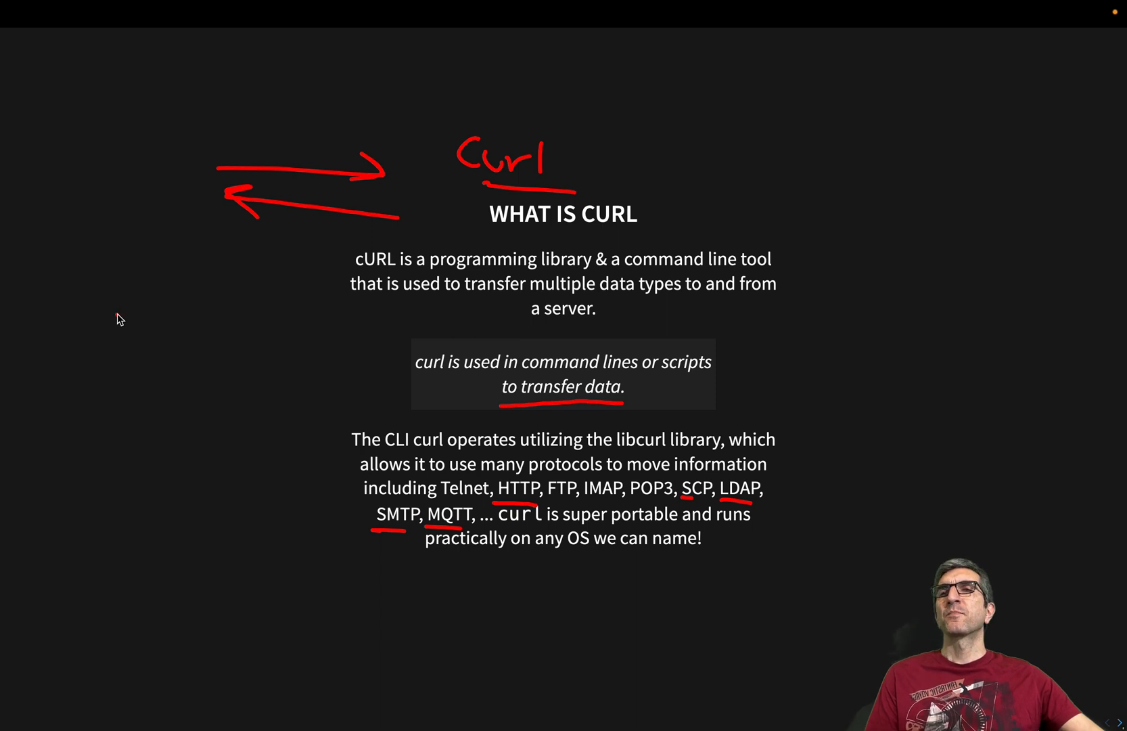
pyautogui.moveTo(111, 329)
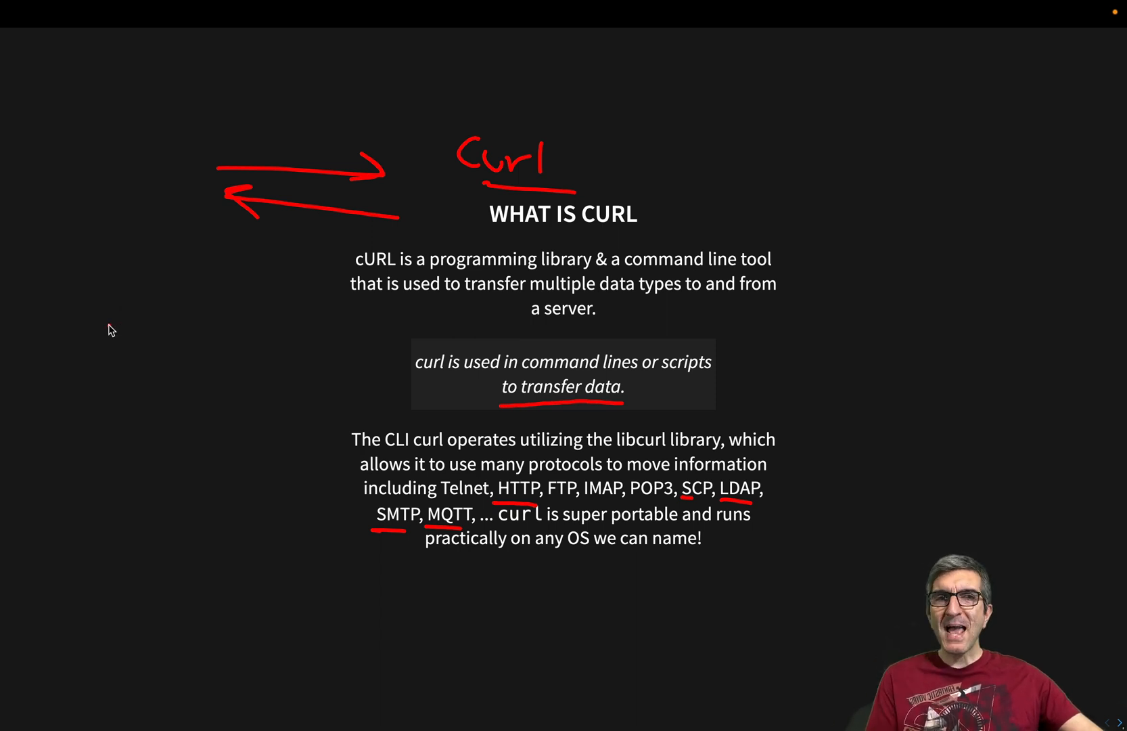
pyautogui.moveTo(113, 323)
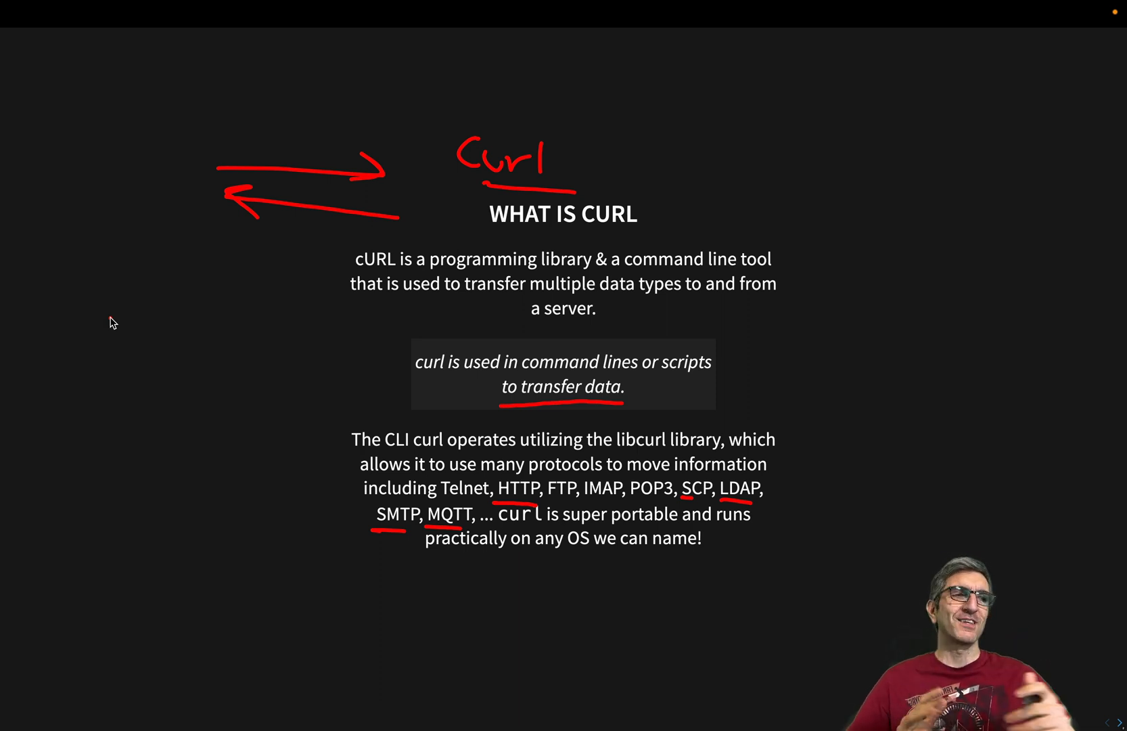
# Underline Daniel Stenberg's twitter handle on the author slide with the red pen
pyautogui.moveTo(647, 119); pyautogui.dragTo(568, 144)
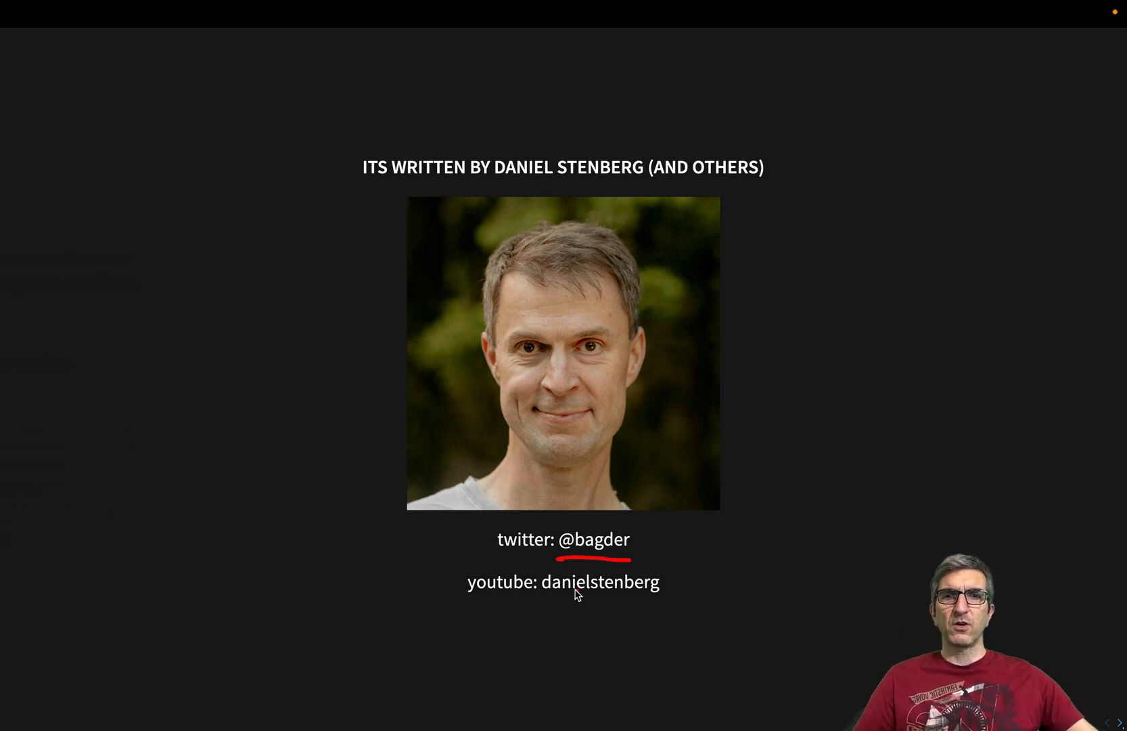
# Underline the youtube channel line on the author slide and point an arrow at it
pyautogui.moveTo(546, 597); pyautogui.dragTo(655, 597)
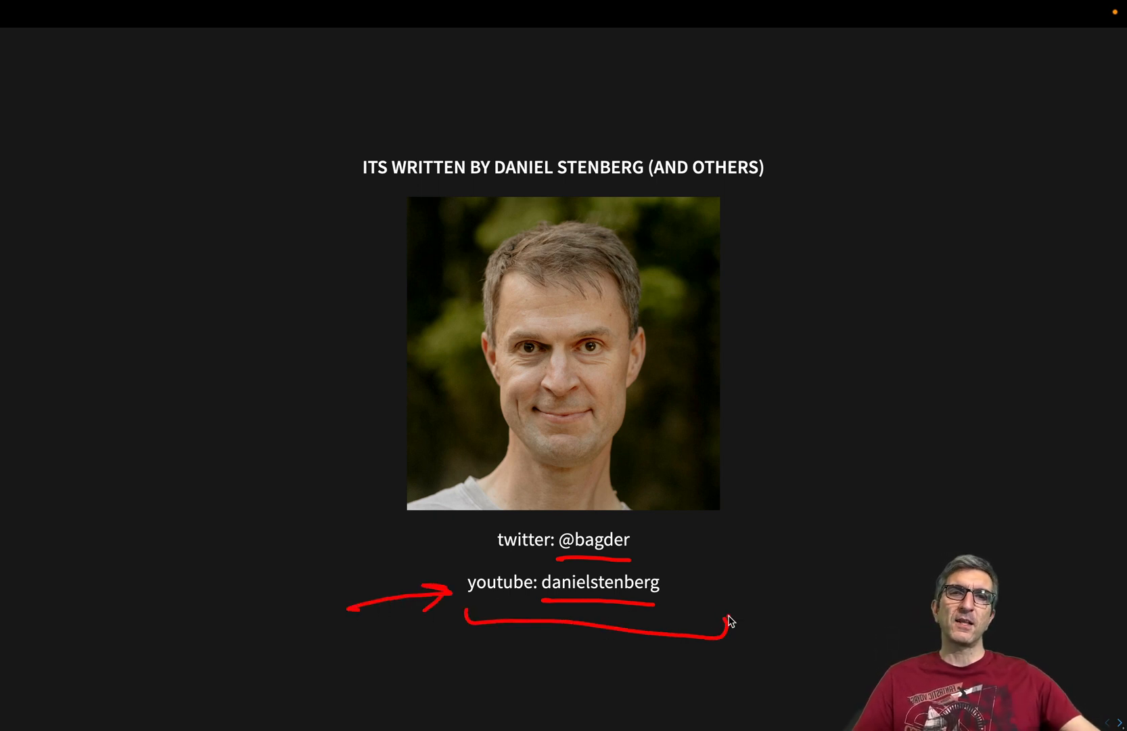
pyautogui.moveTo(468, 545)
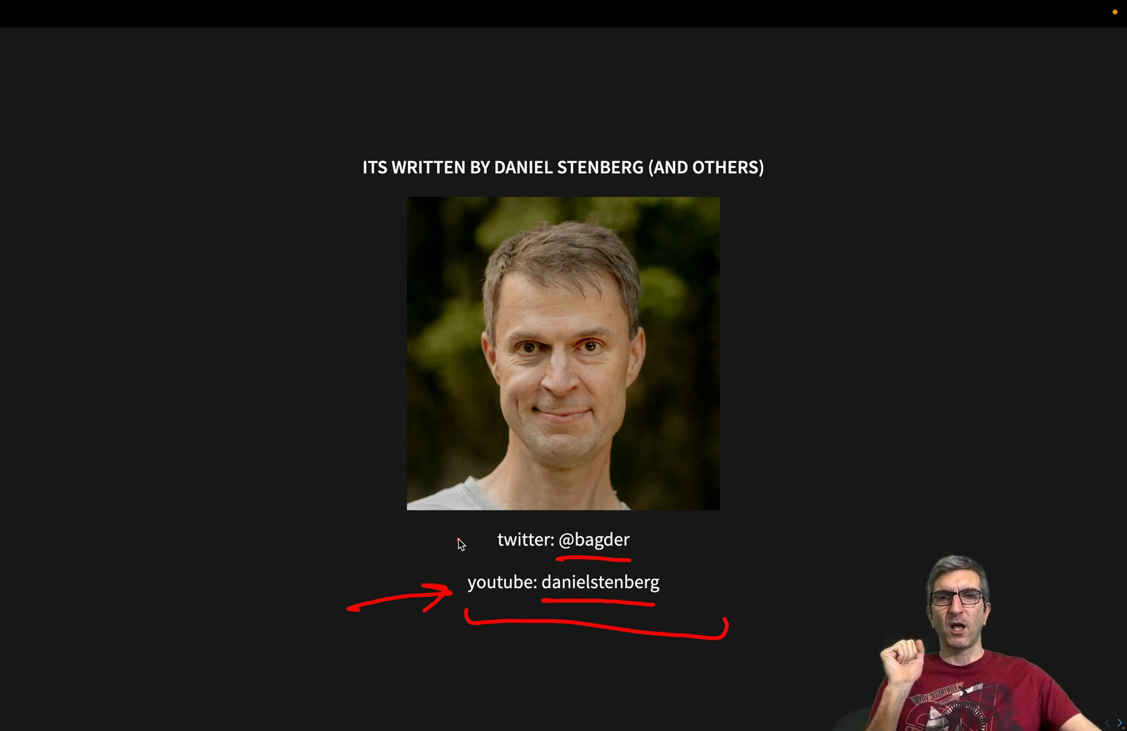
pyautogui.moveTo(399, 512)
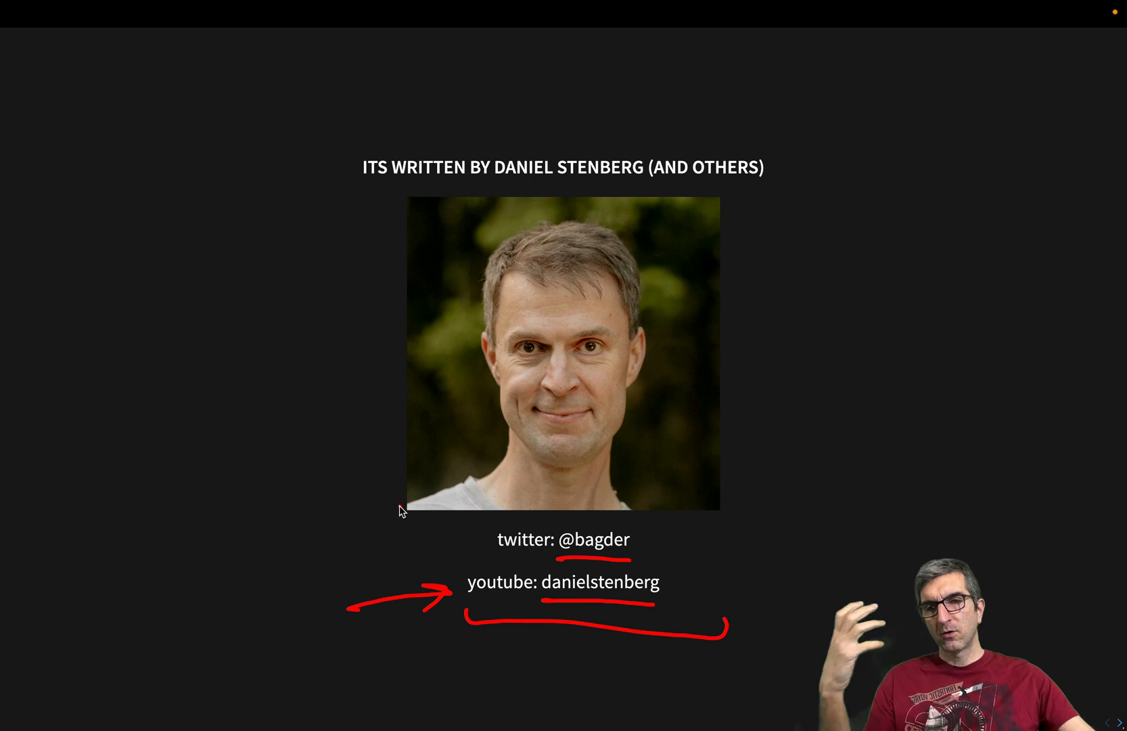
pyautogui.moveTo(273, 467)
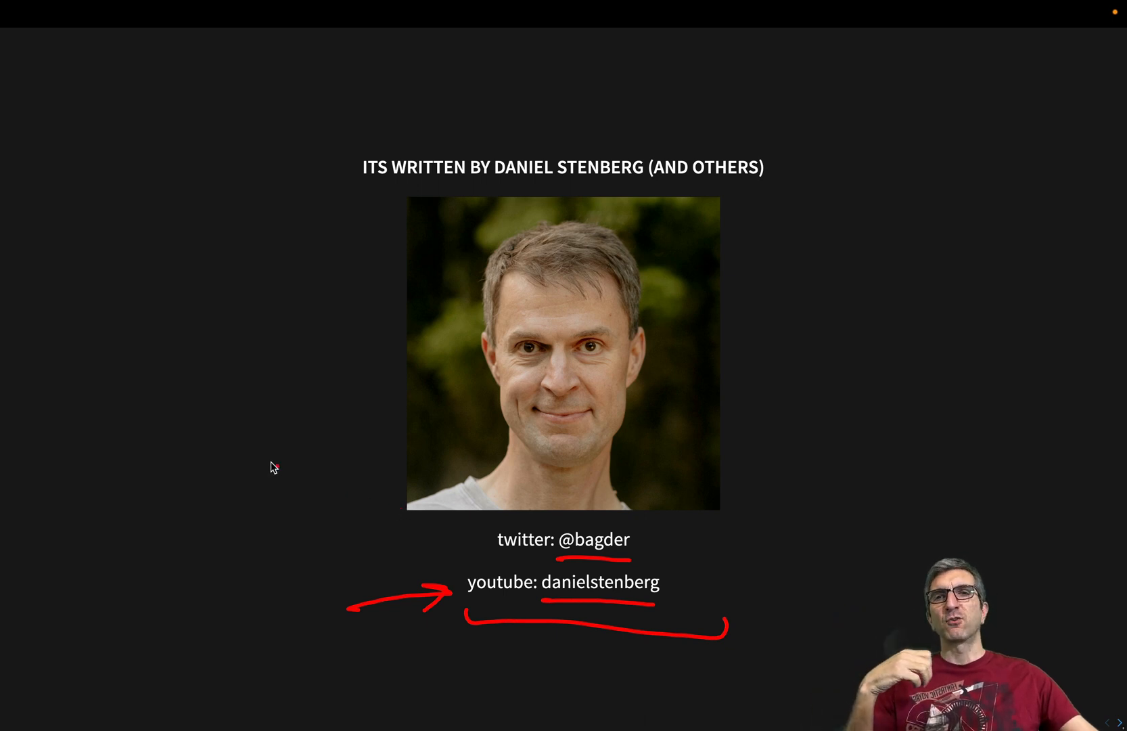
pyautogui.moveTo(174, 322)
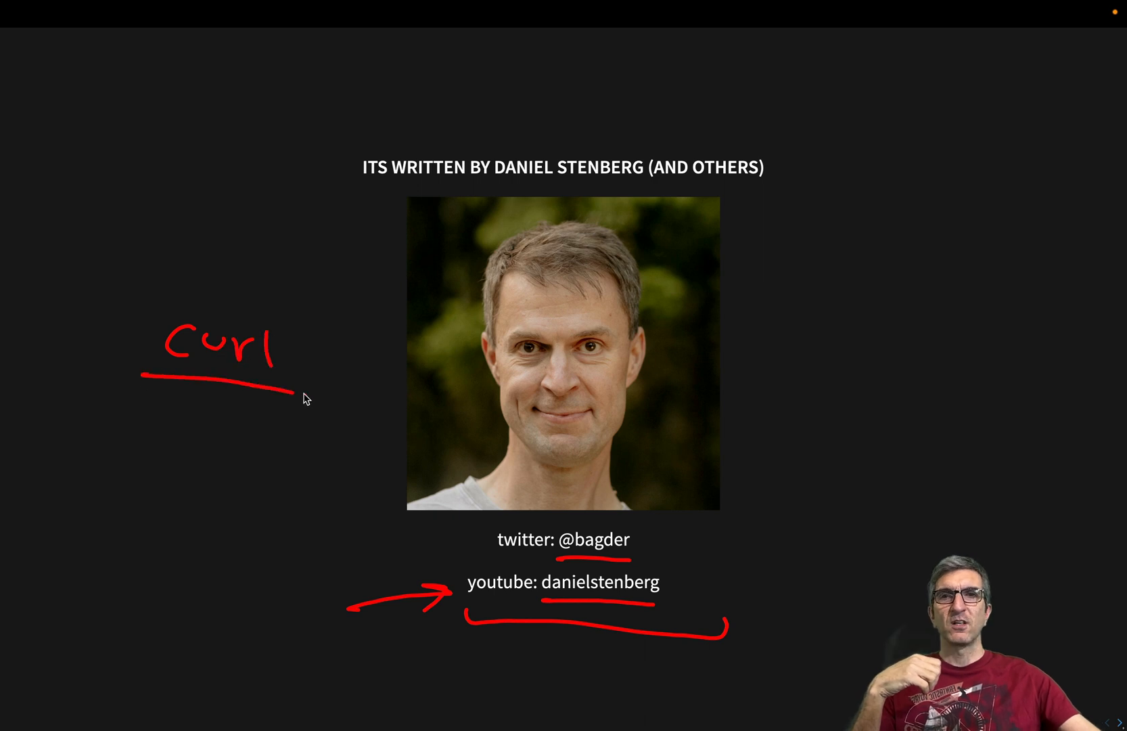
pyautogui.moveTo(221, 457)
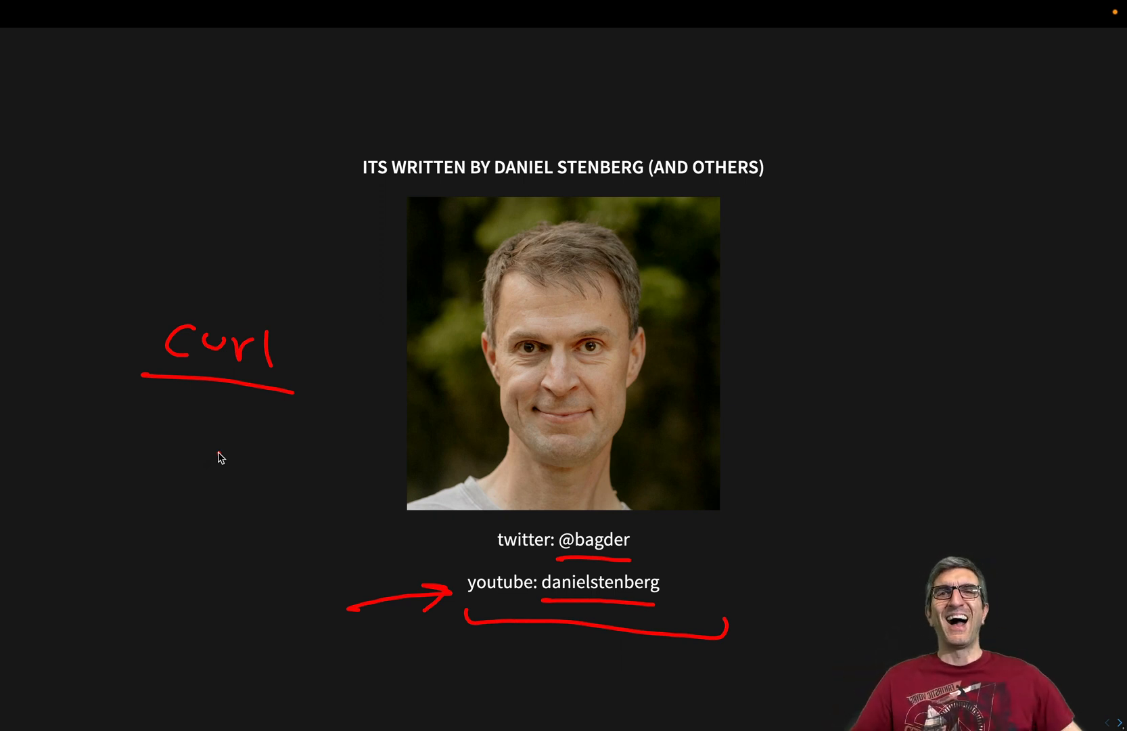
pyautogui.moveTo(271, 474)
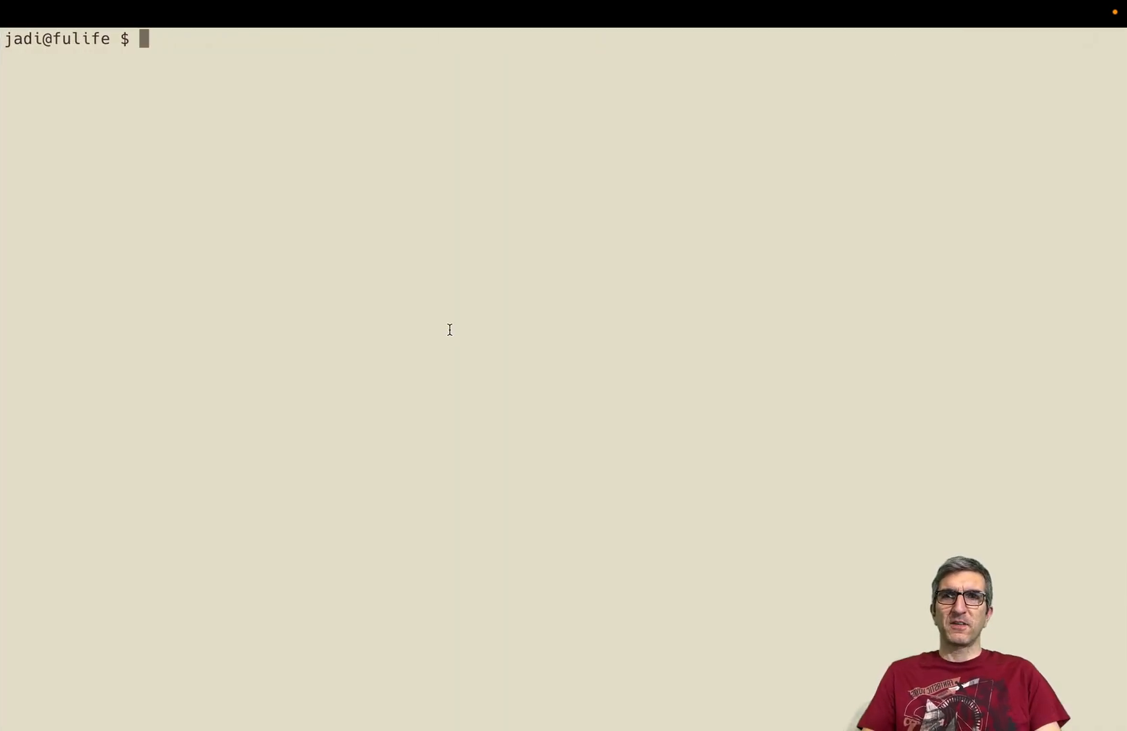
pyautogui.write('curl google.com')
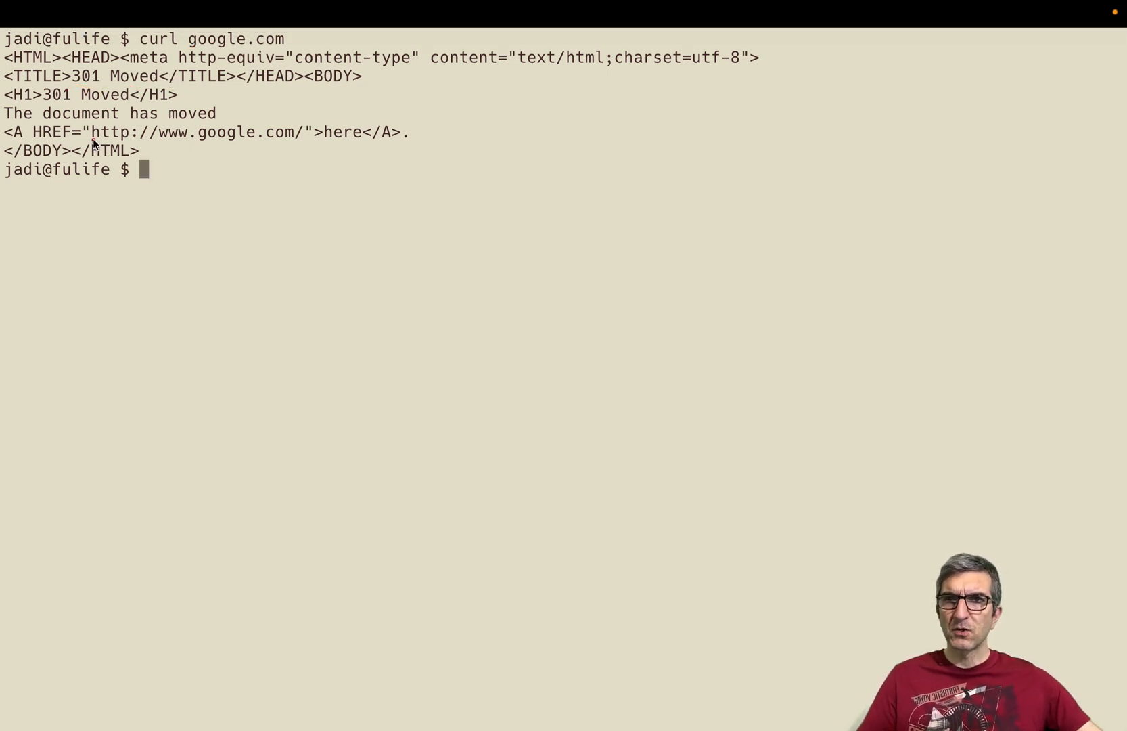
pyautogui.moveTo(126, 144); pyautogui.dragTo(324, 147)
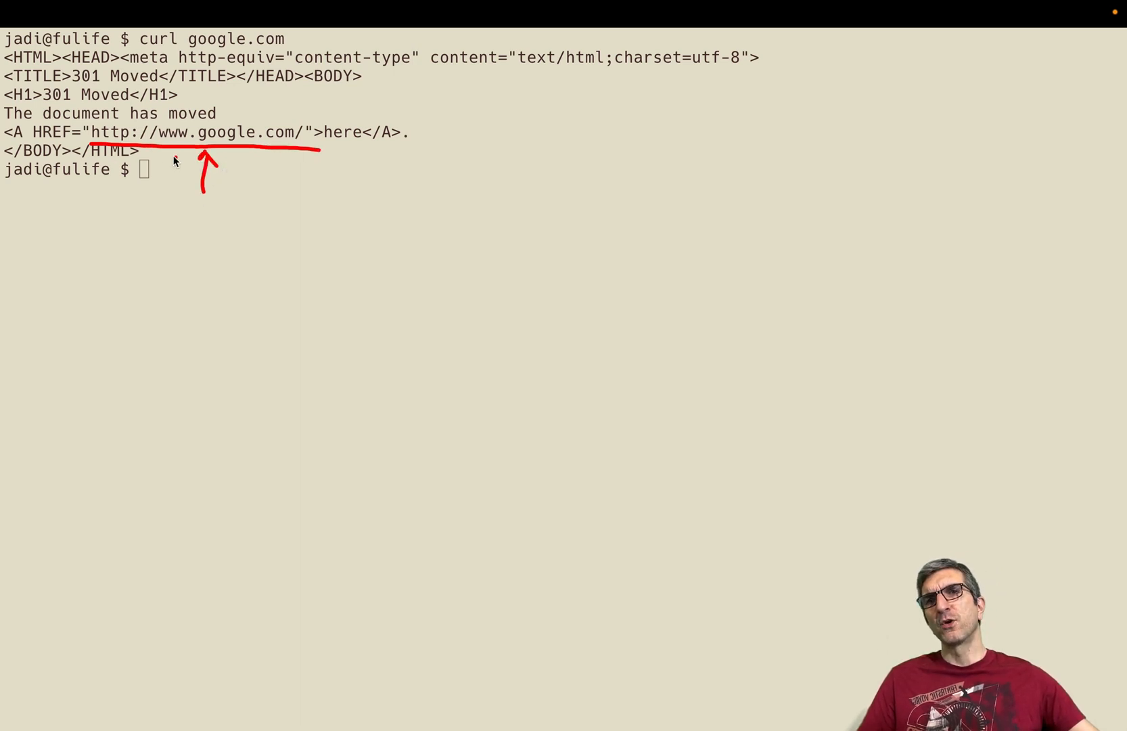
pyautogui.moveTo(129, 119)
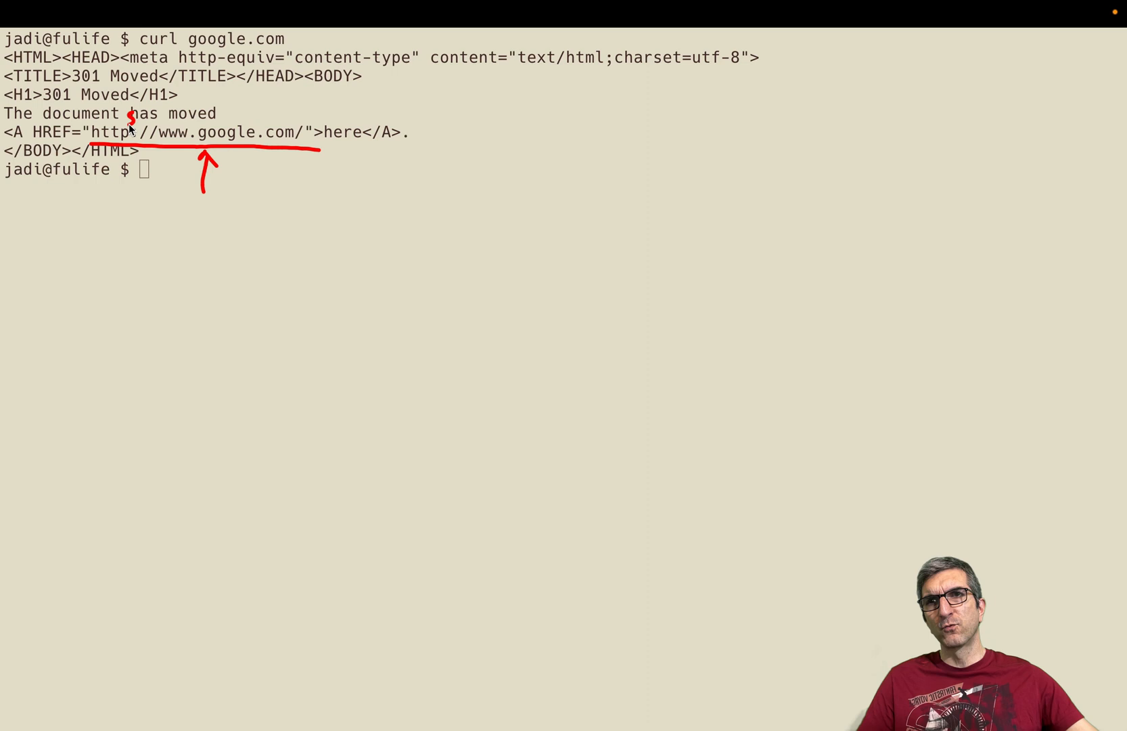
pyautogui.moveTo(102, 136)
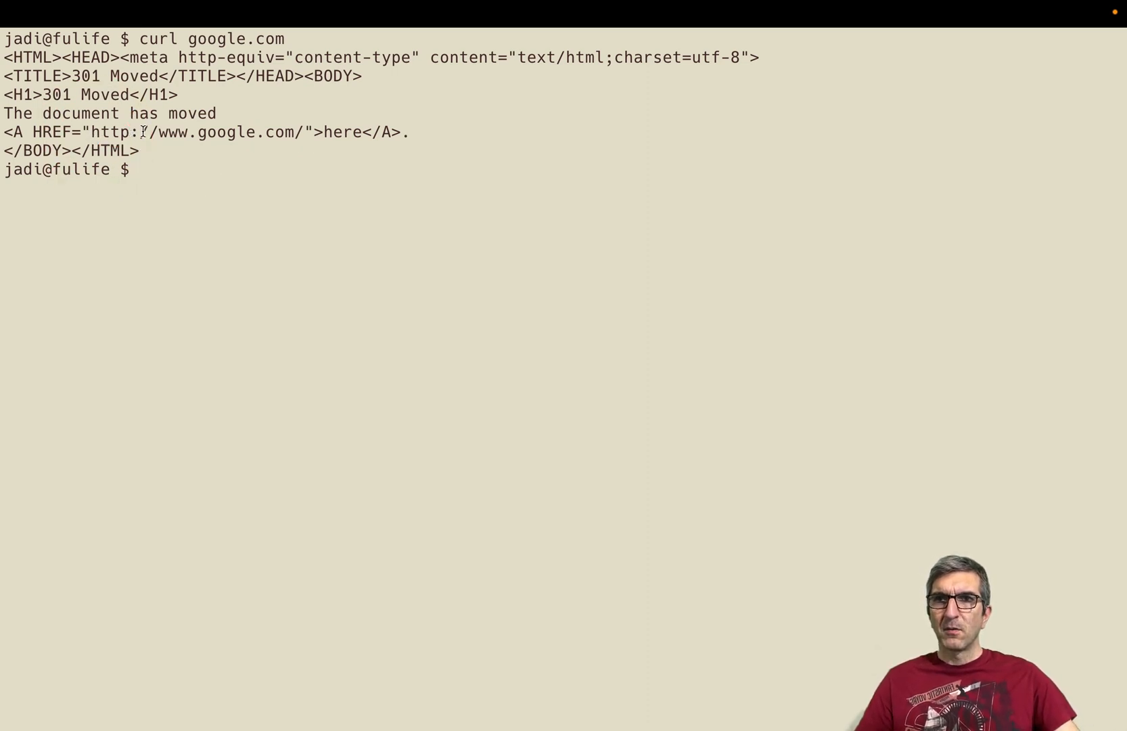
pyautogui.moveTo(90, 132); pyautogui.dragTo(301, 132)
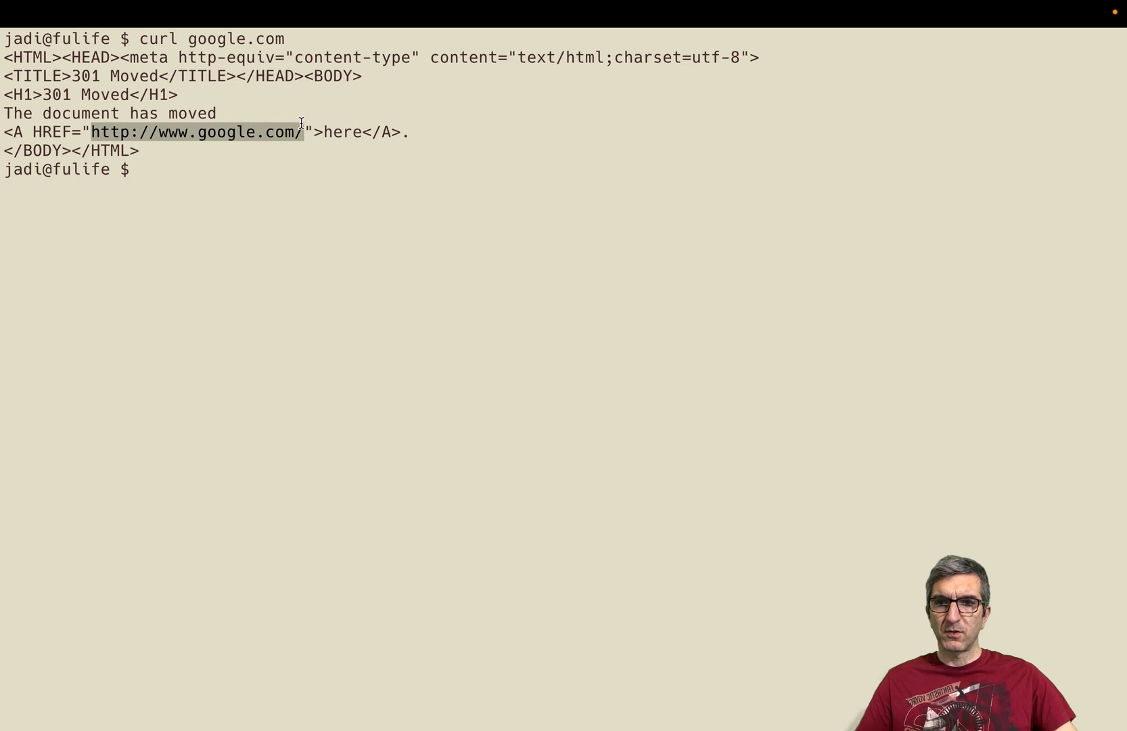
pyautogui.write('c')
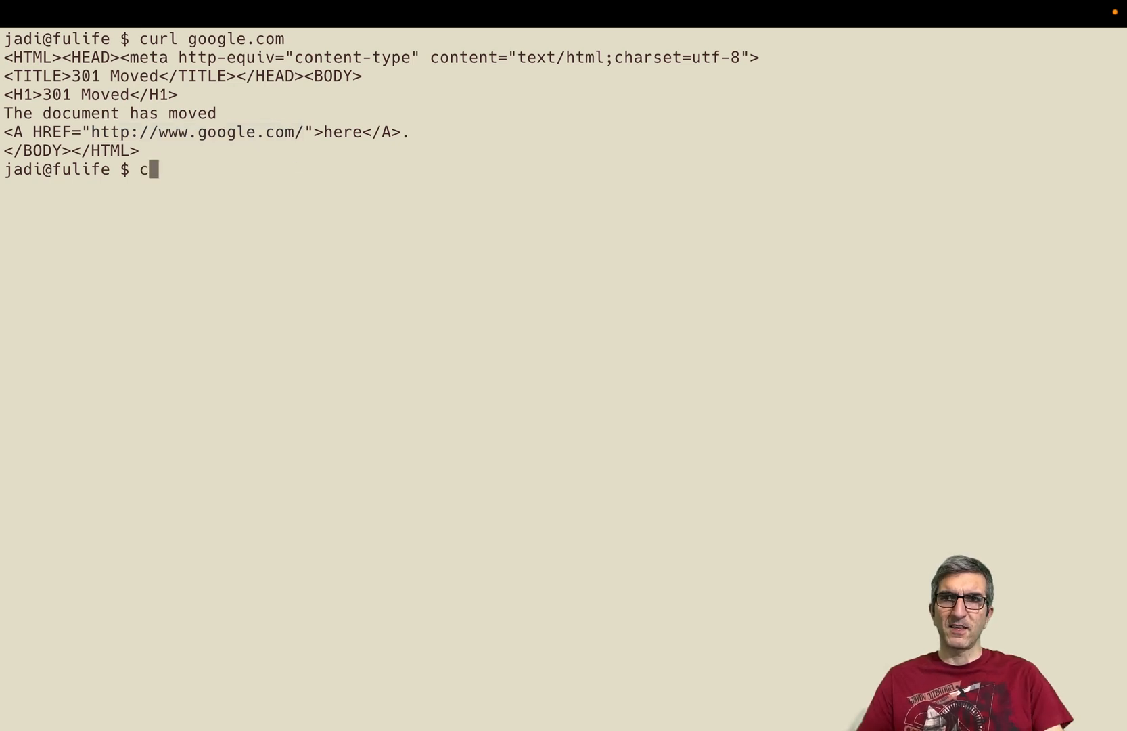
pyautogui.write('url -v')
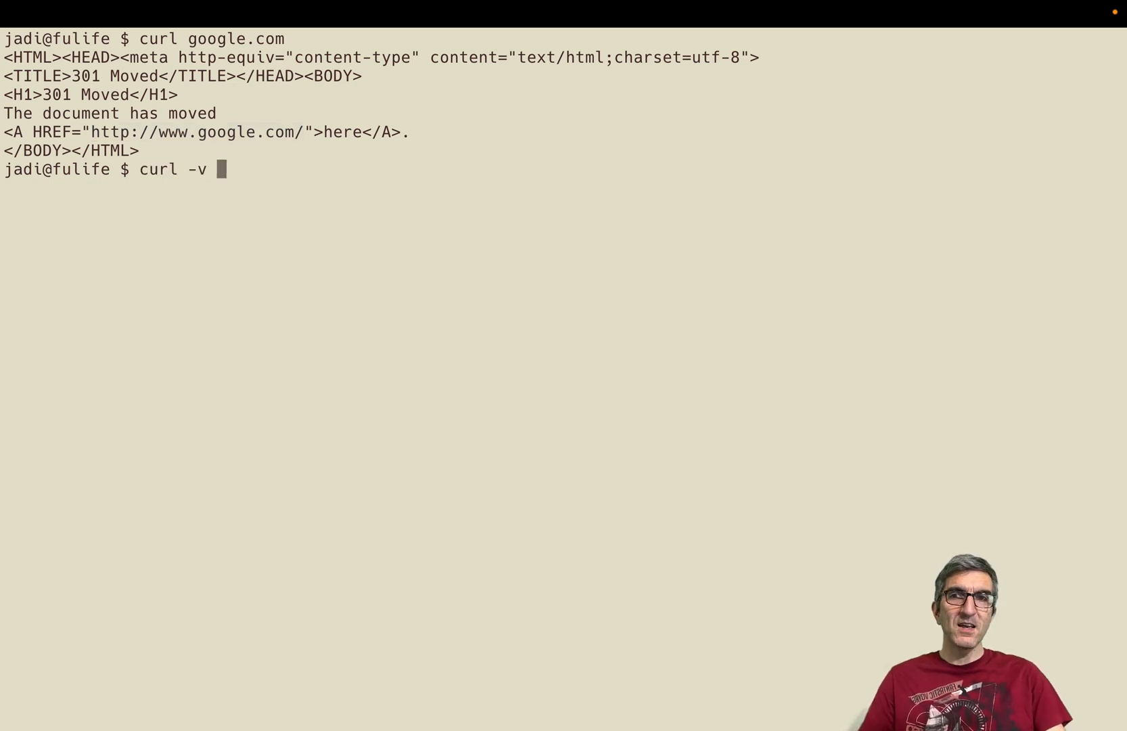
pyautogui.write('http://www.google.com/')
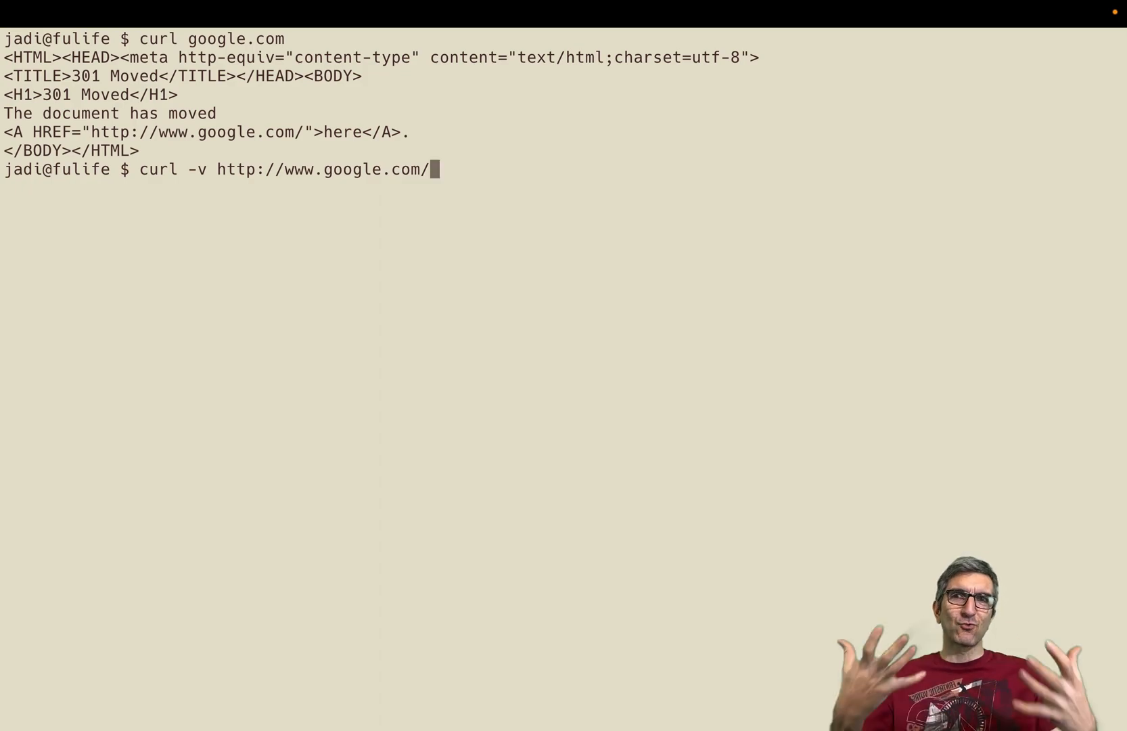
pyautogui.press('Return')
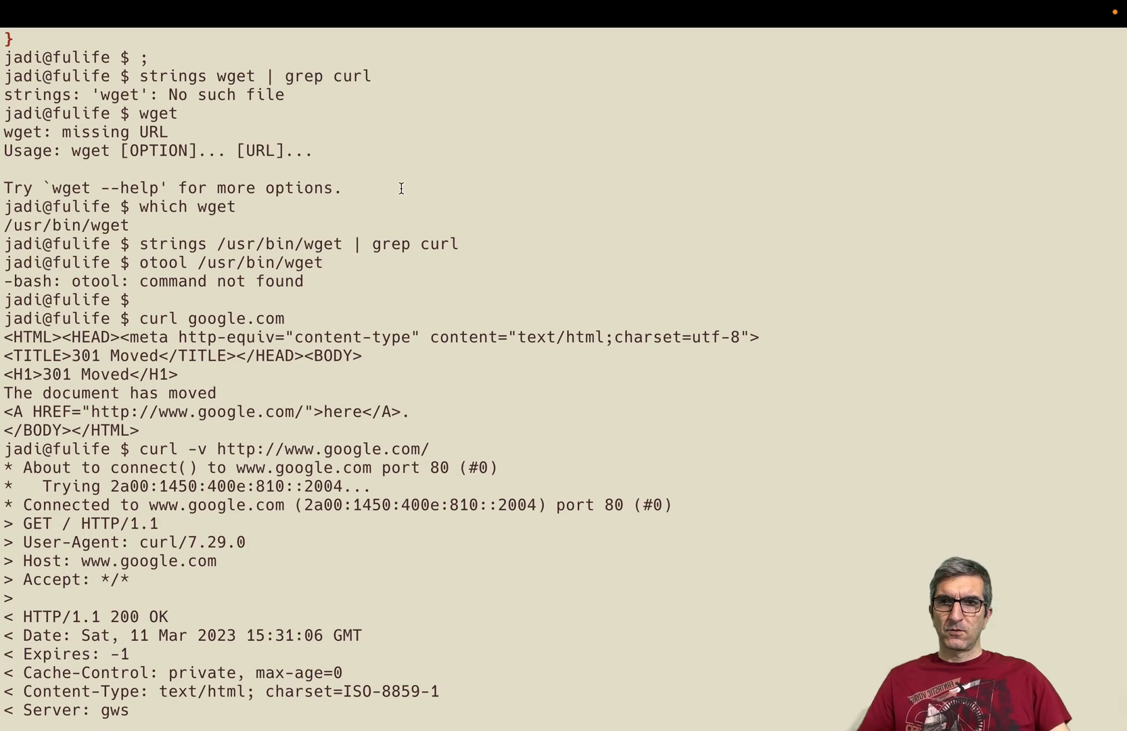
pyautogui.scroll(-3)
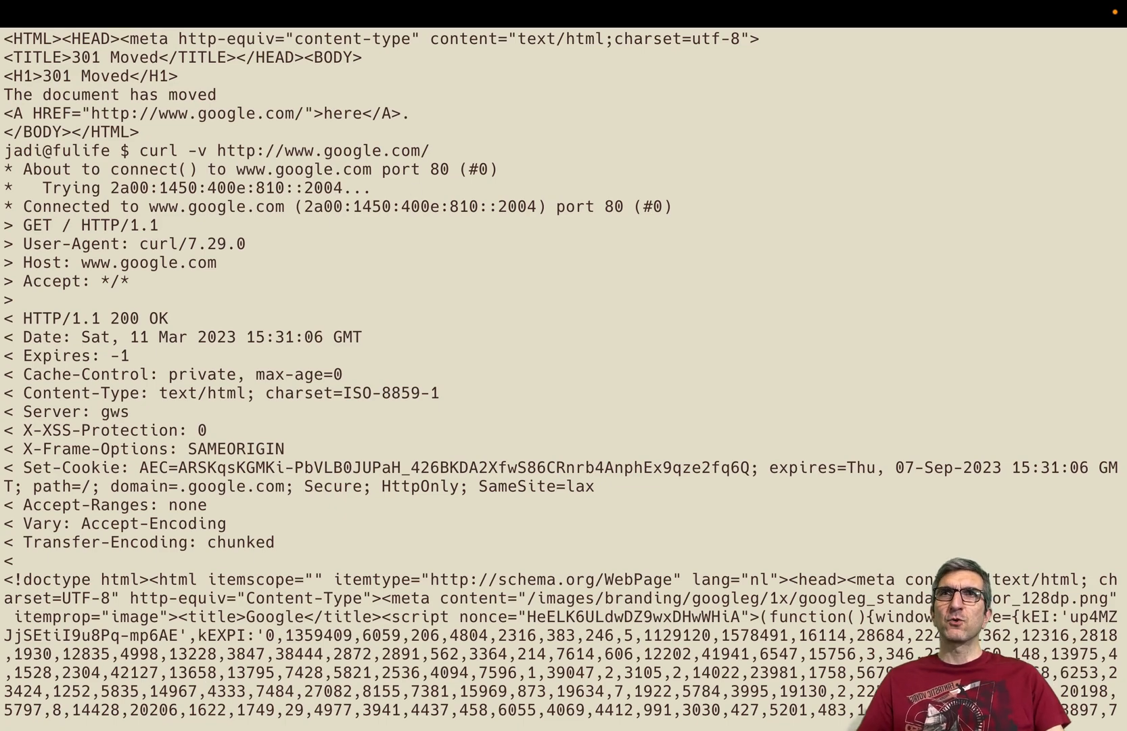
pyautogui.scroll(-3)
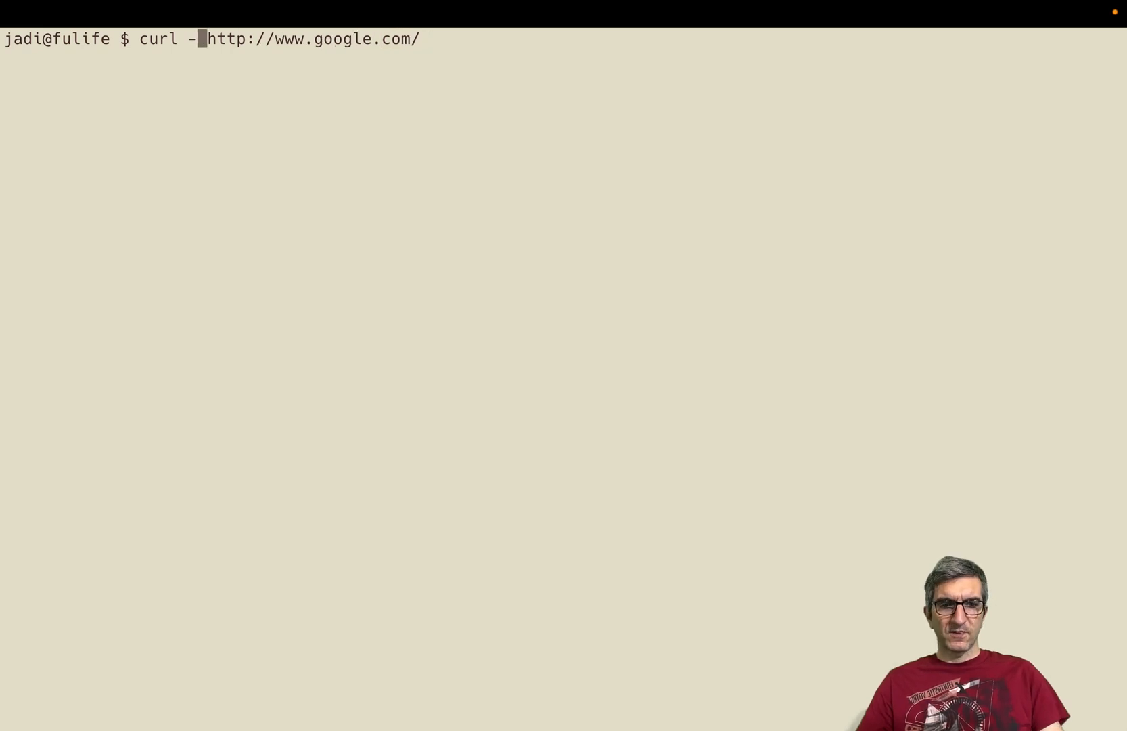
# Edit the Google command into curl -o with an index.html.of.google.com output file name
pyautogui.write('o')
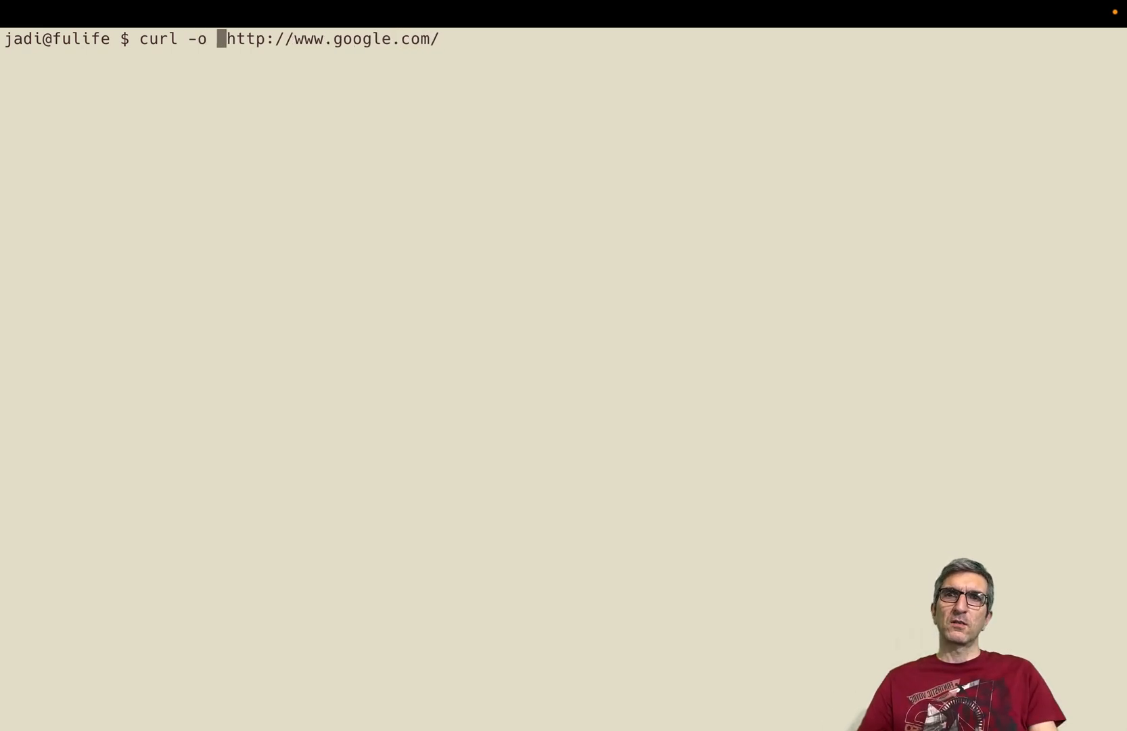
pyautogui.write('index.html.of.g')
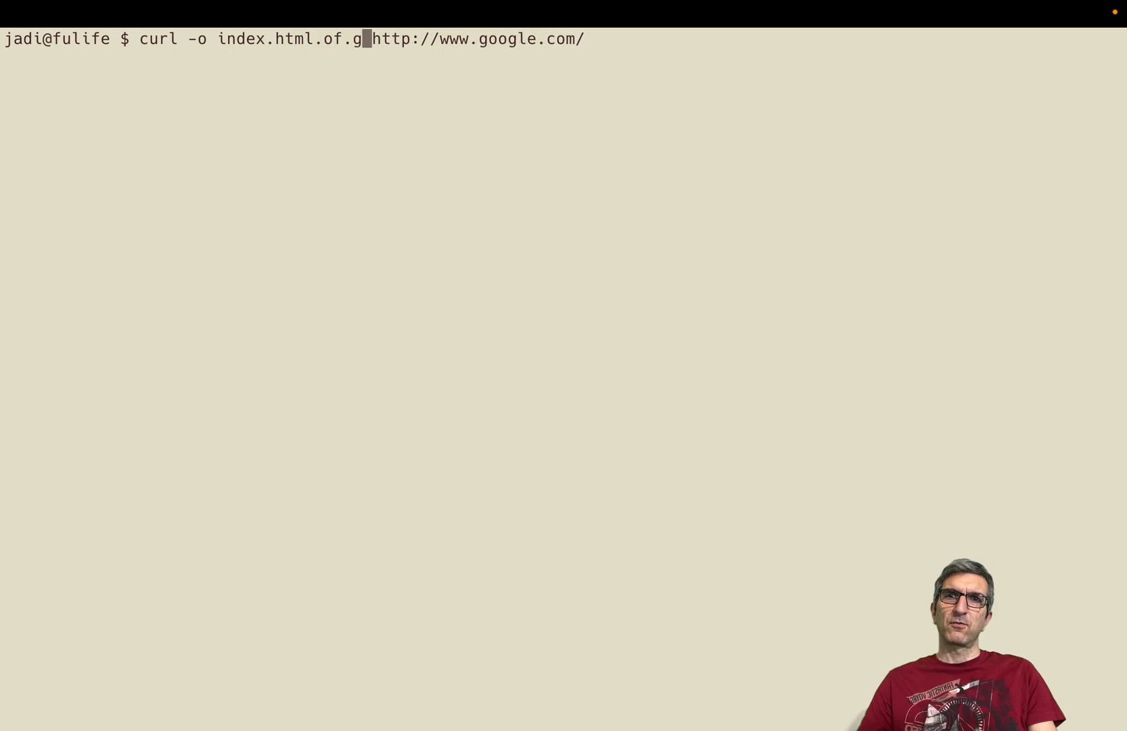
pyautogui.write('oogle.com.ht')
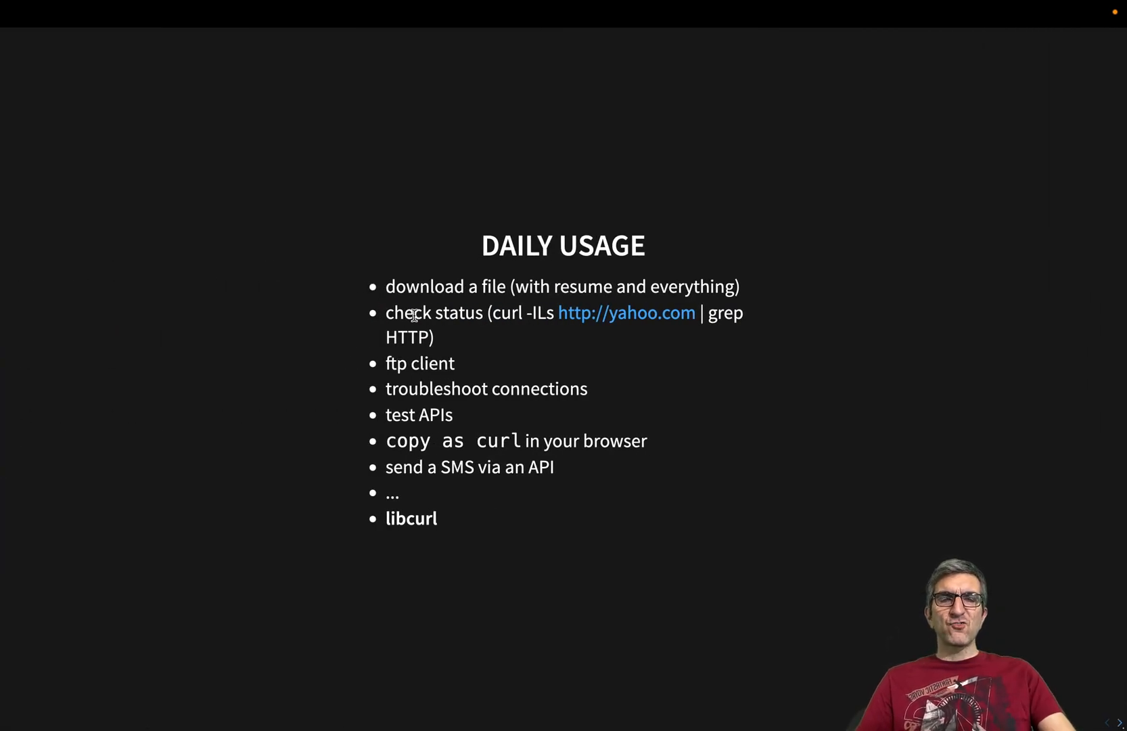
pyautogui.moveTo(501, 316)
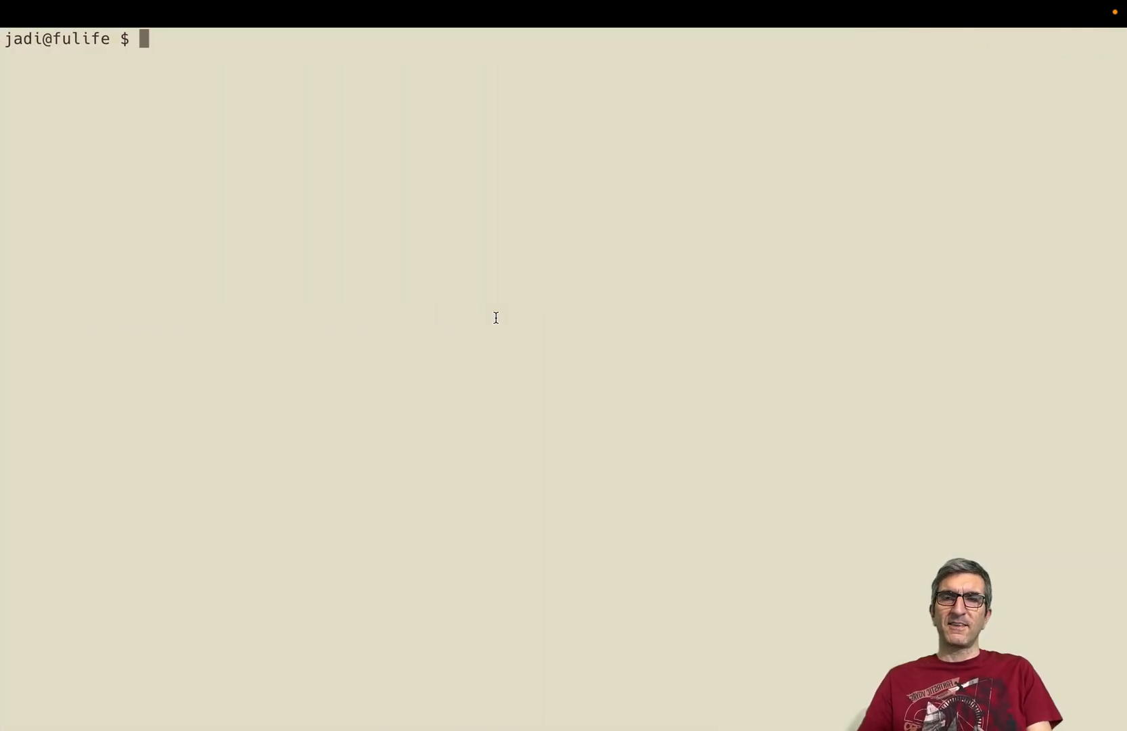
pyautogui.write('curl')
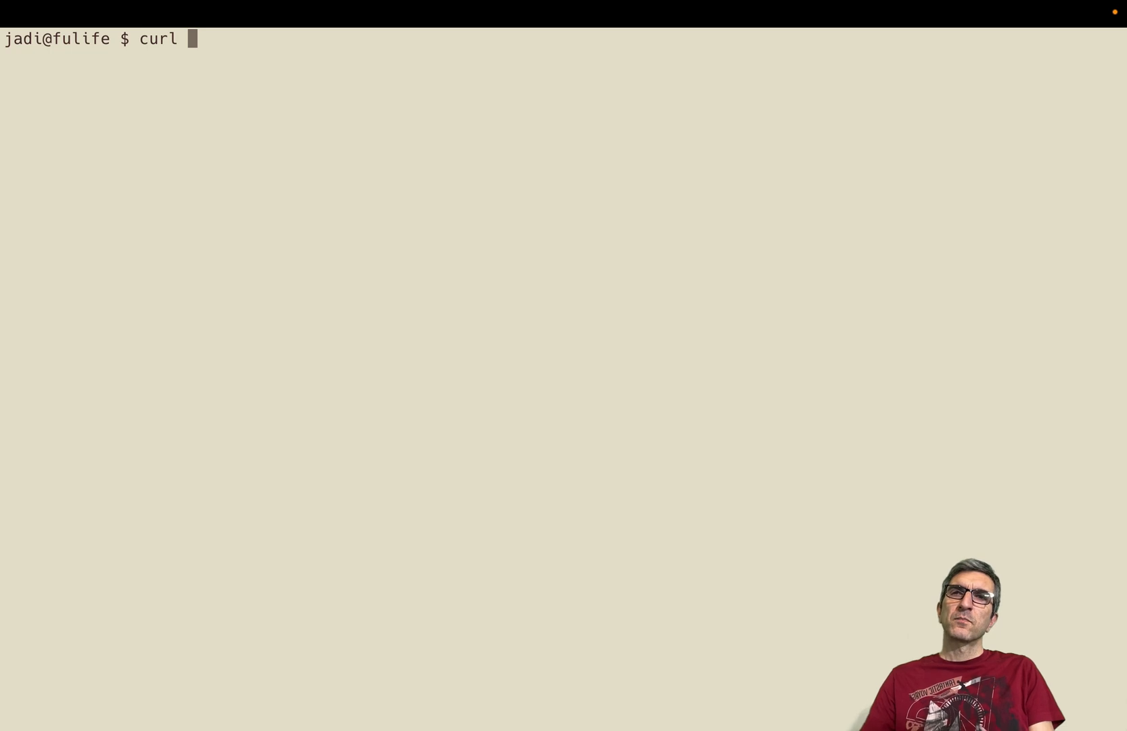
pyautogui.write('http://yah')
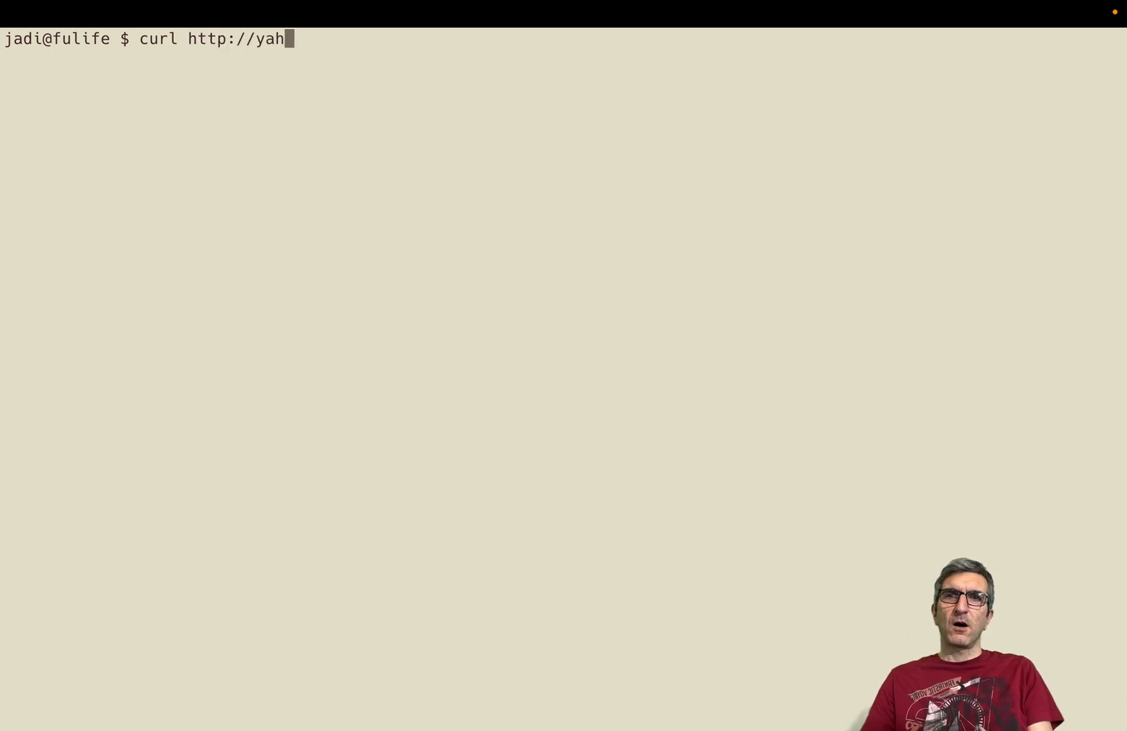
pyautogui.write('oo.com')
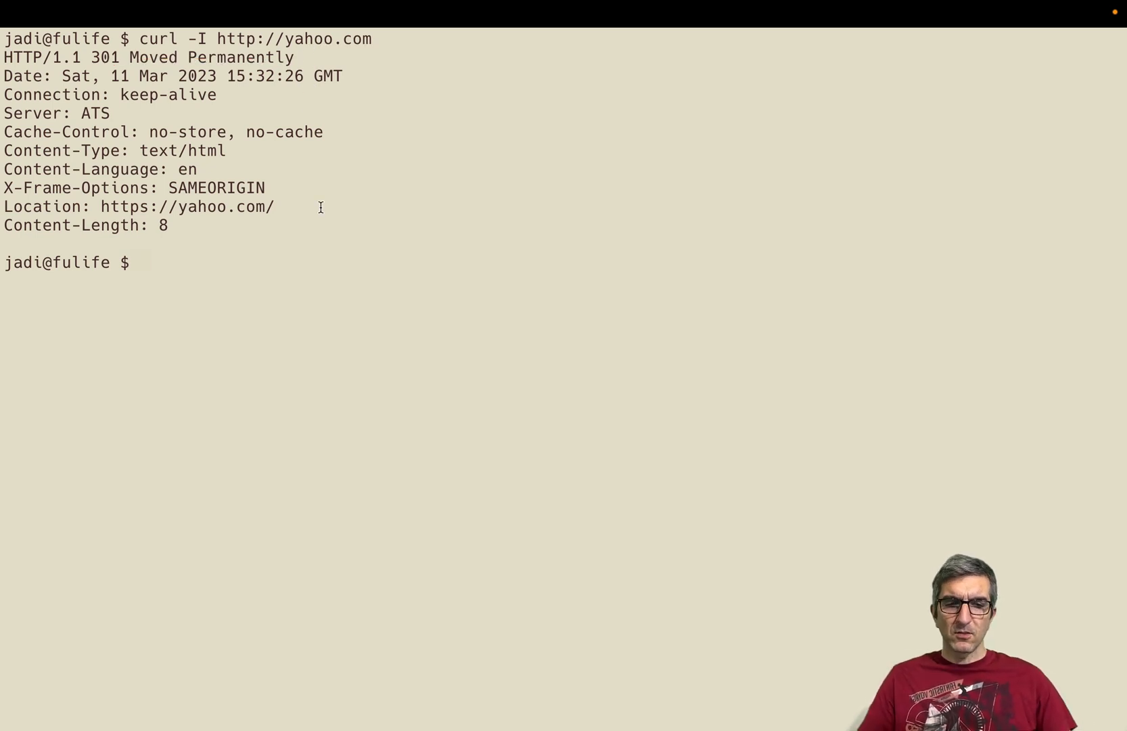
pyautogui.write('curl -I http://yahoo.com')
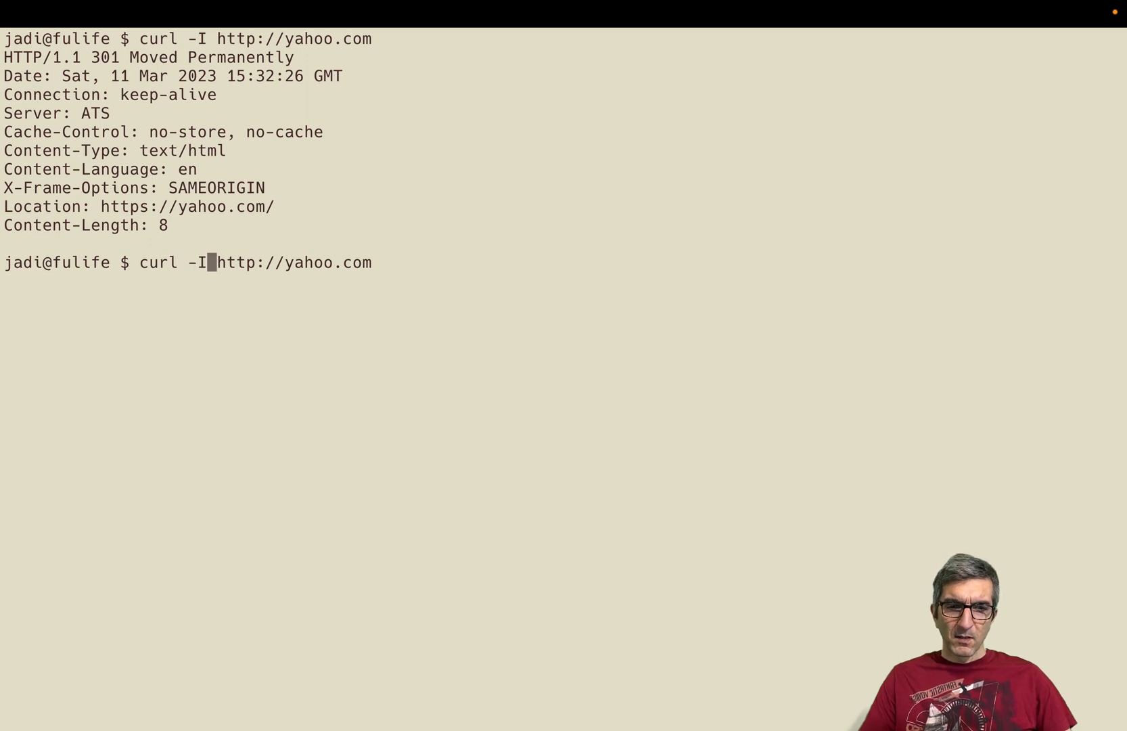
pyautogui.write('L')
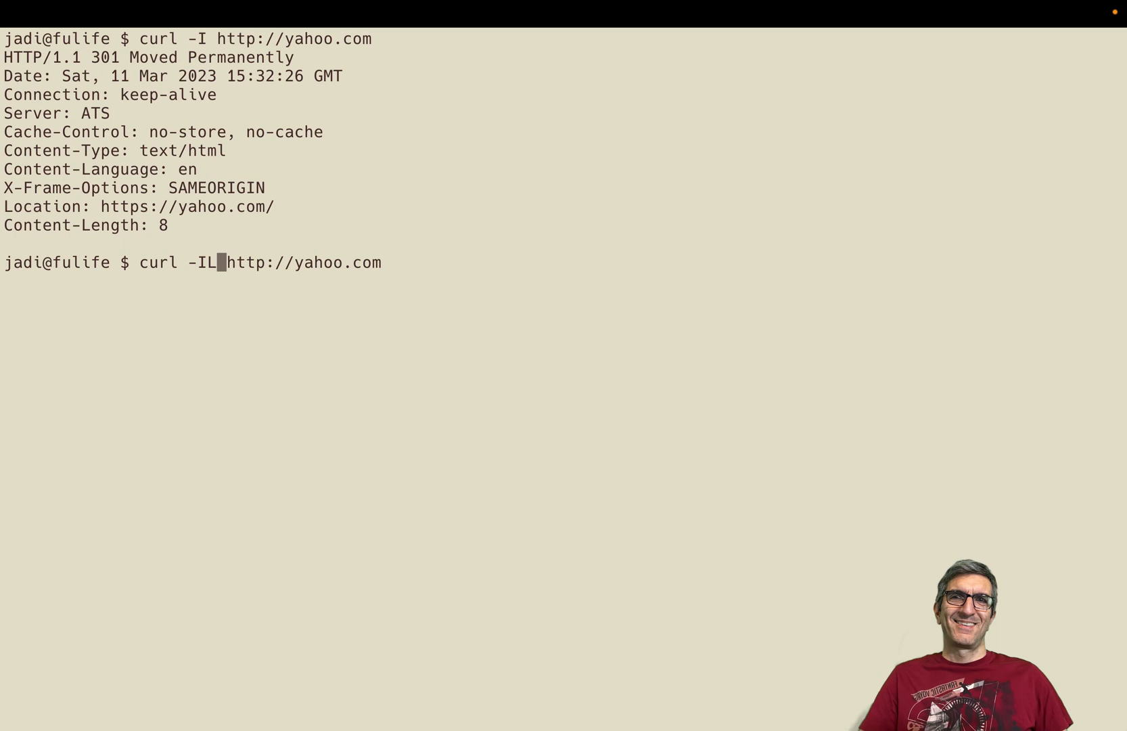
pyautogui.write('| g')
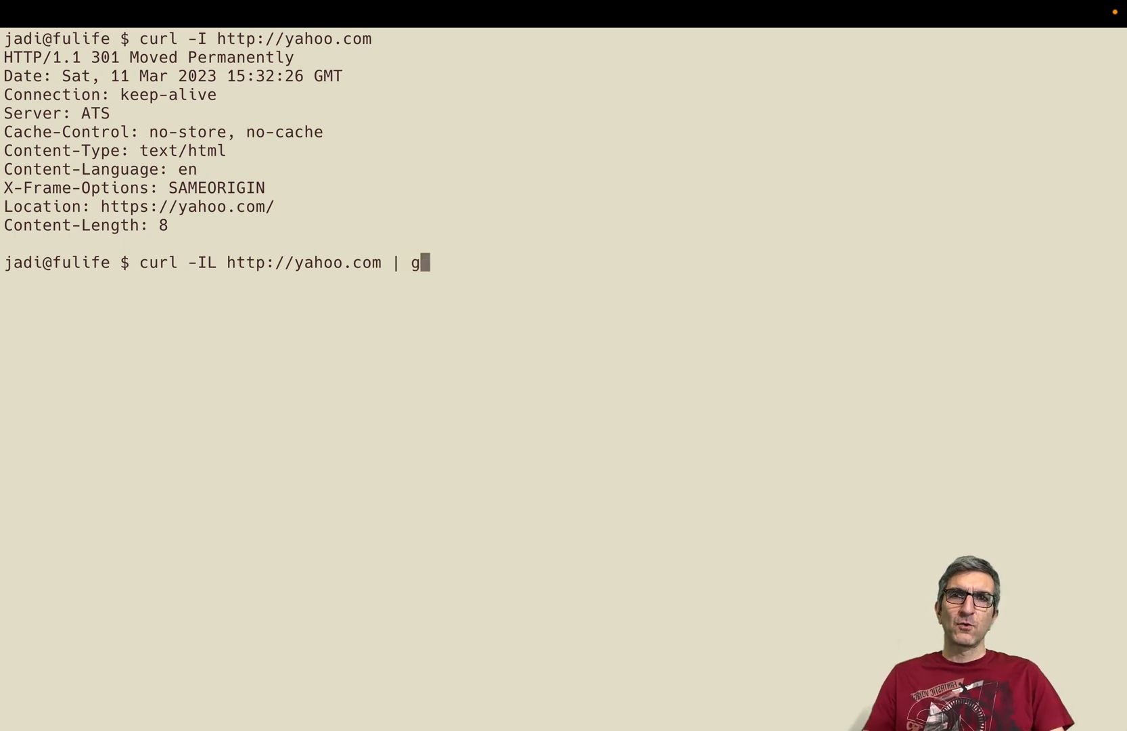
pyautogui.write('rep HTTP')
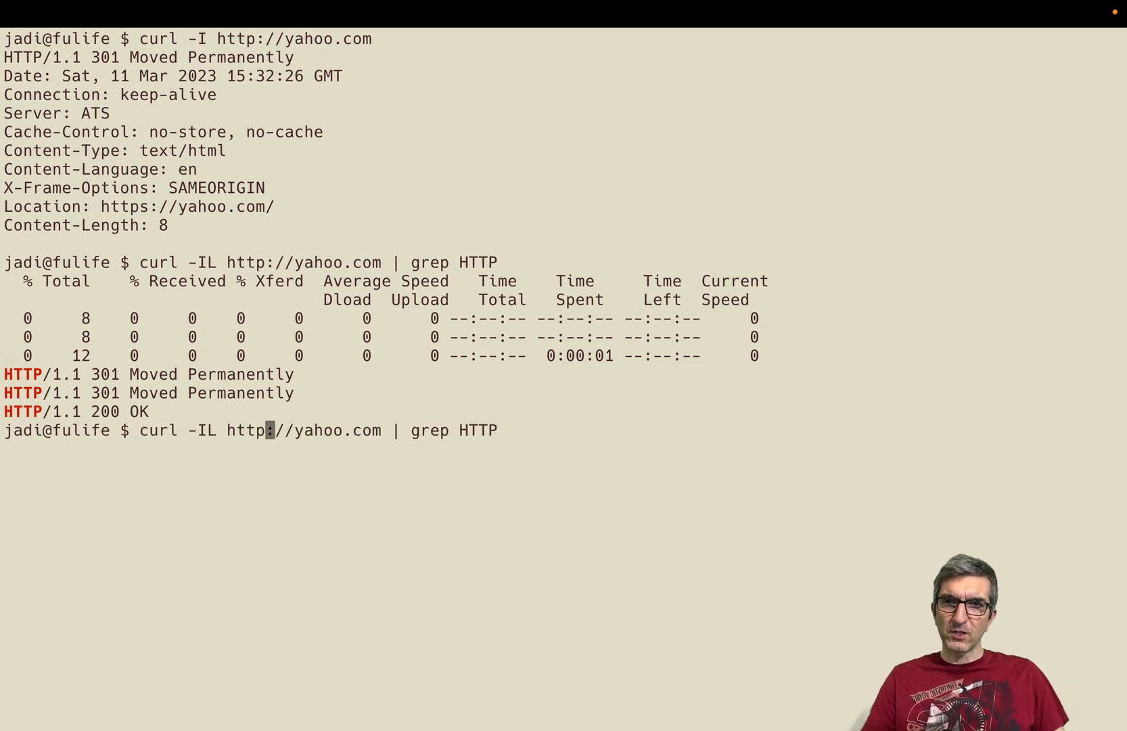
pyautogui.write('s')
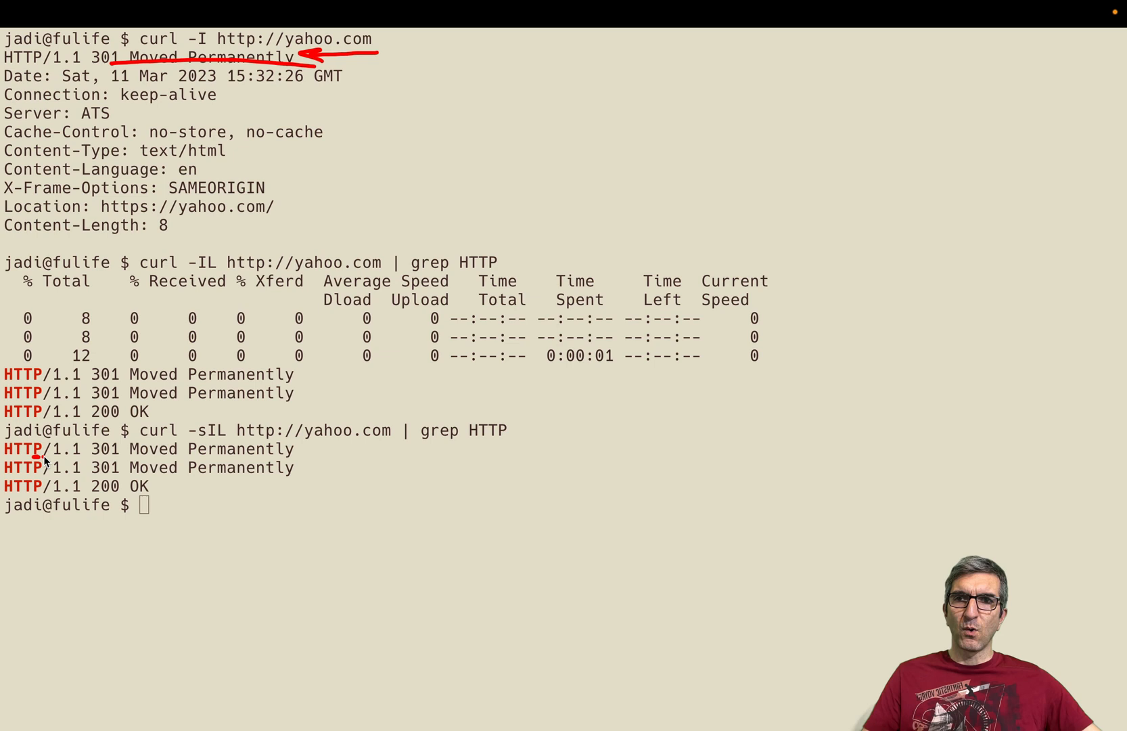
# Underline the repeated 301 Moved Permanently lines in the quiet yahoo.com output
pyautogui.moveTo(7, 456); pyautogui.dragTo(93, 456)
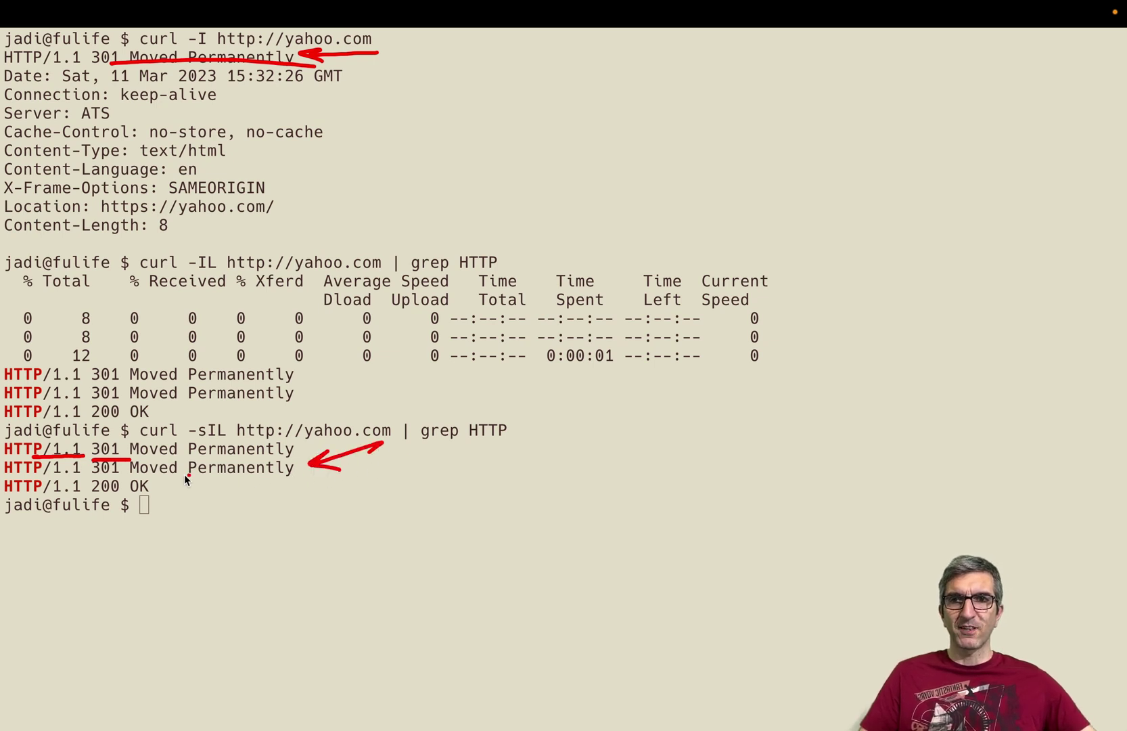
pyautogui.moveTo(180, 491); pyautogui.dragTo(313, 491)
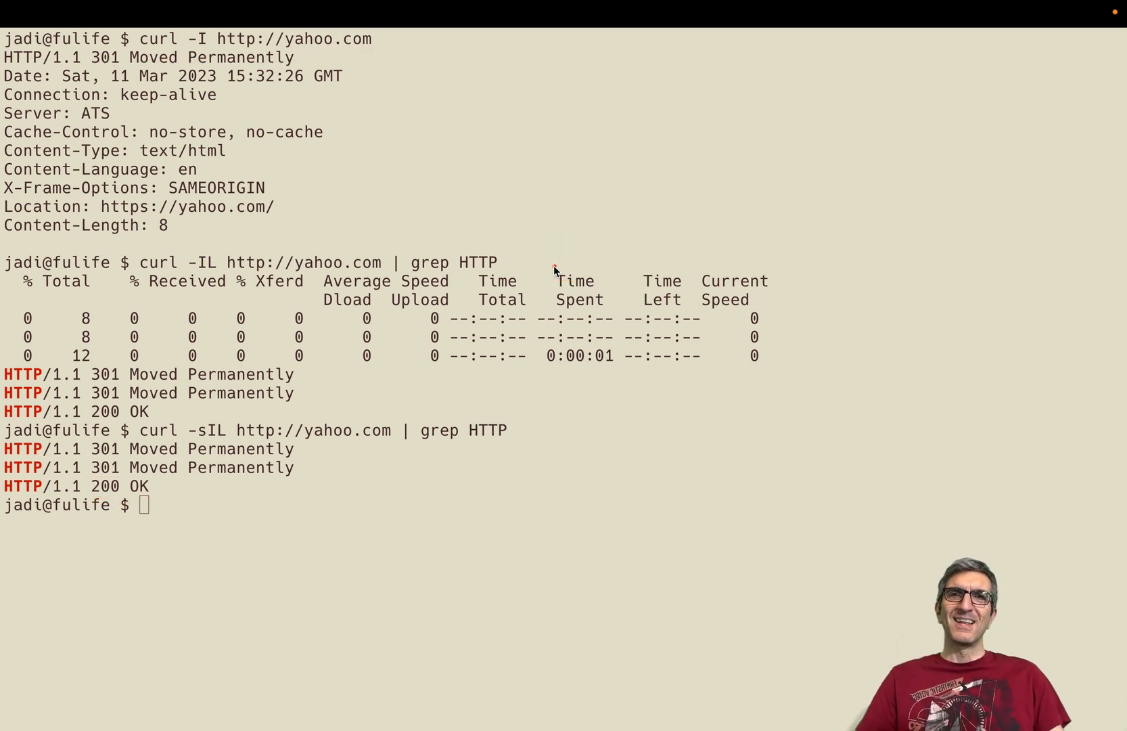
pyautogui.moveTo(546, 325)
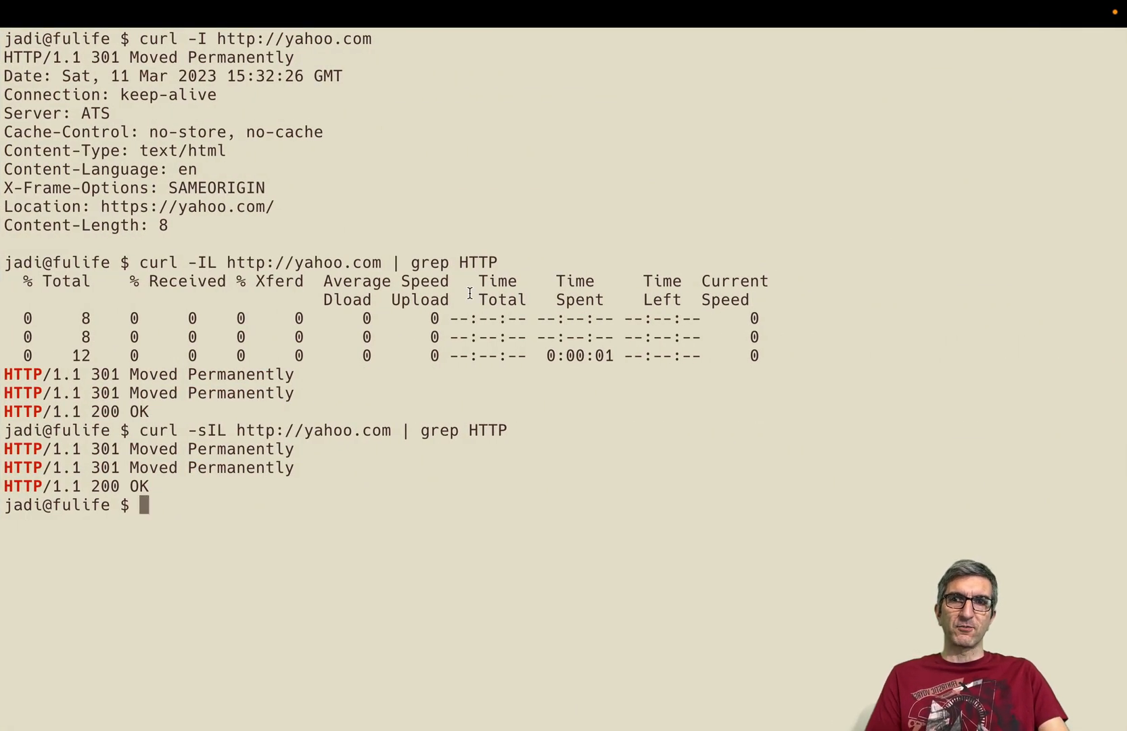
# Request ftp://ftp.debian.com/ftp/this.file.zip with curl, which fails with Could not resolve host
pyautogui.write('curl')
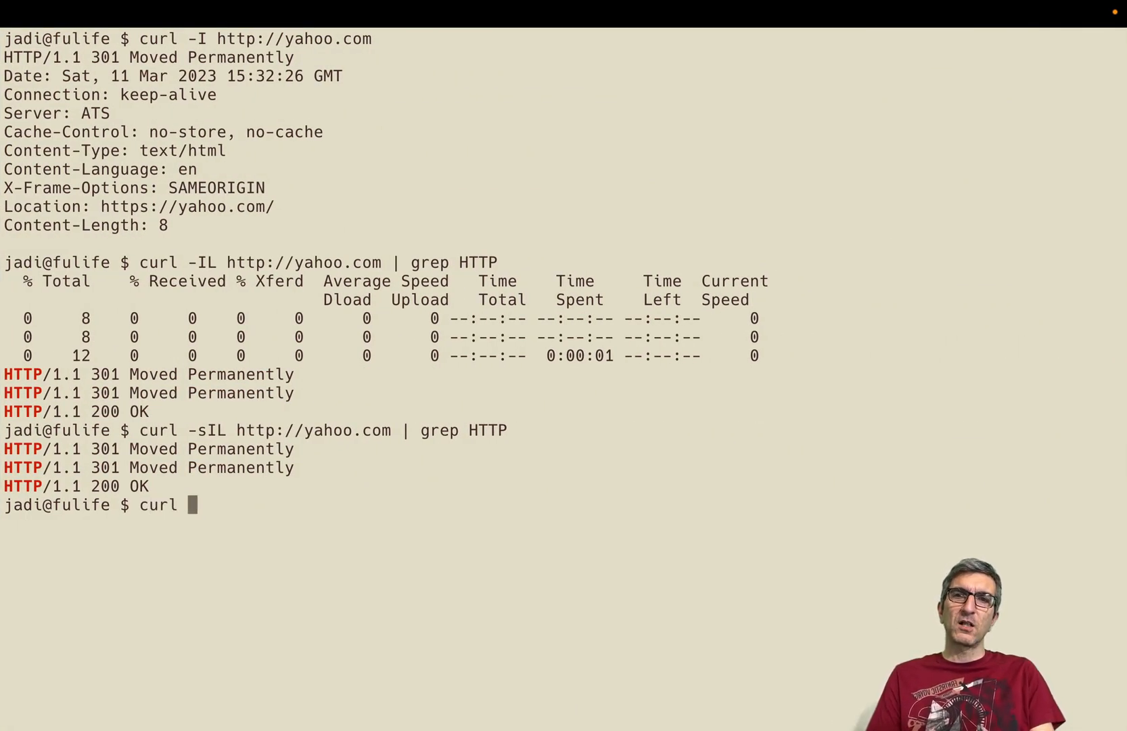
pyautogui.write('ft')
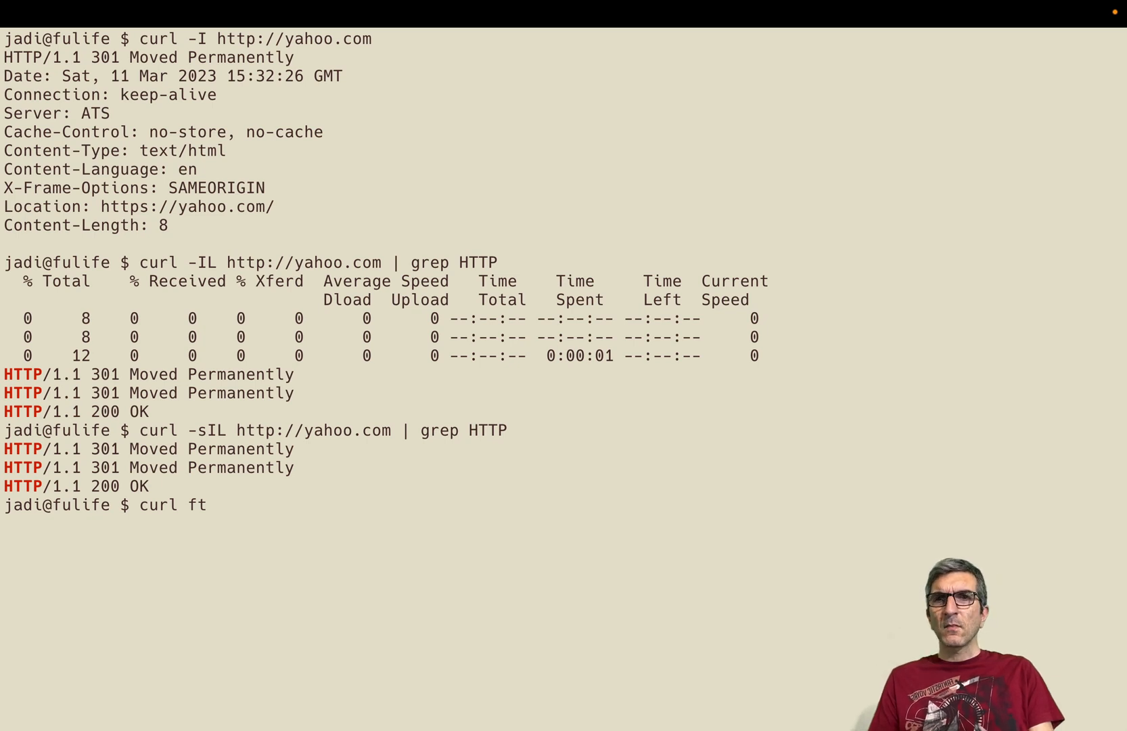
pyautogui.write('p://')
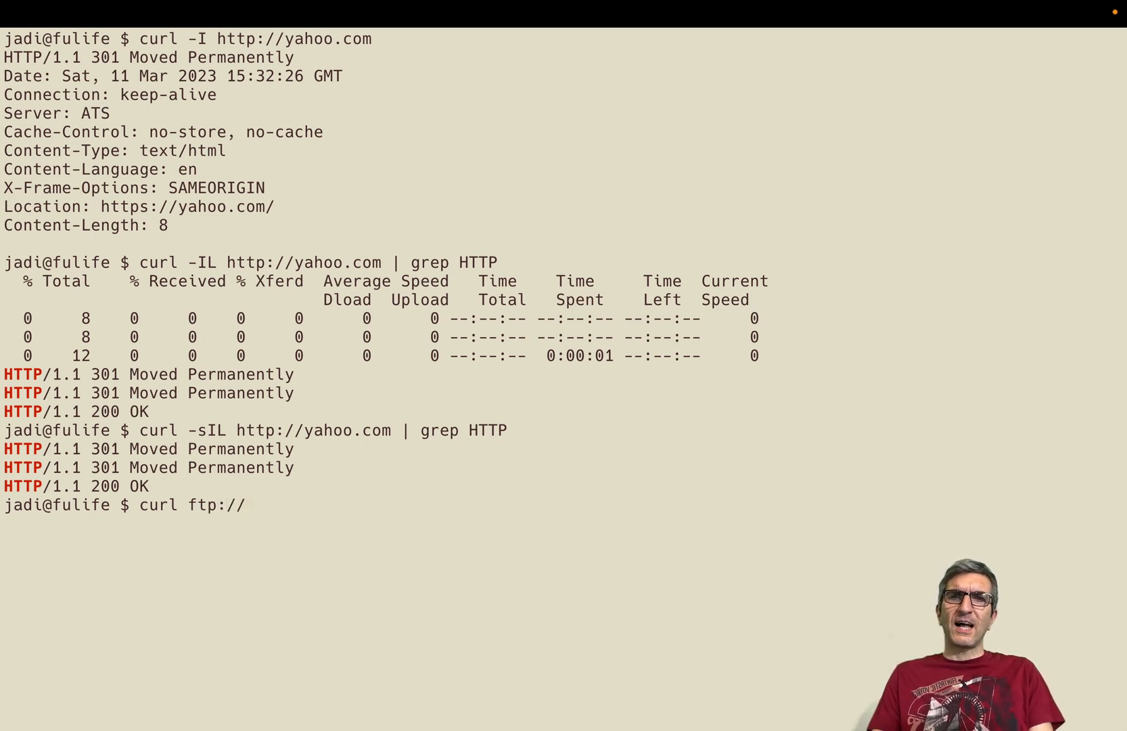
pyautogui.write('ftp.debian.com')
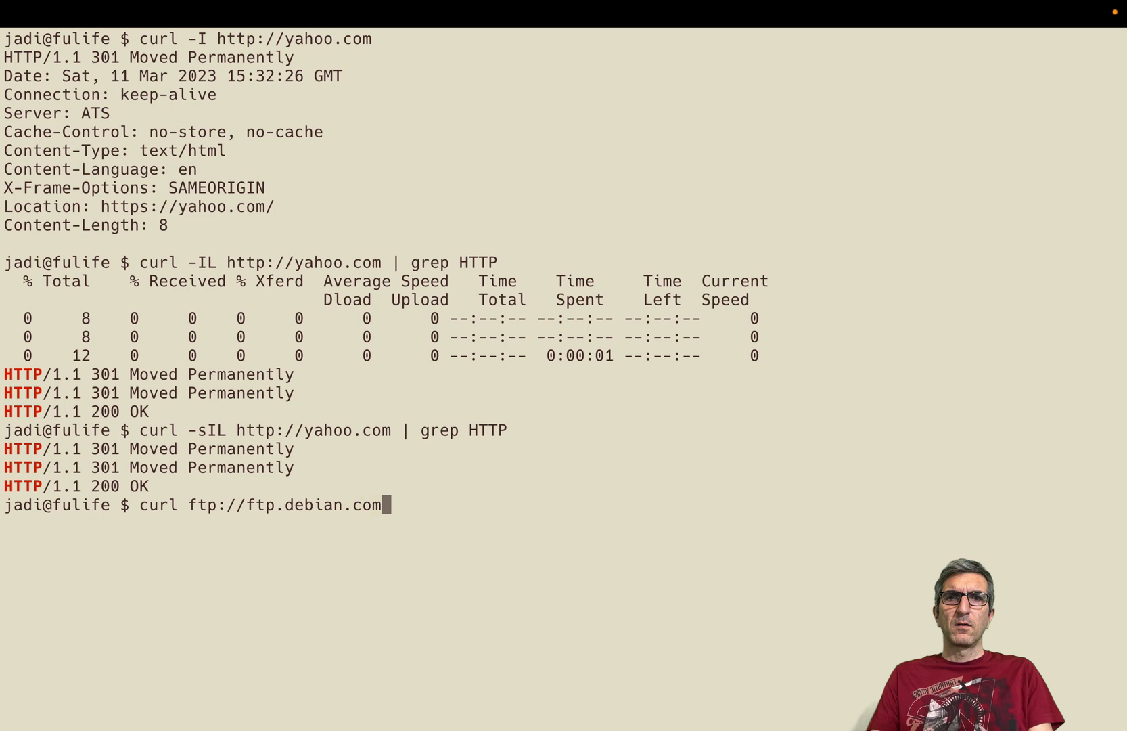
pyautogui.write('/ftp/')
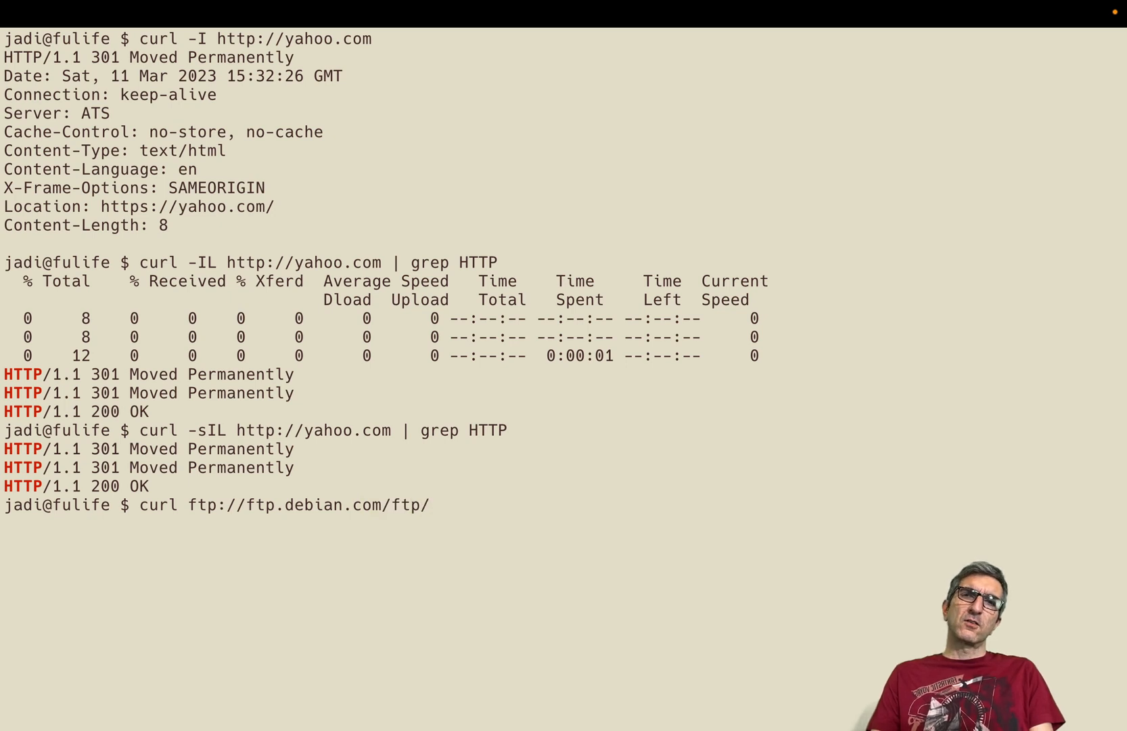
pyautogui.write('this.fil.')
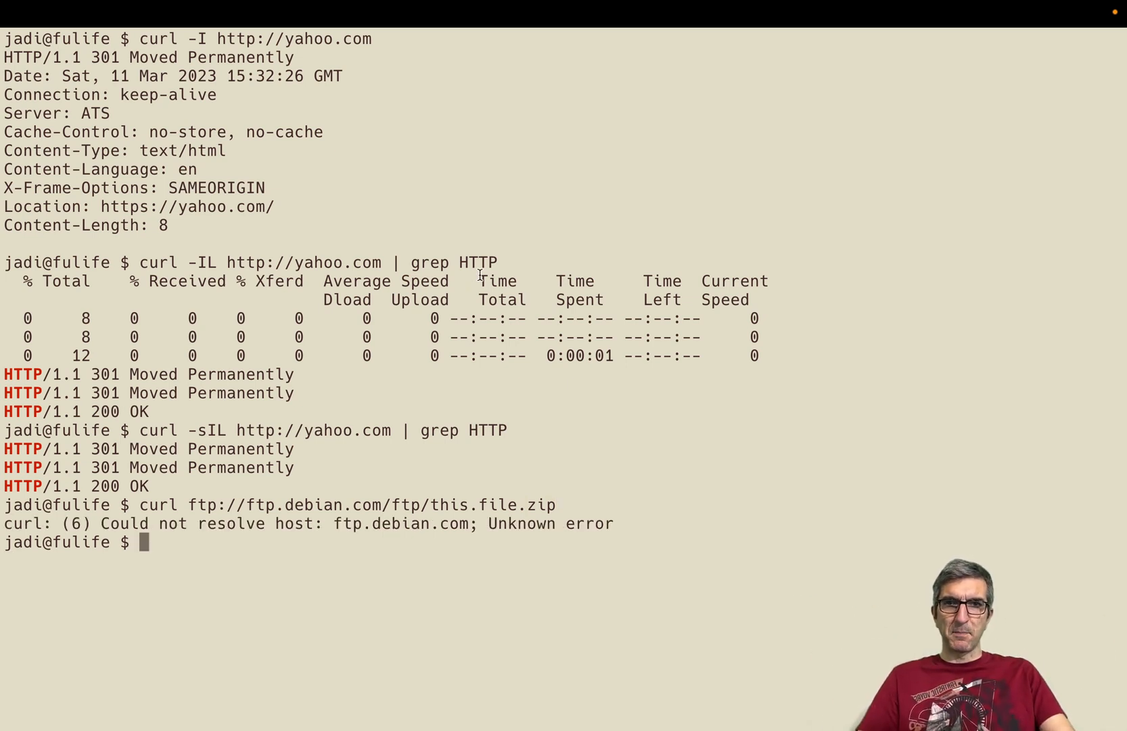
pyautogui.moveTo(545, 195)
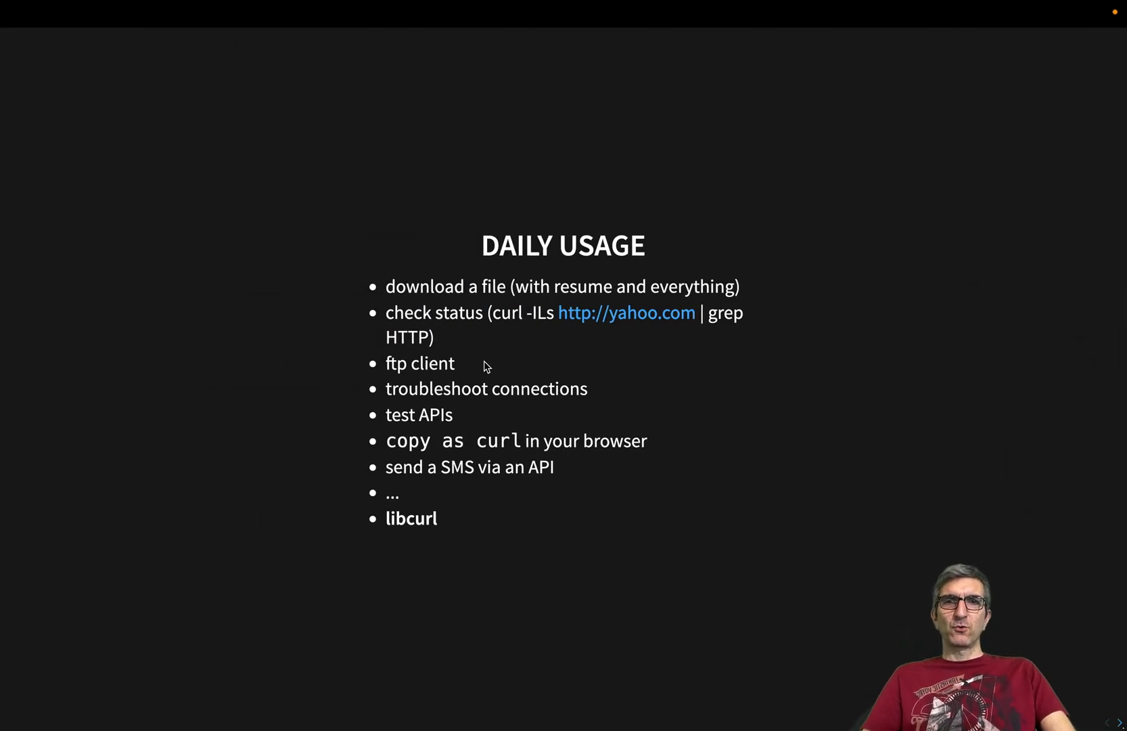
pyautogui.moveTo(389, 388)
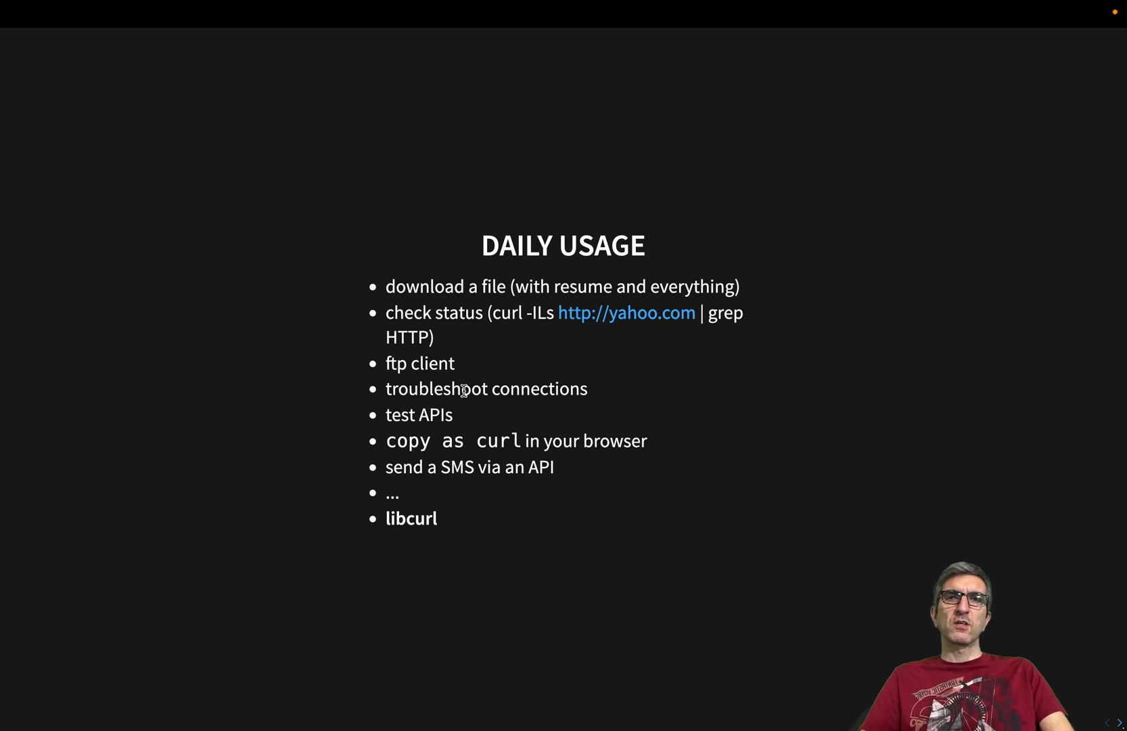
pyautogui.moveTo(508, 343)
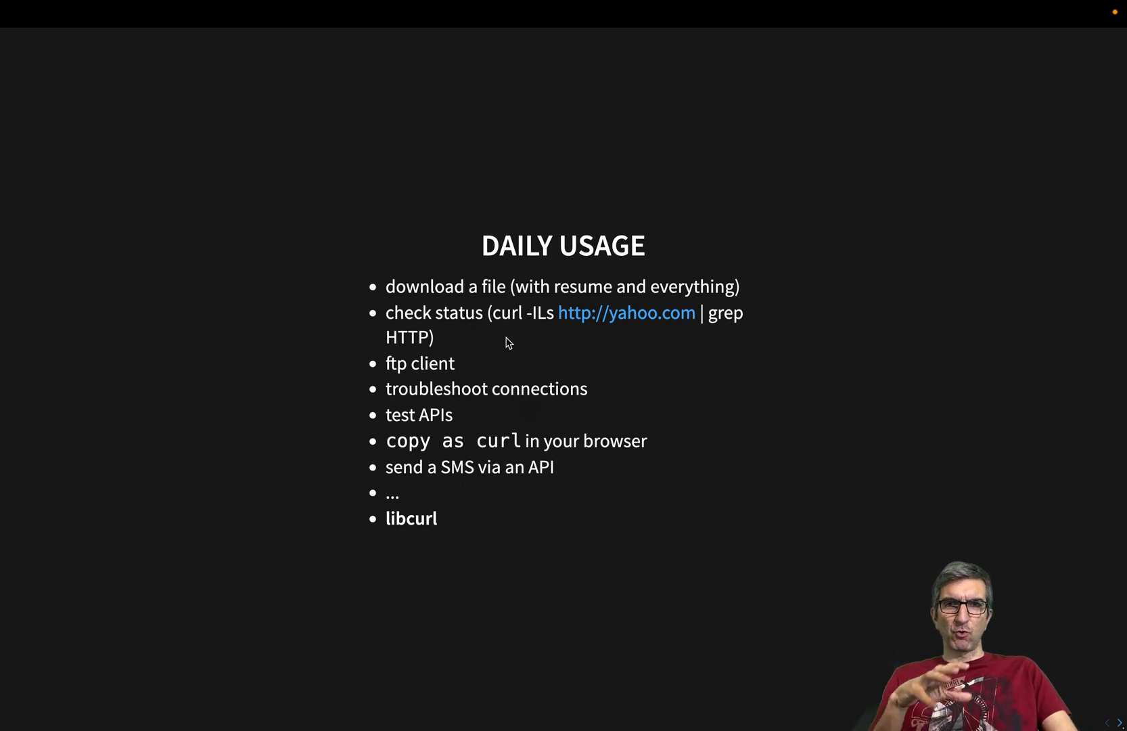
pyautogui.moveTo(456, 423)
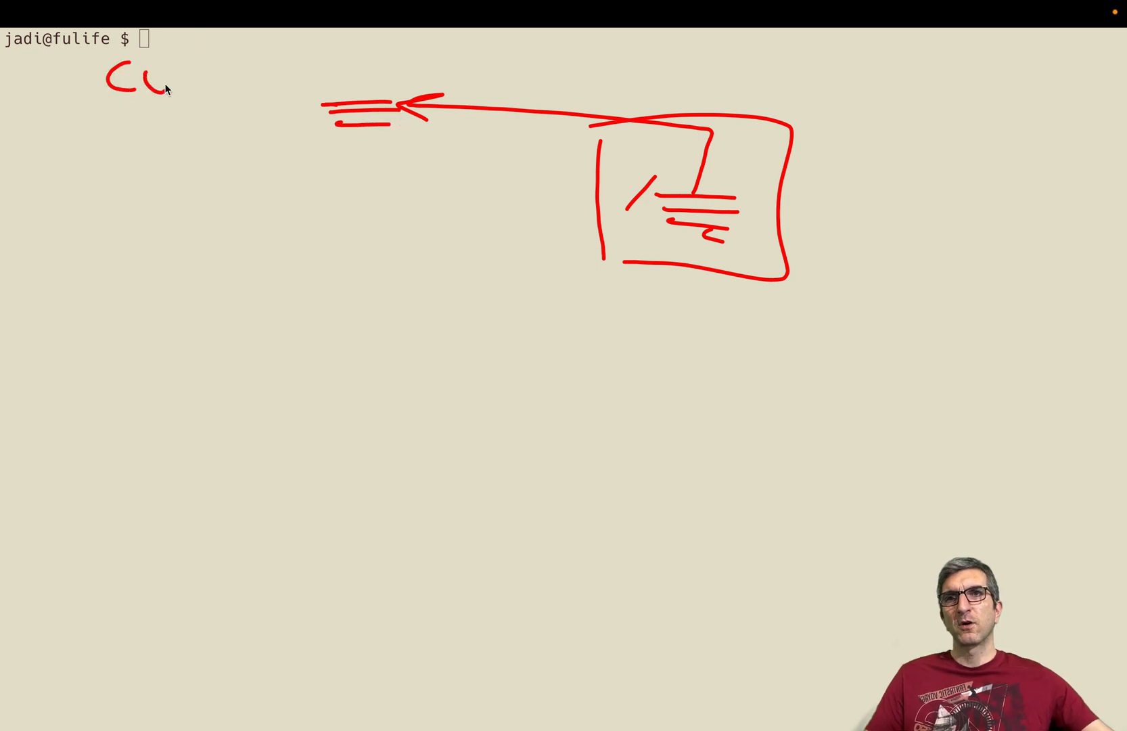
# Sketch a red diagram of curl sending an SMS through an API, with arrows into a box
pyautogui.moveTo(468, 144); pyautogui.dragTo(550, 212)
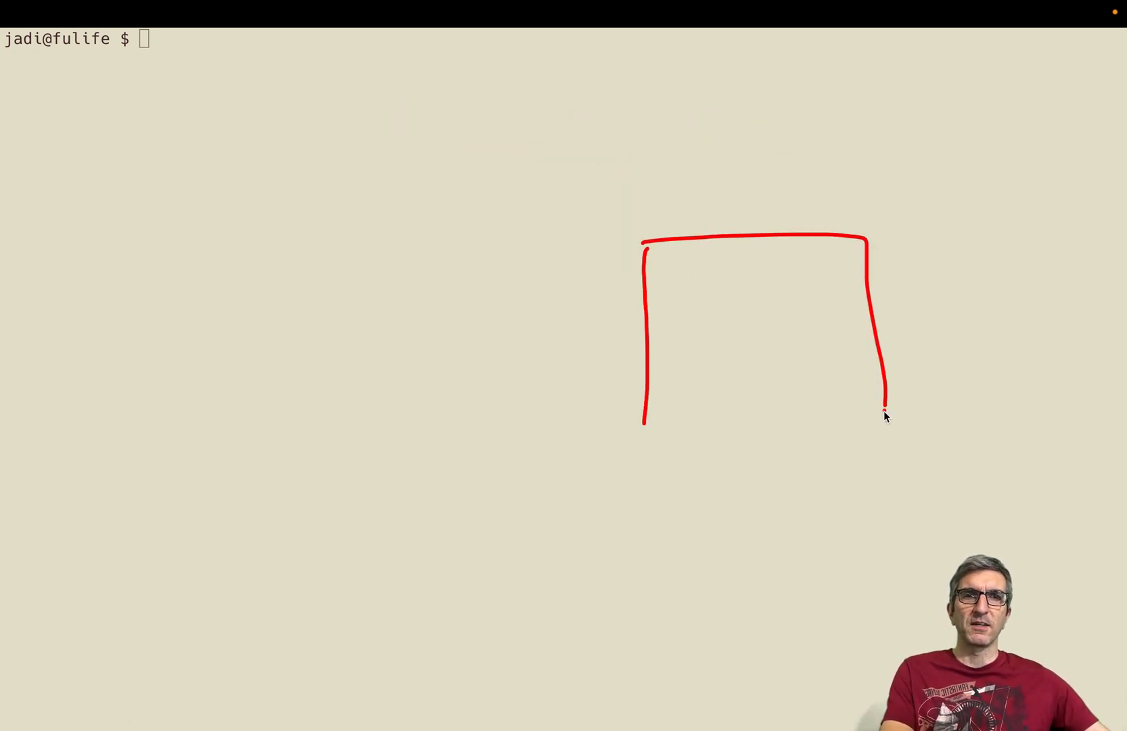
pyautogui.moveTo(883, 413); pyautogui.dragTo(646, 419)
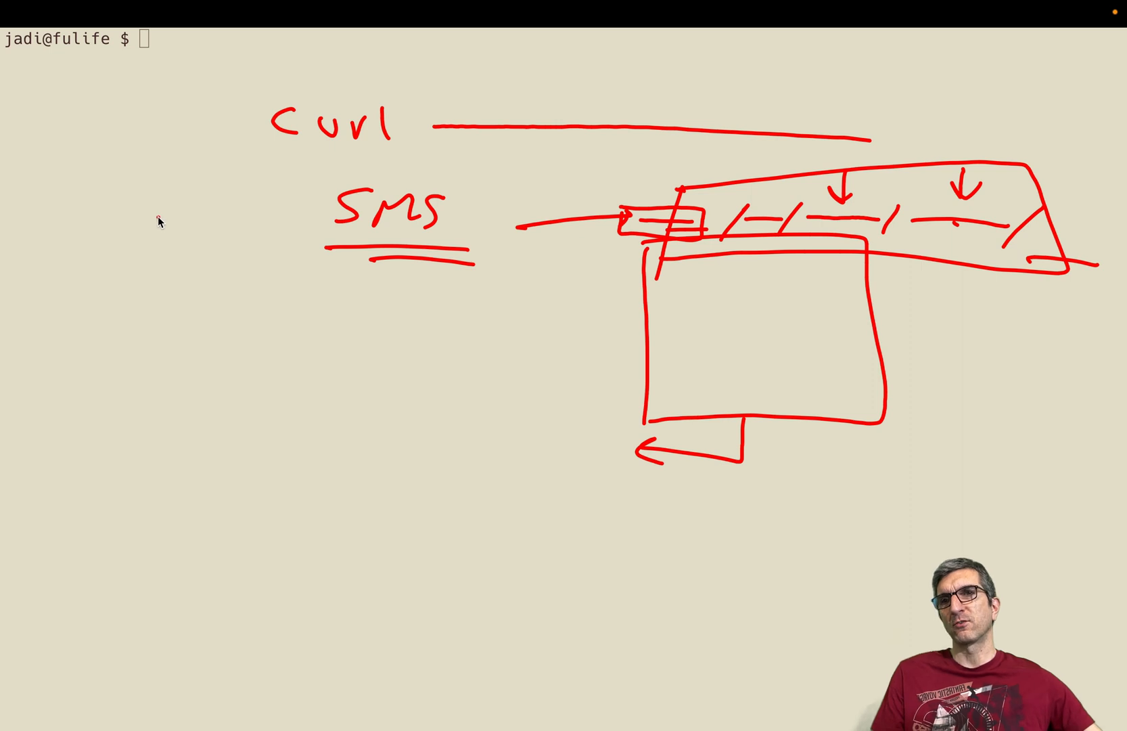
pyautogui.moveTo(76, 220); pyautogui.dragTo(180, 298)
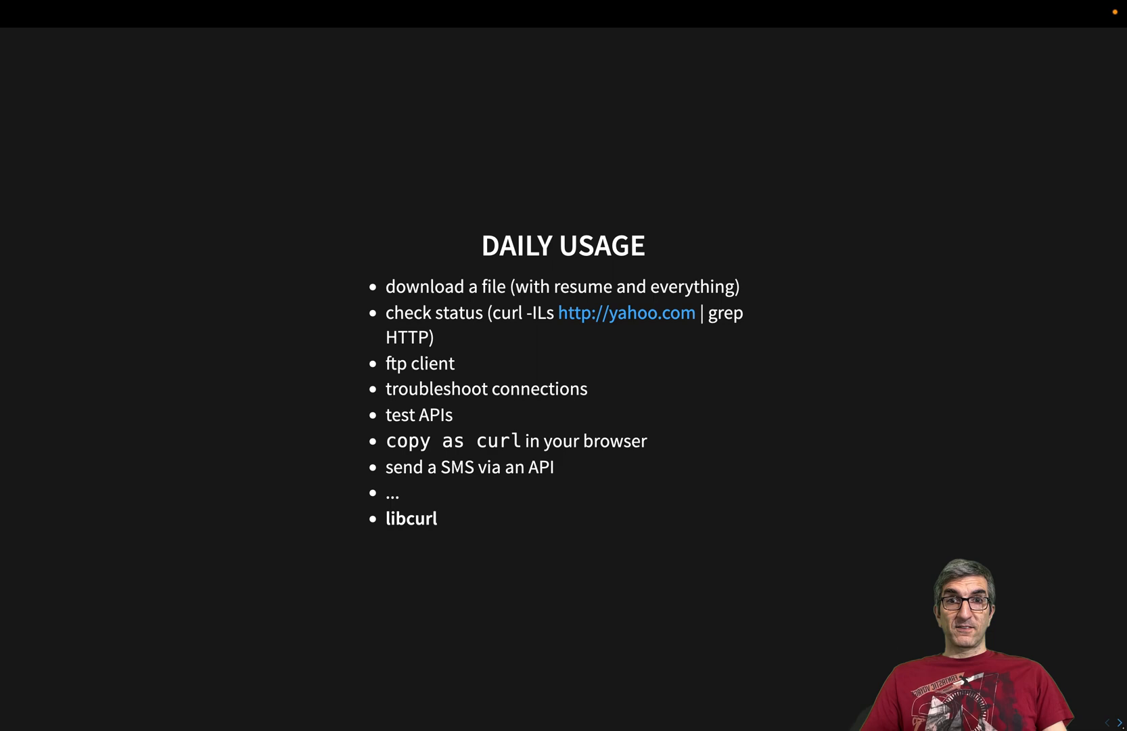
pyautogui.moveTo(305, 191)
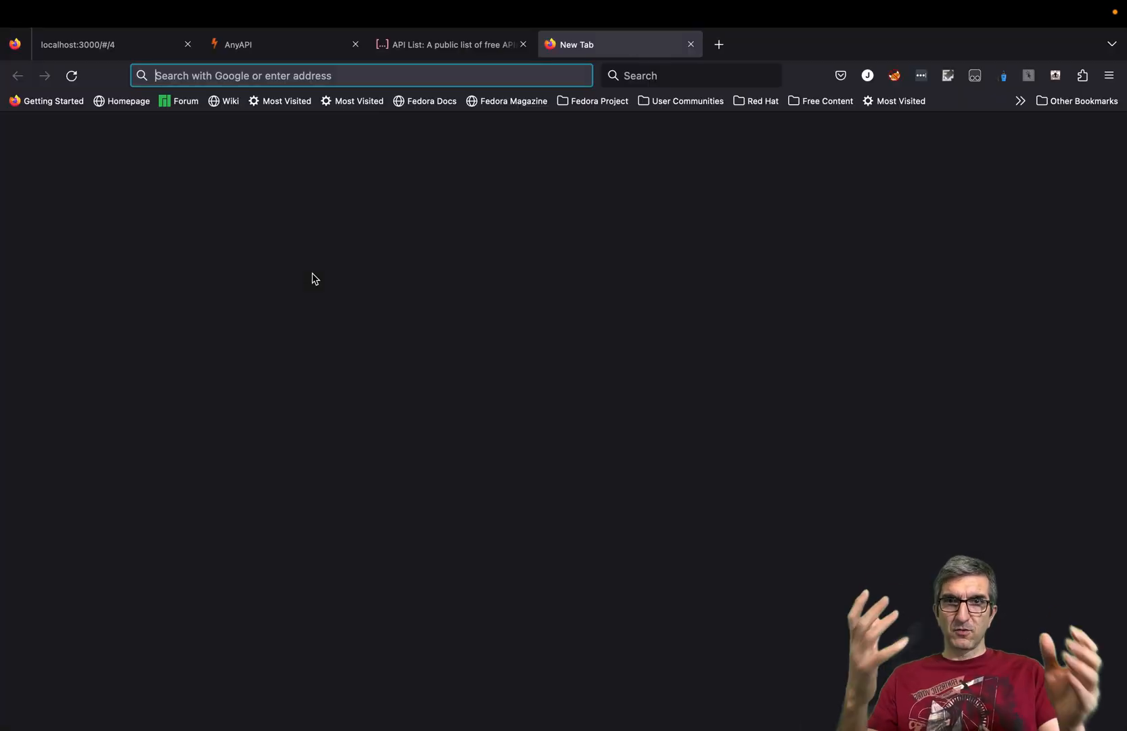
# Load hckrnews.com and bring up the main page request's menu in the Network panel
pyautogui.write('https://hckrnews.com')
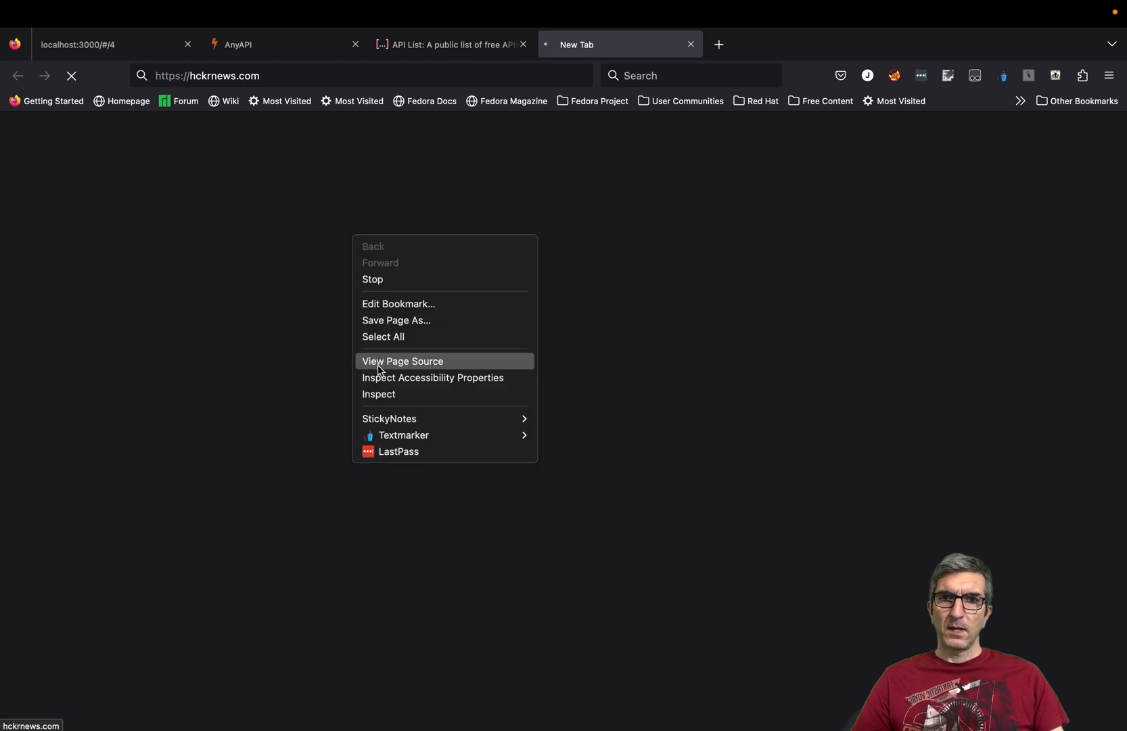
pyautogui.click(379, 394)
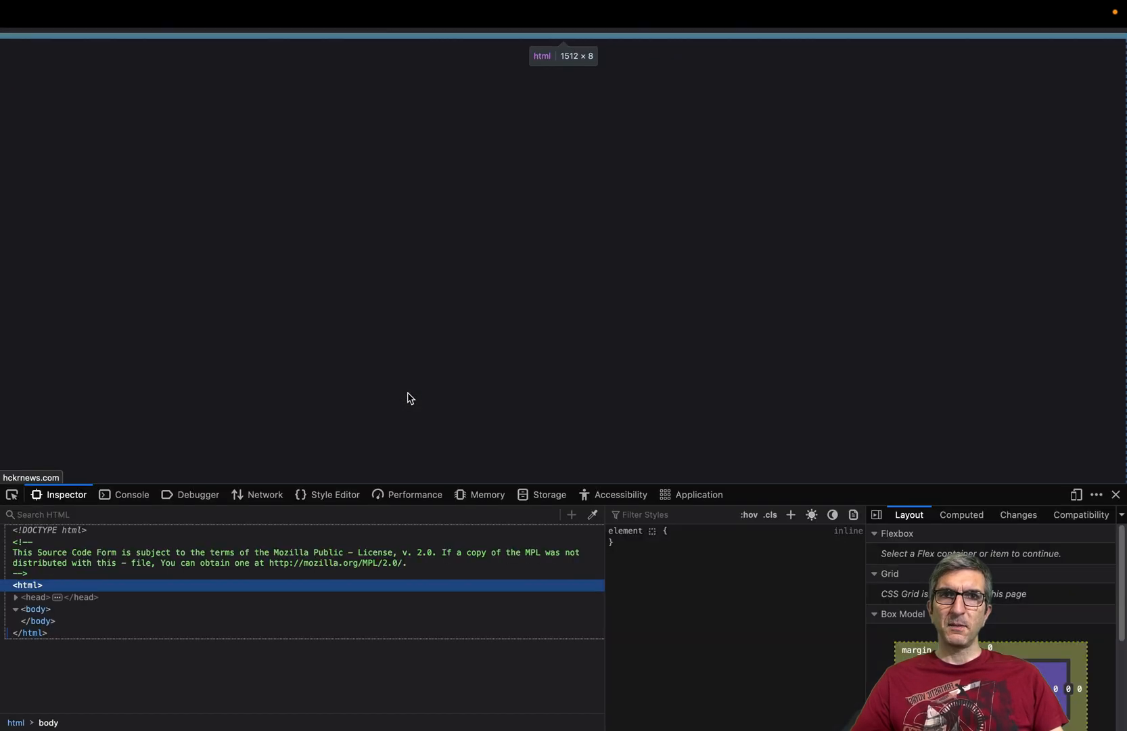
pyautogui.moveTo(551, 42)
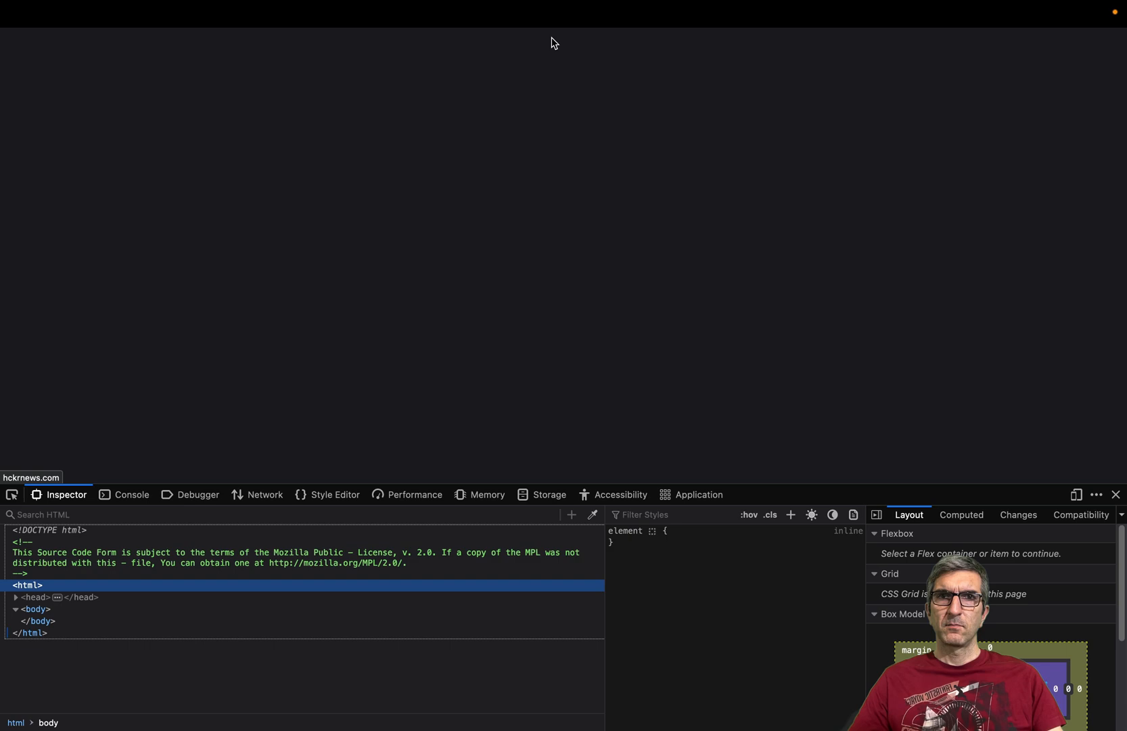
pyautogui.click(265, 495)
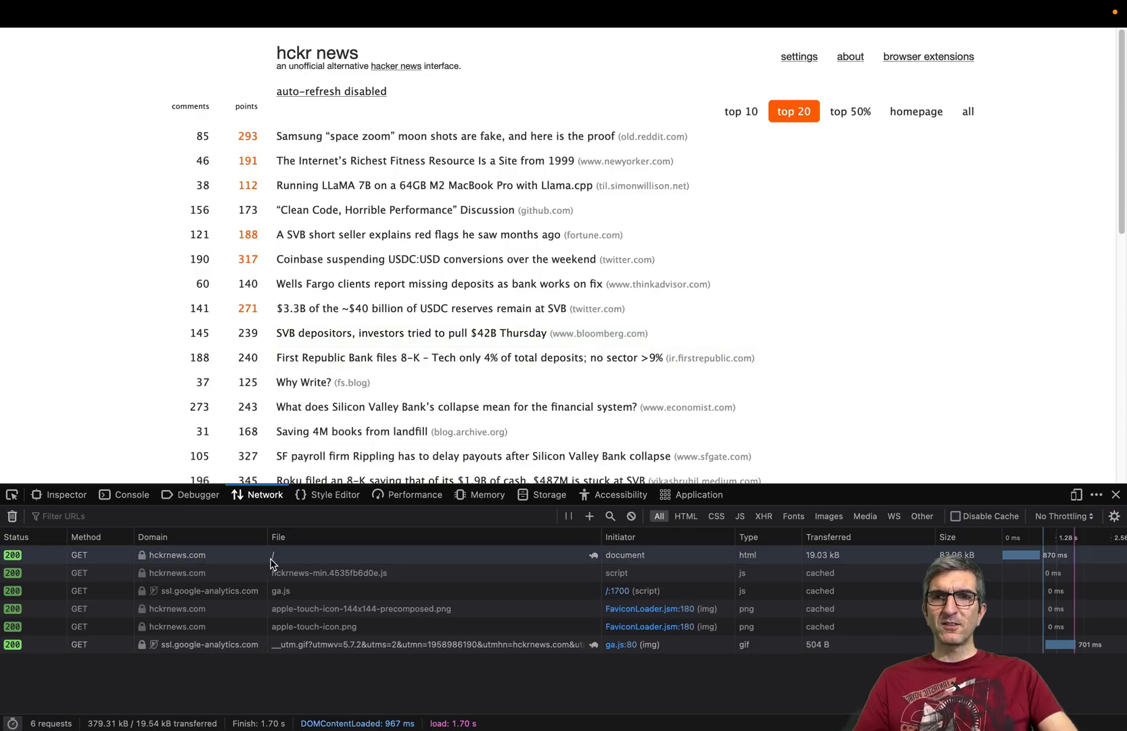
pyautogui.moveTo(168, 567)
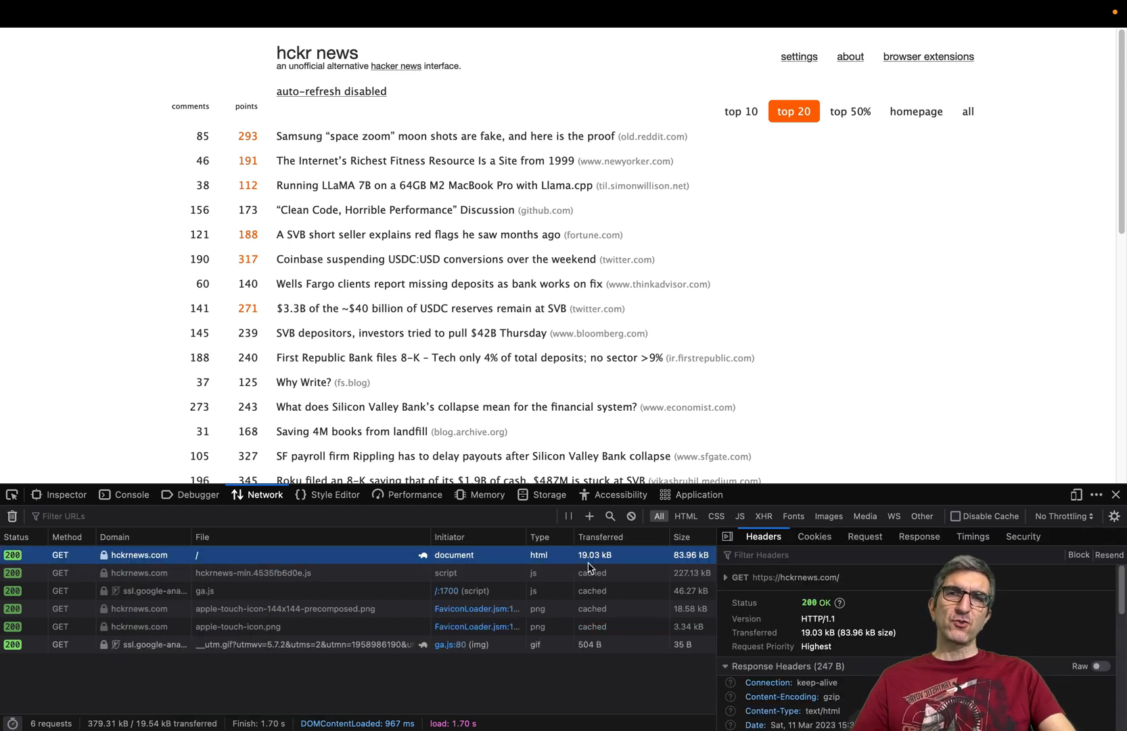
pyautogui.moveTo(580, 566)
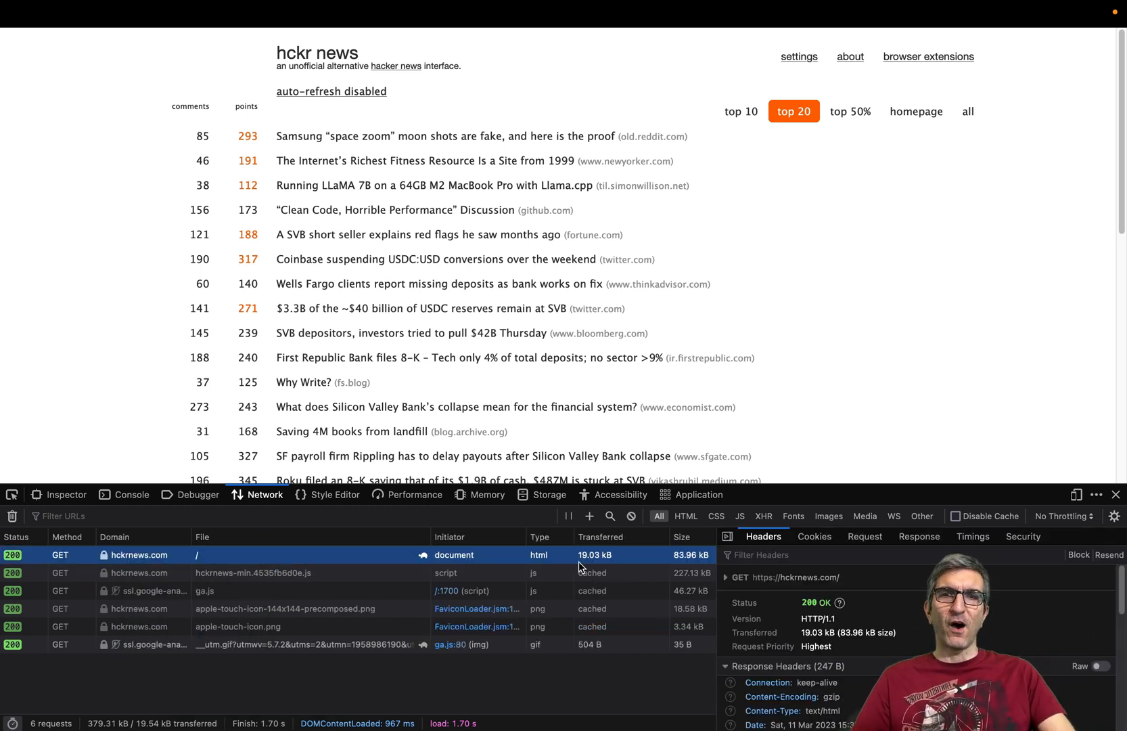
pyautogui.rightClick(214, 555)
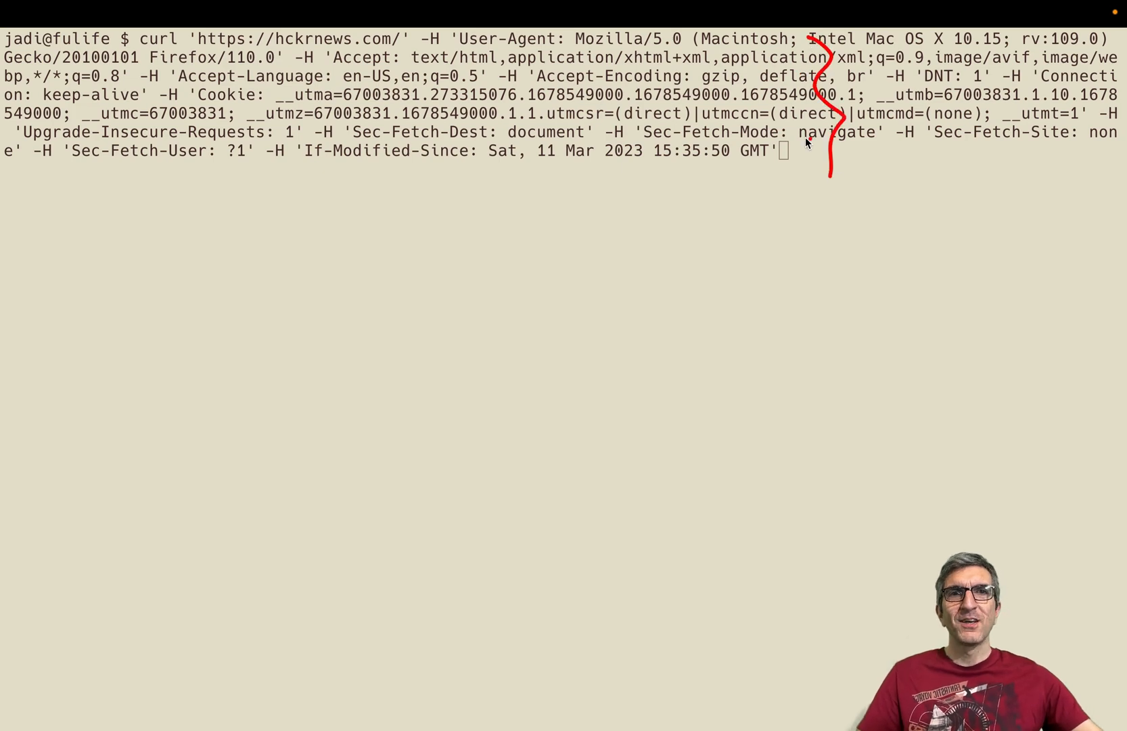
pyautogui.moveTo(527, 160)
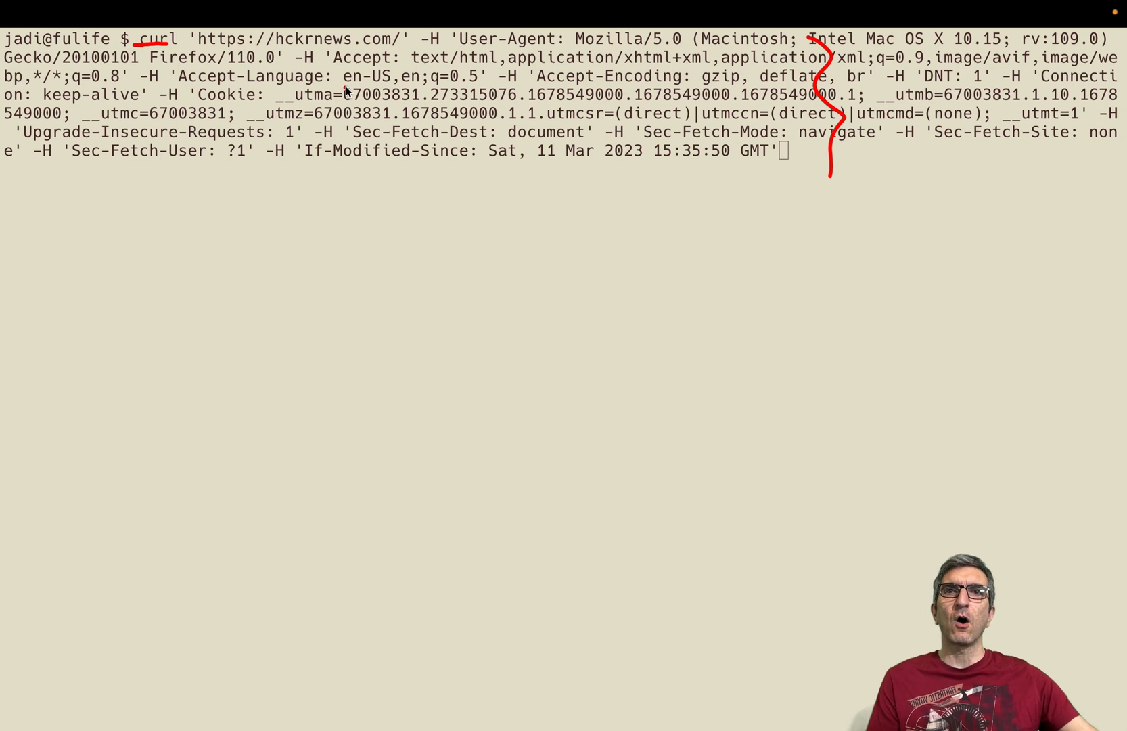
# Underline curl and the If-Modified-Since header in the pasted hckrnews.com command
pyautogui.moveTo(410, 49); pyautogui.dragTo(582, 49)
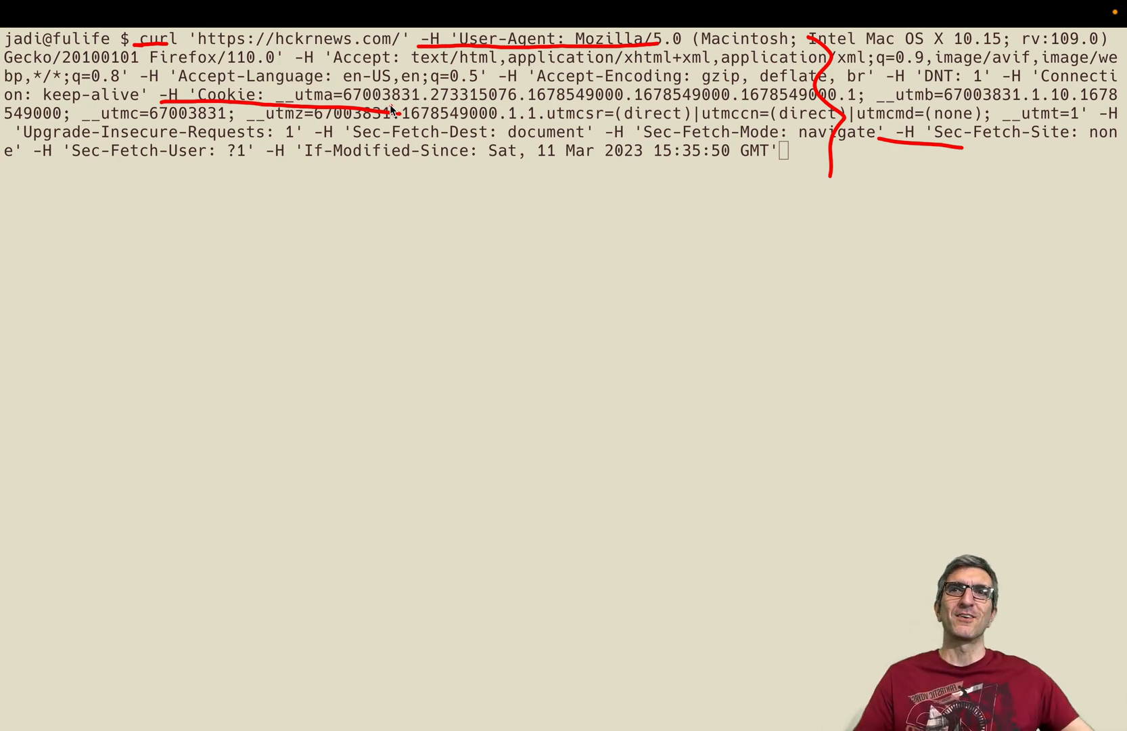
pyautogui.moveTo(378, 206)
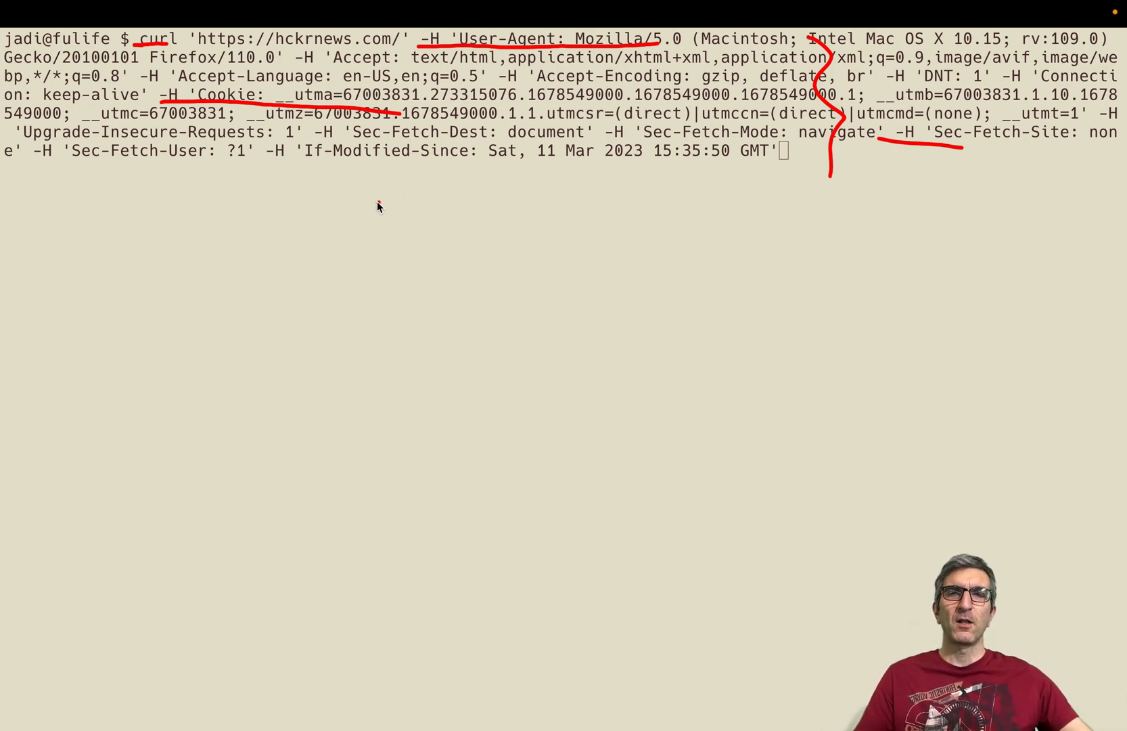
pyautogui.moveTo(336, 210)
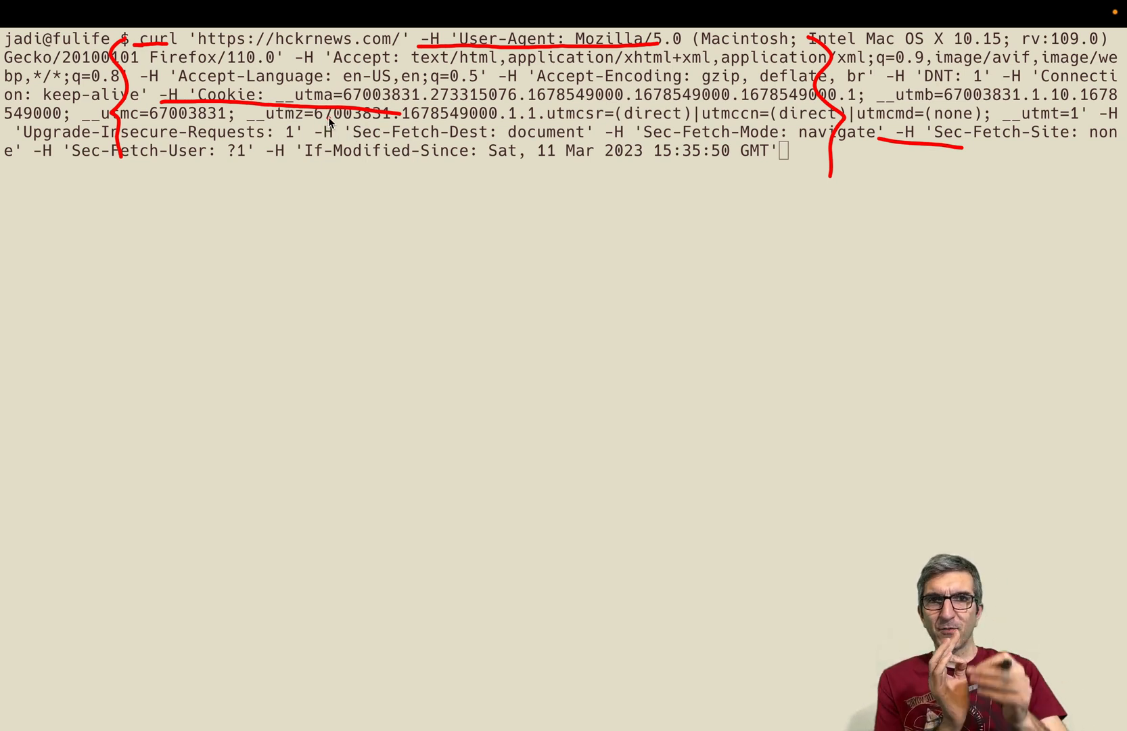
pyautogui.moveTo(458, 173)
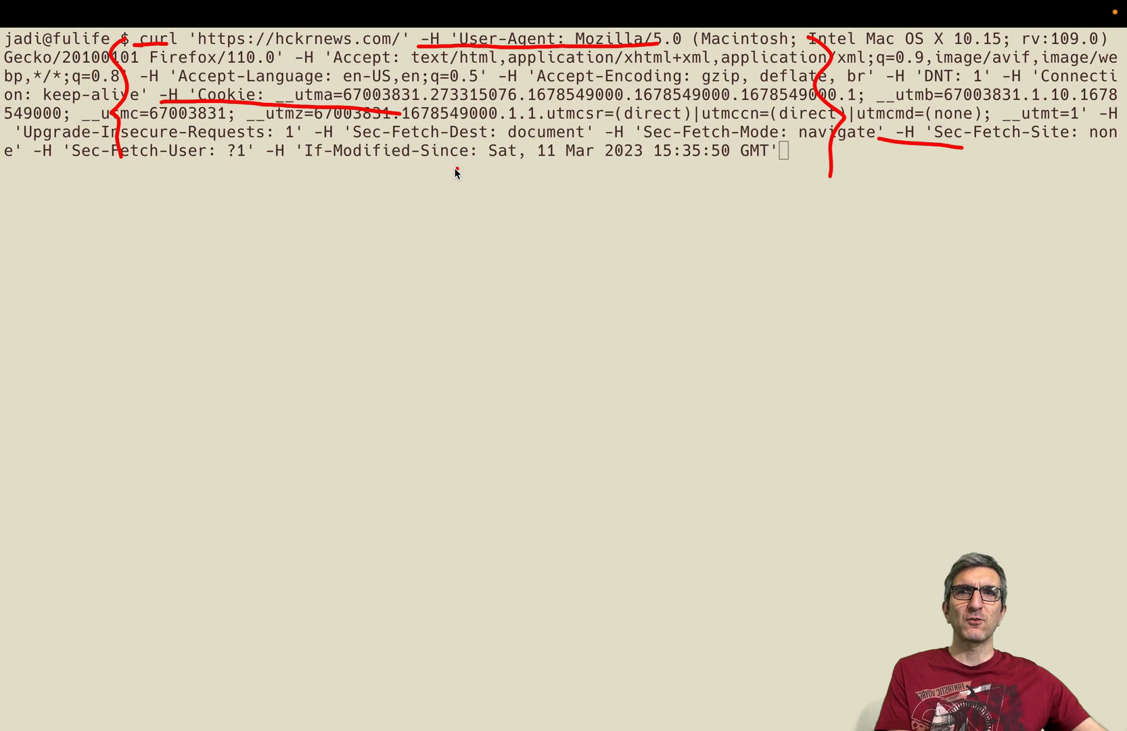
pyautogui.moveTo(312, 168); pyautogui.dragTo(759, 173)
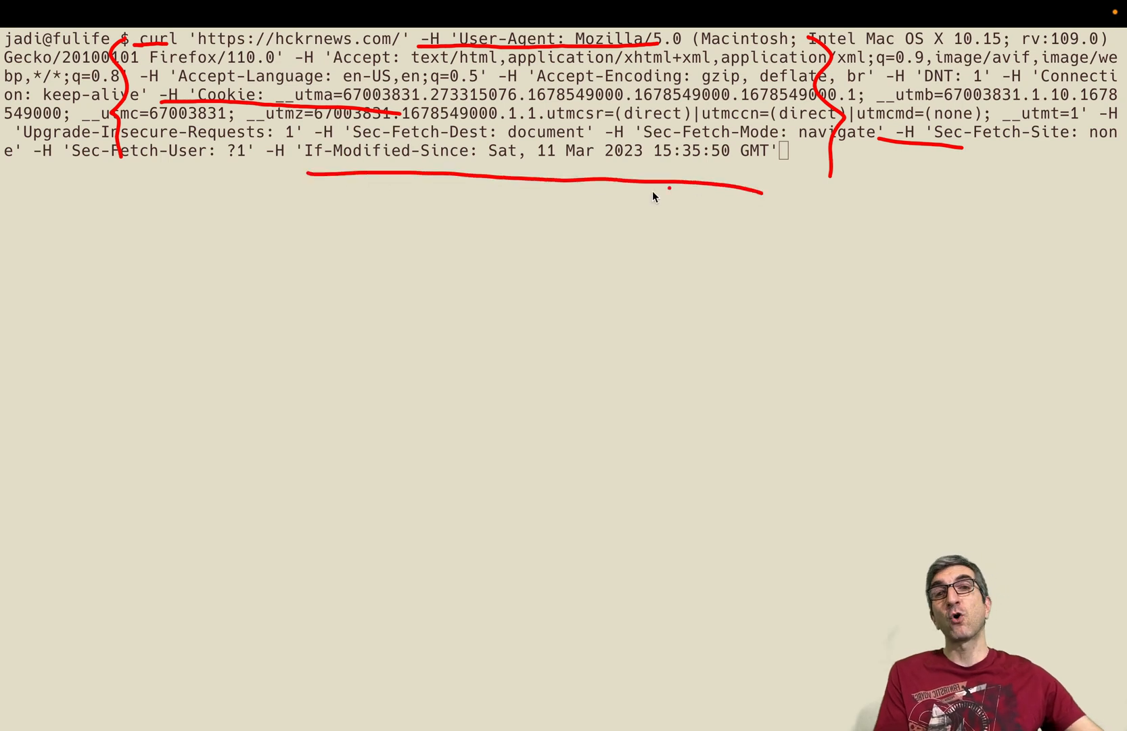
pyautogui.moveTo(496, 245); pyautogui.dragTo(496, 186)
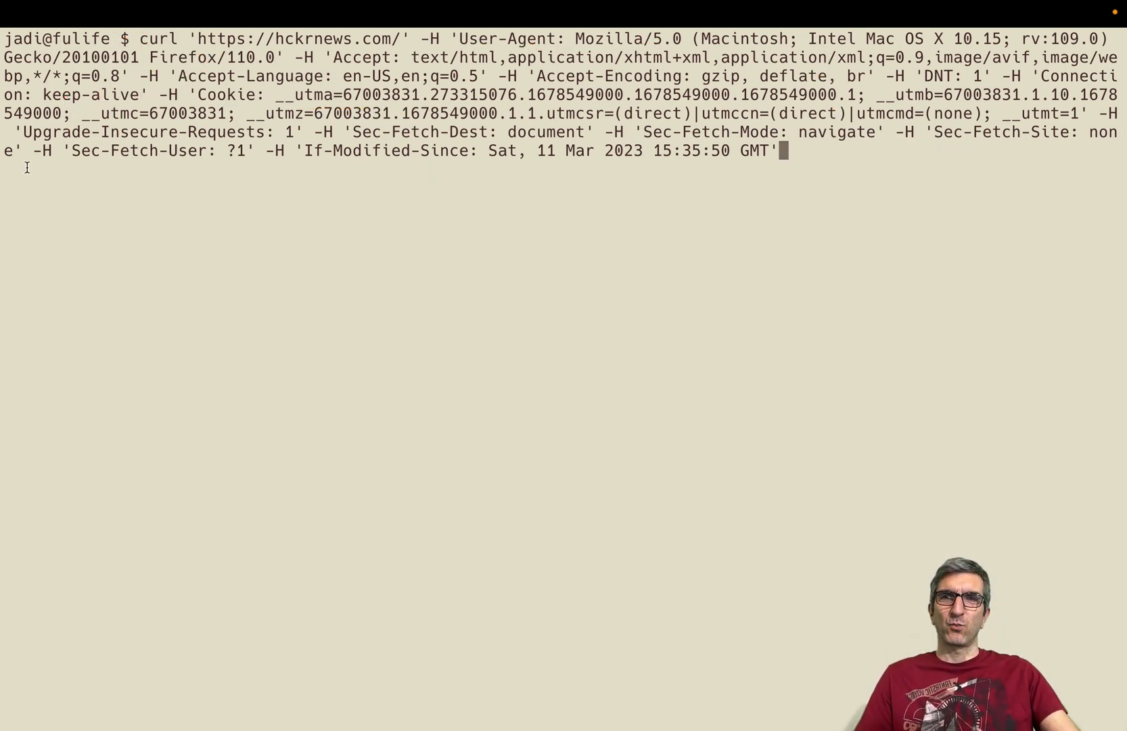
pyautogui.moveTo(347, 235)
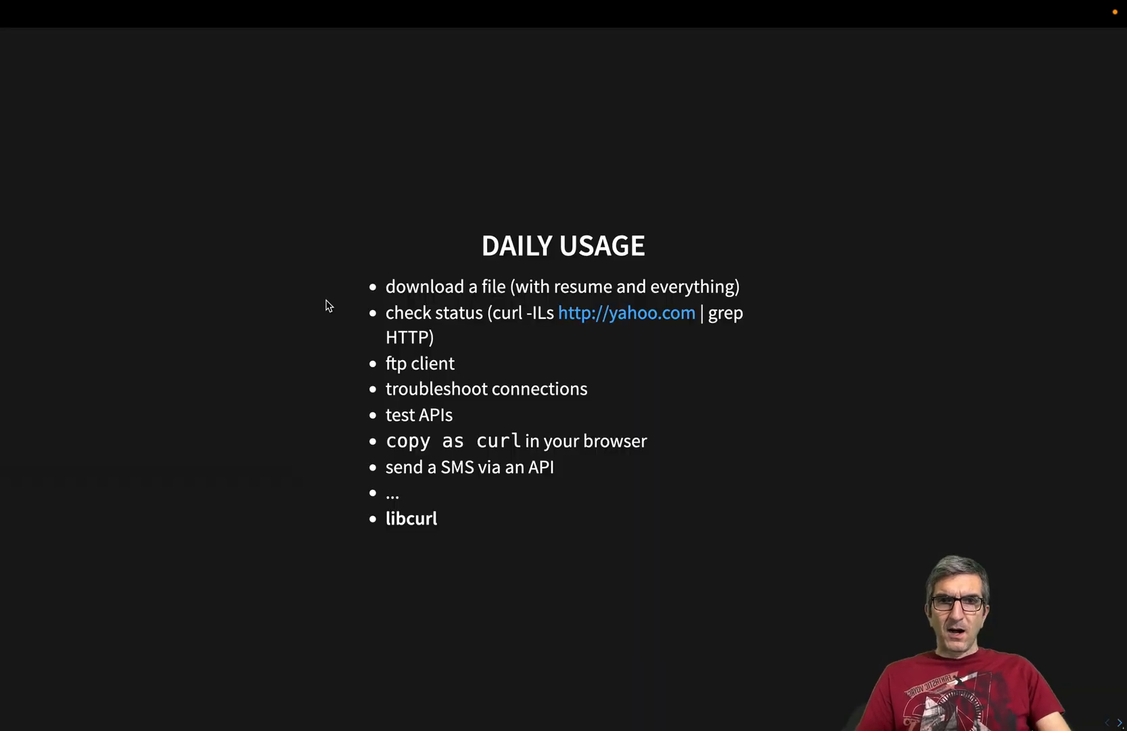
pyautogui.moveTo(622, 403)
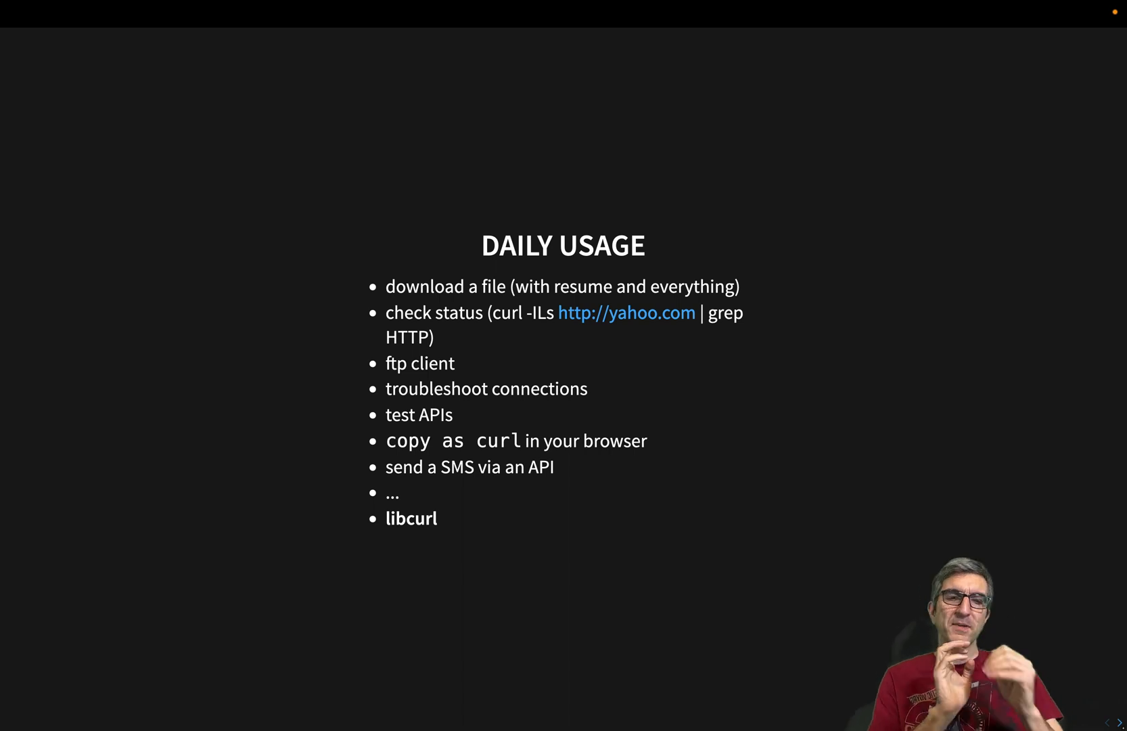
# Advance to the Fun Usage slide and draw 'curl' with request and response arrows
pyautogui.press('Right')
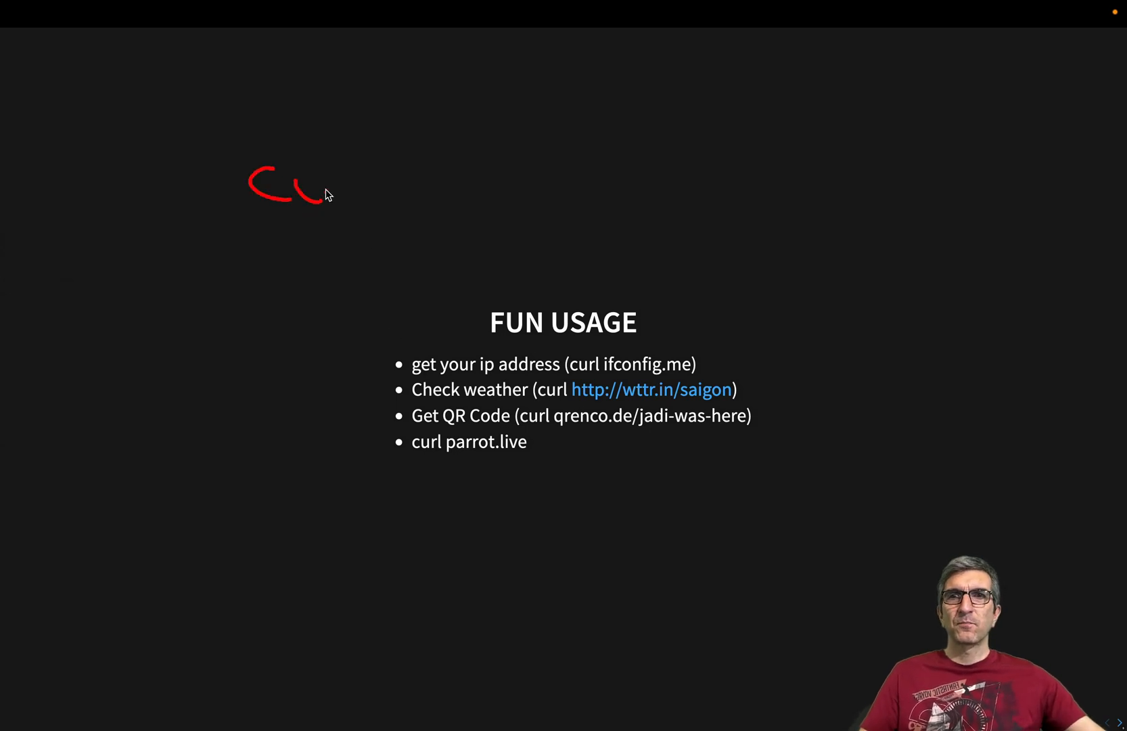
pyautogui.moveTo(310, 197); pyautogui.dragTo(395, 197)
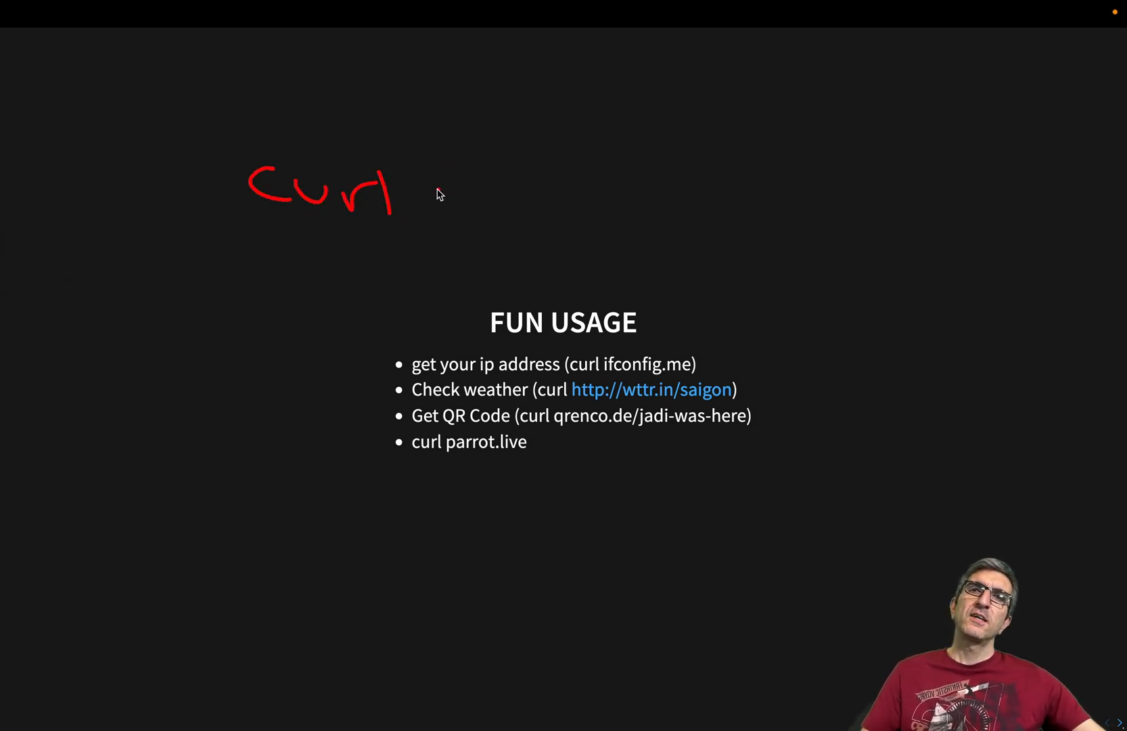
pyautogui.moveTo(432, 183); pyautogui.dragTo(633, 219)
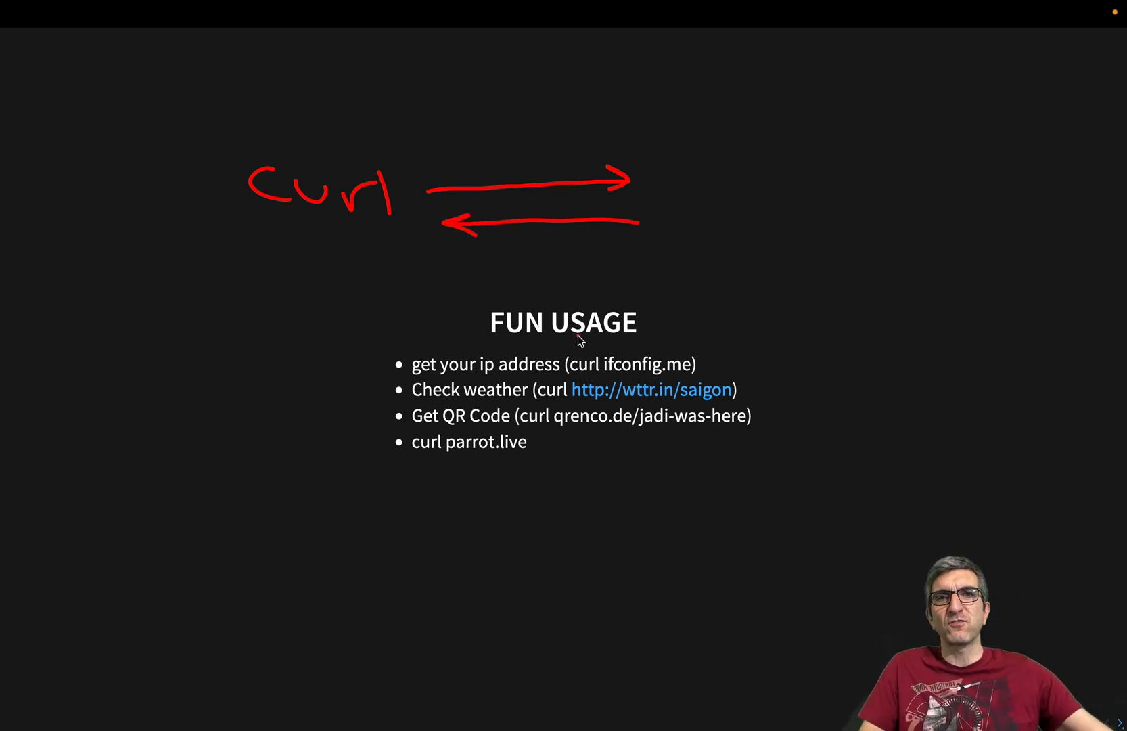
pyautogui.moveTo(604, 346); pyautogui.dragTo(690, 381)
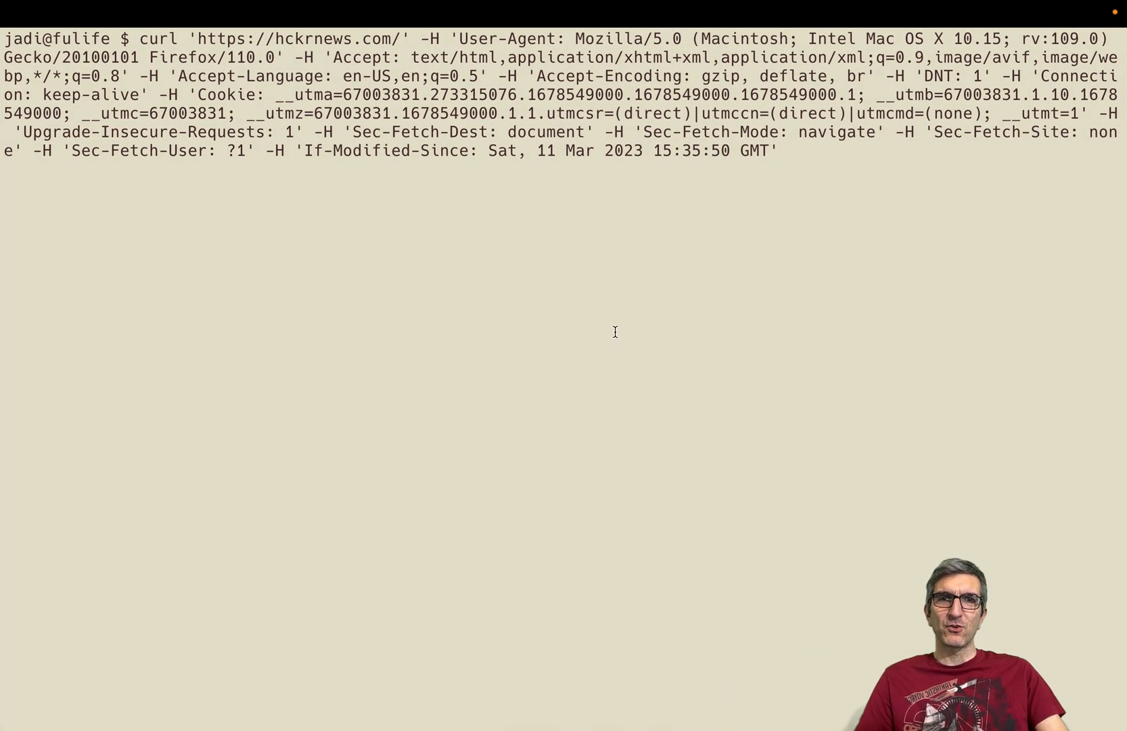
# Cancel the hckrnews command, run curl -v ifconfig.me, and mark its request and response headers
pyautogui.press('ctrl+c')
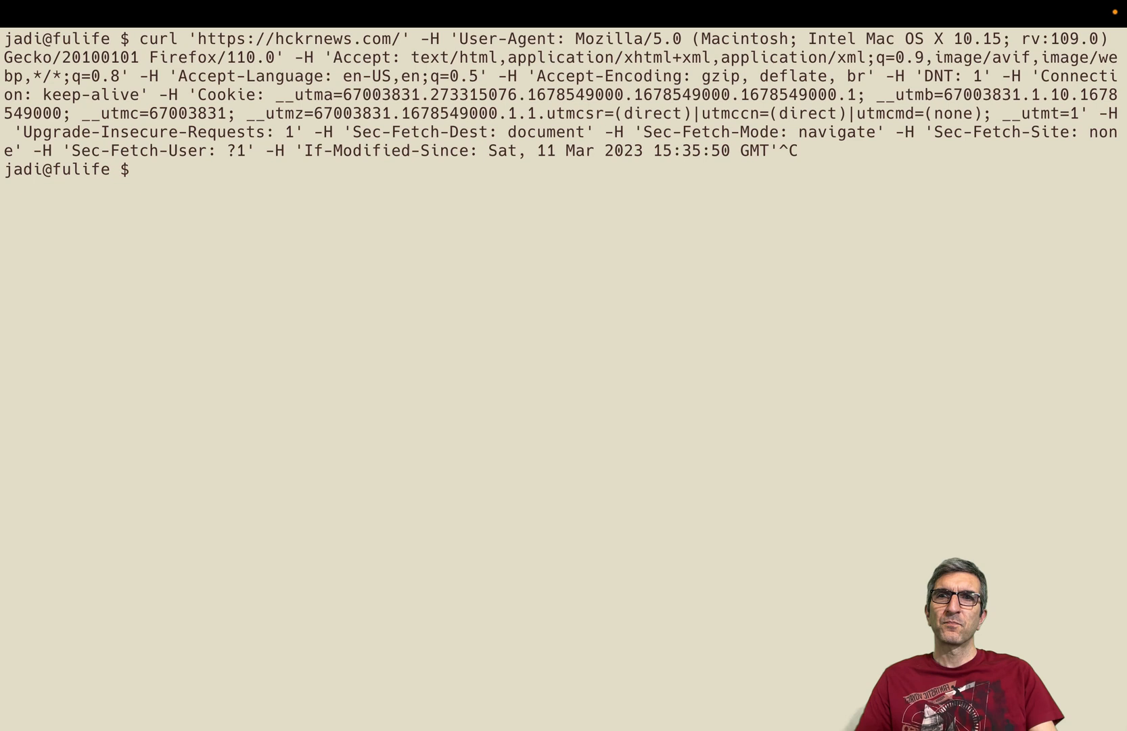
pyautogui.write('curl if')
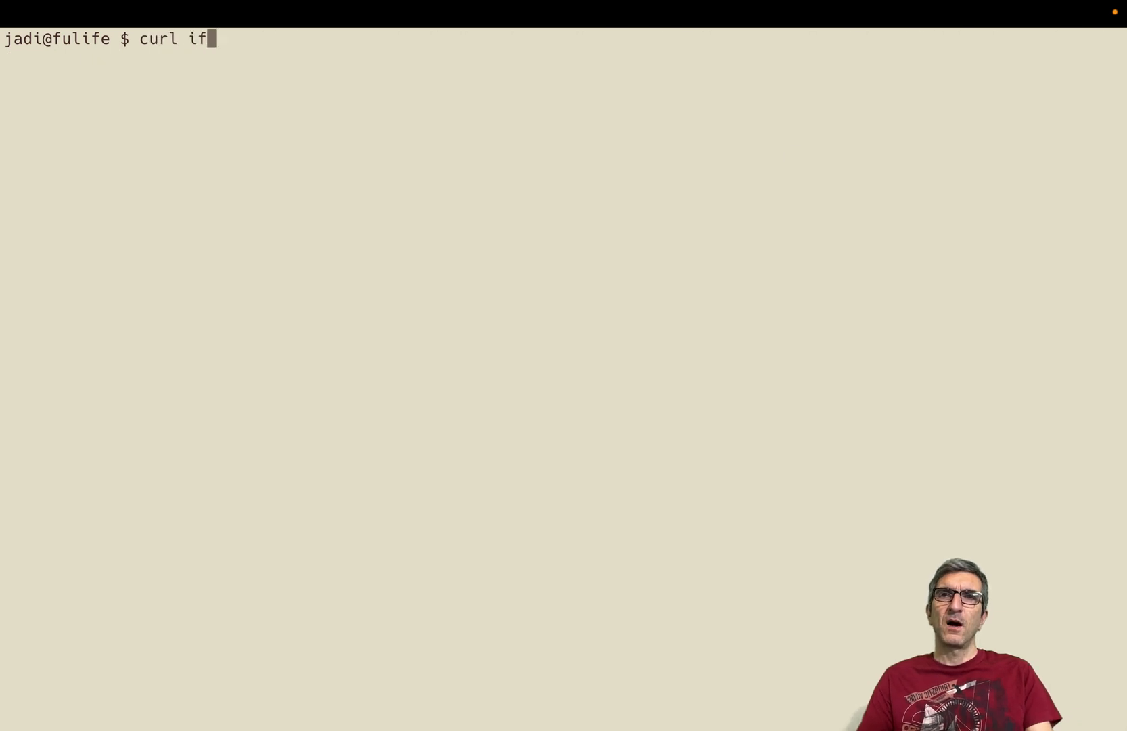
pyautogui.write('config.me')
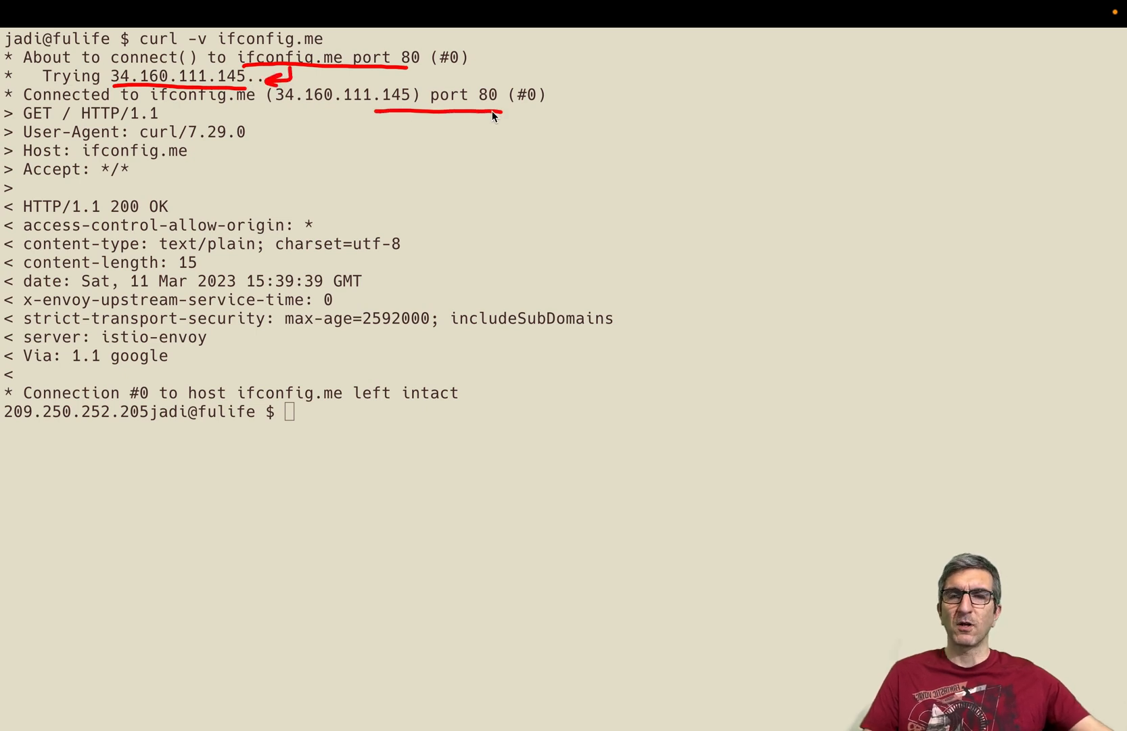
pyautogui.moveTo(23, 125)
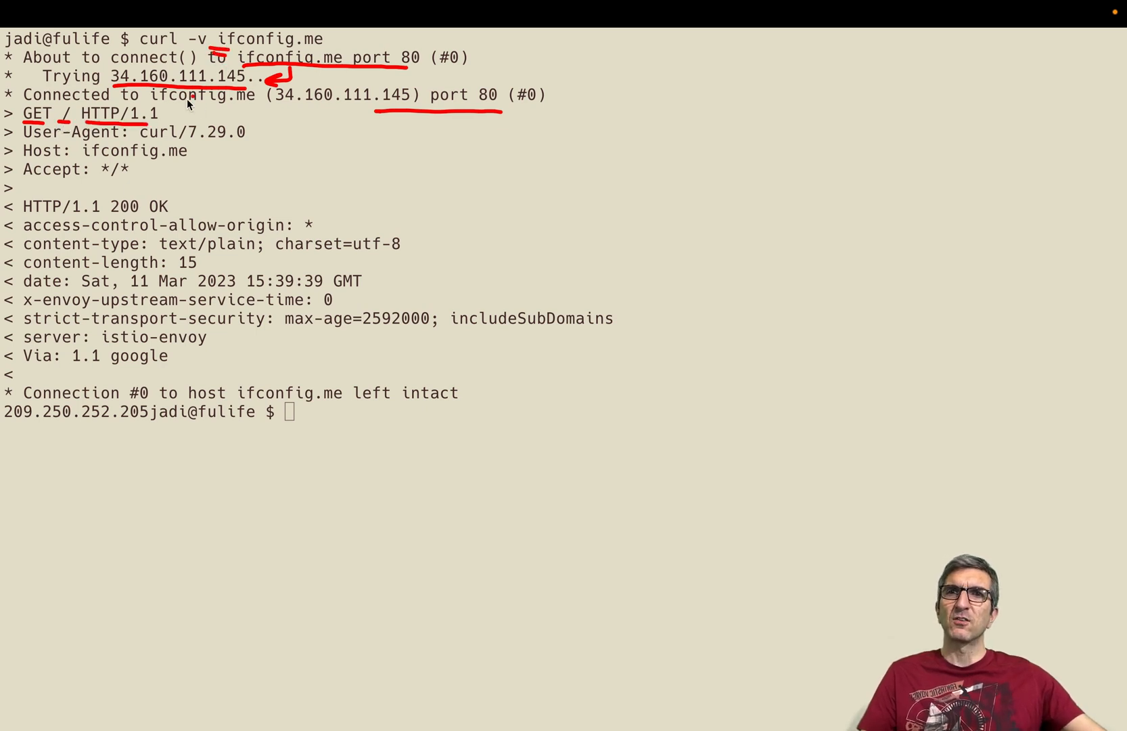
pyautogui.moveTo(90, 54)
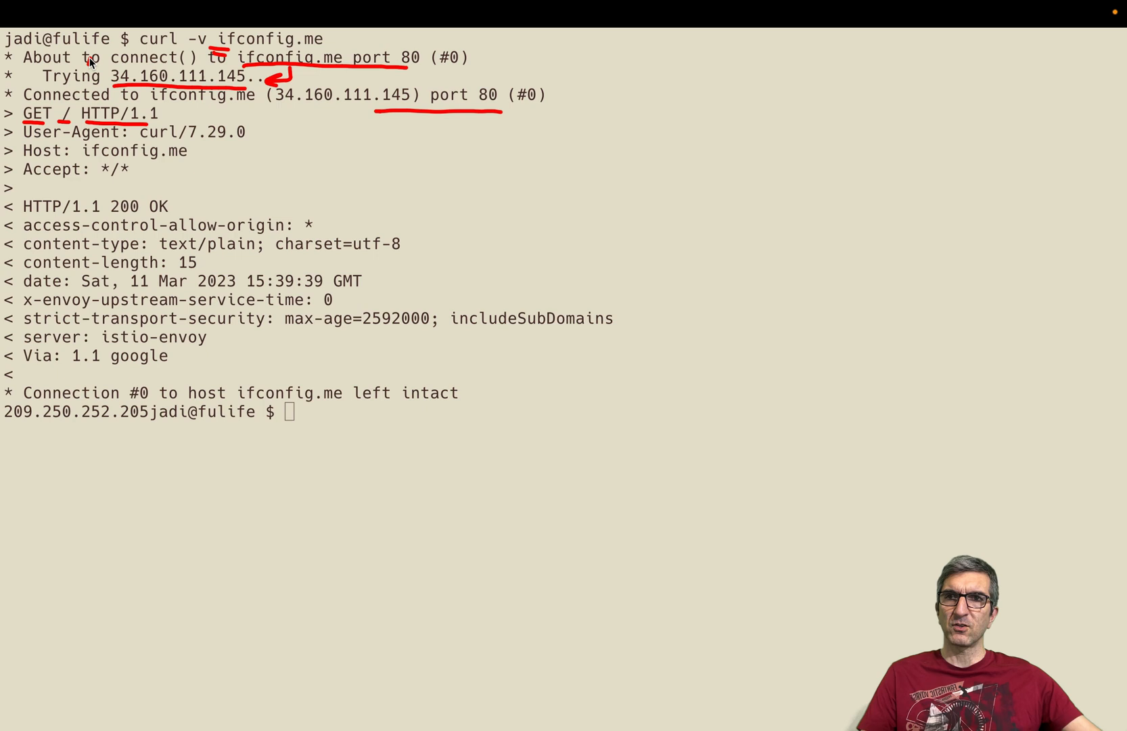
pyautogui.moveTo(101, 155)
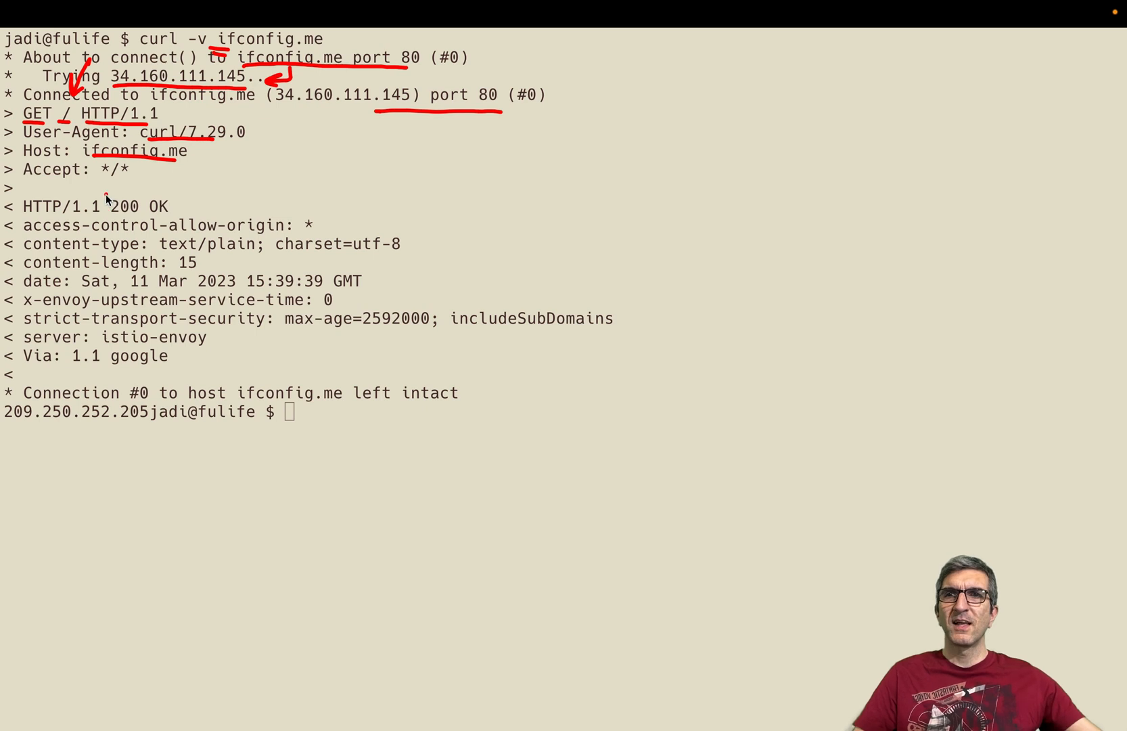
pyautogui.moveTo(14, 209); pyautogui.dragTo(14, 323)
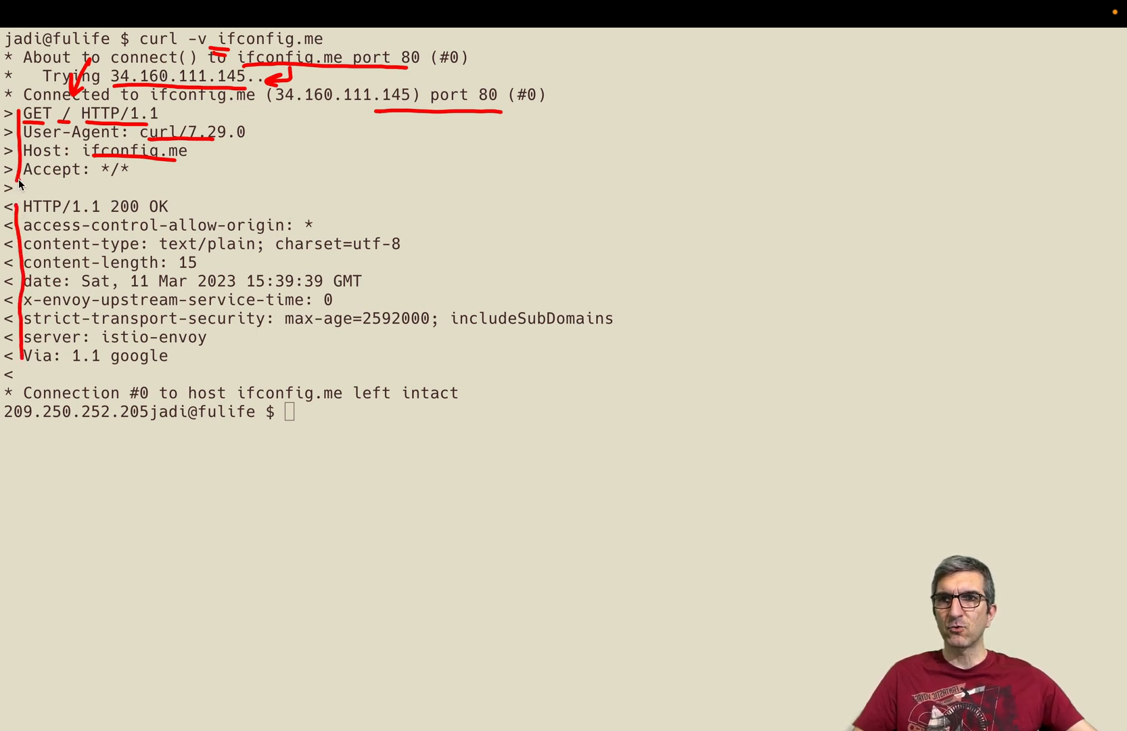
pyautogui.moveTo(195, 165)
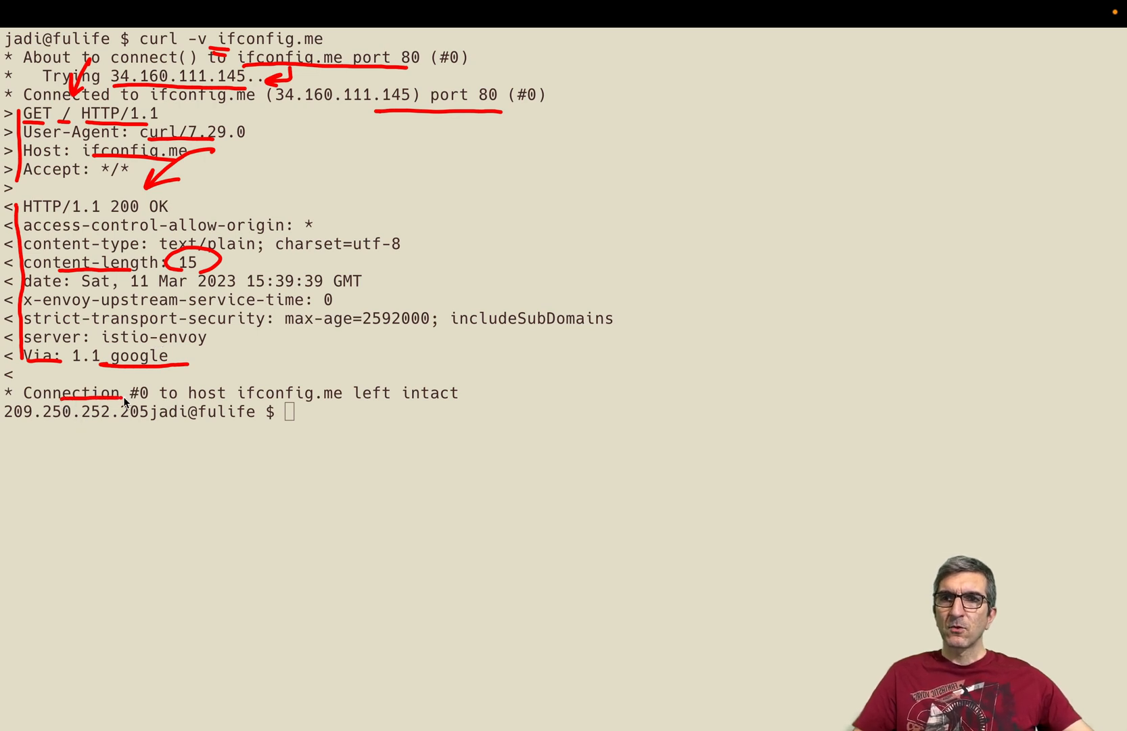
pyautogui.moveTo(7, 423); pyautogui.dragTo(140, 422)
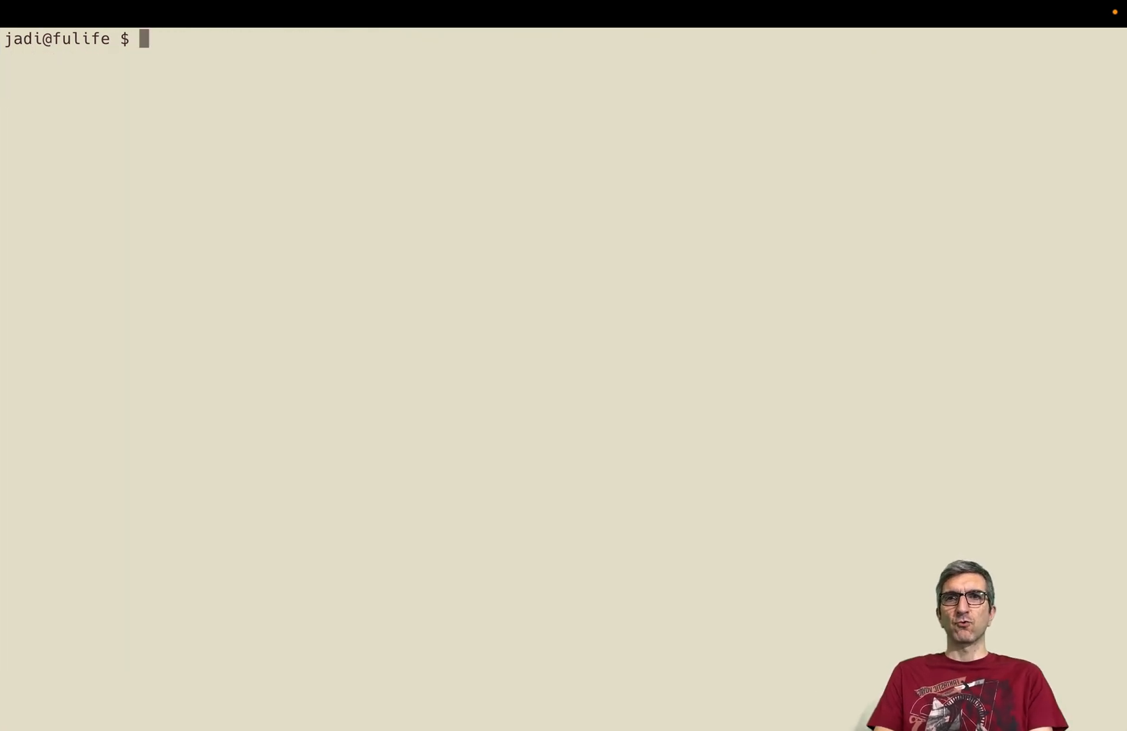
pyautogui.write('curl http')
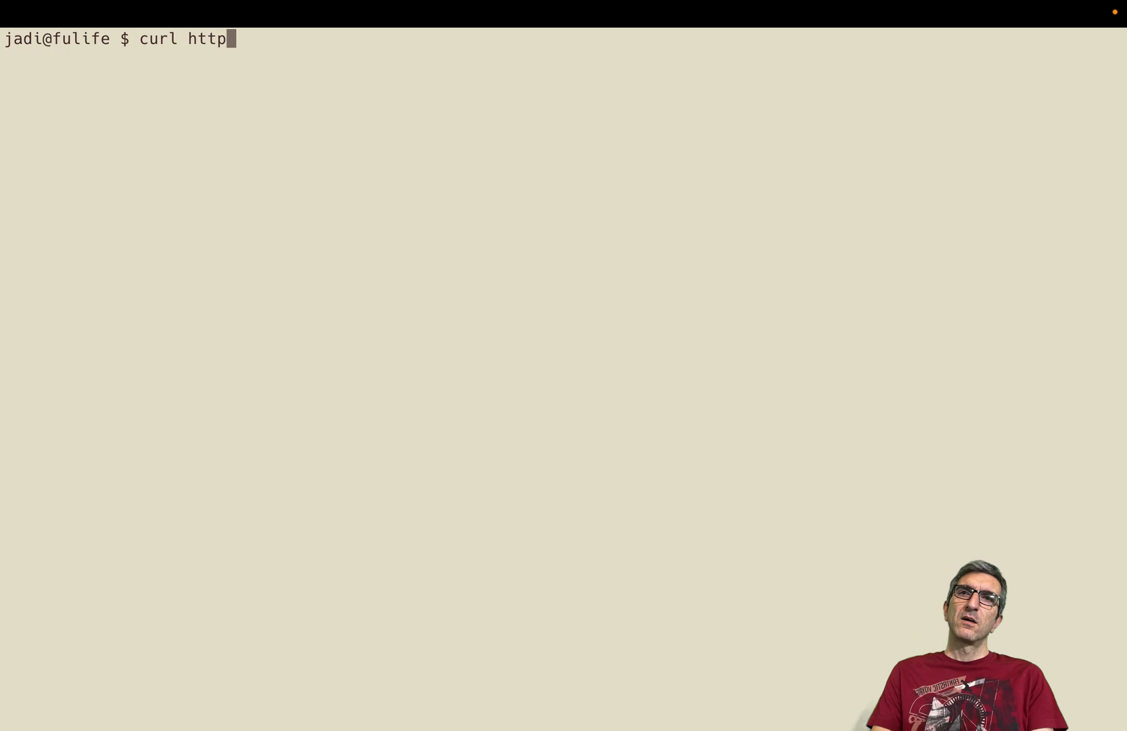
pyautogui.write('://wttr.i')
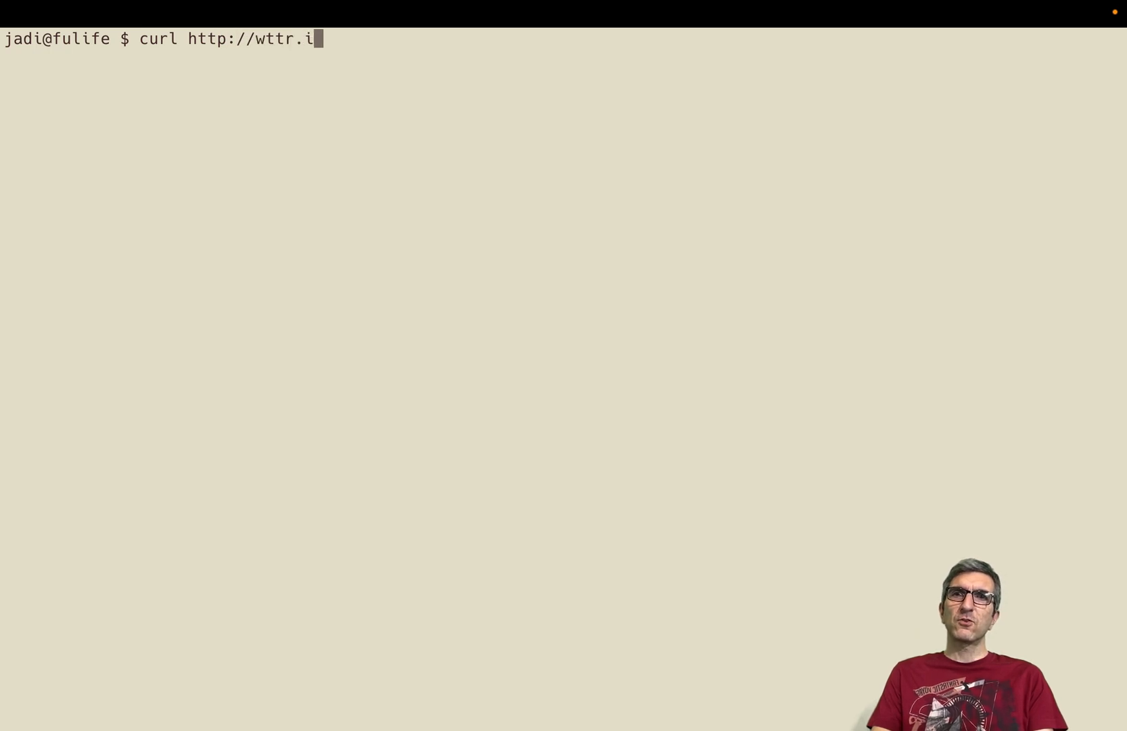
pyautogui.write('n/s')
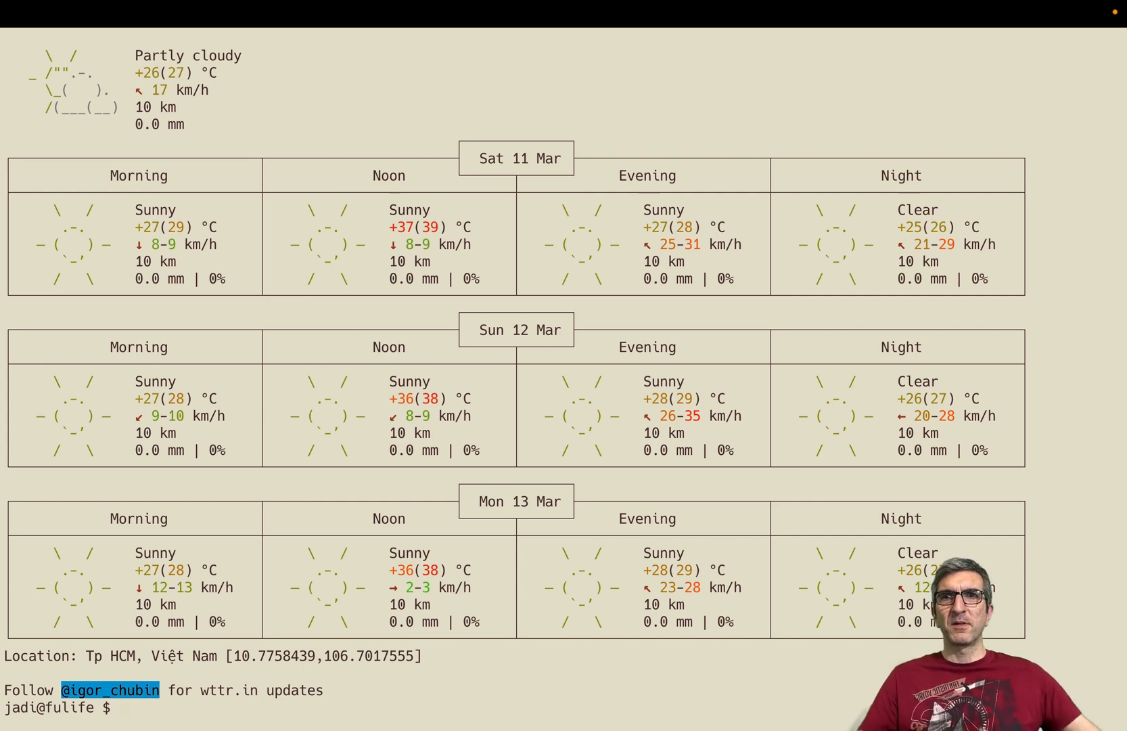
pyautogui.moveTo(110, 82)
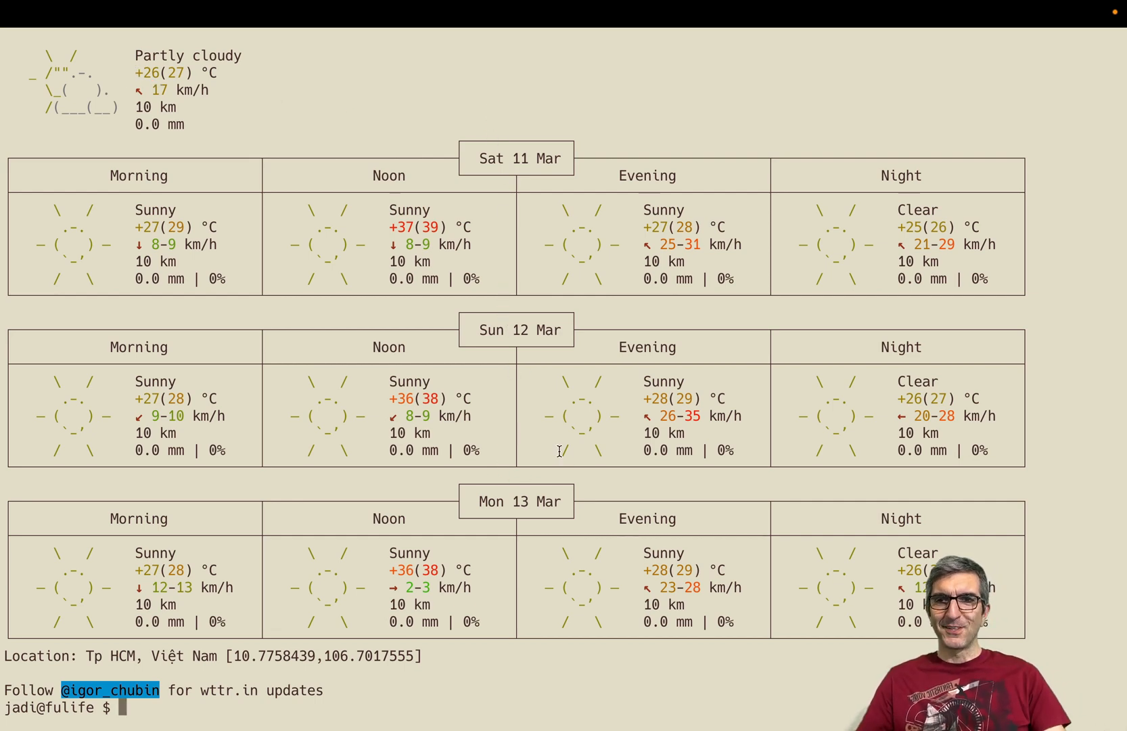
pyautogui.write('curl http://v2.wttr.in/saigon')
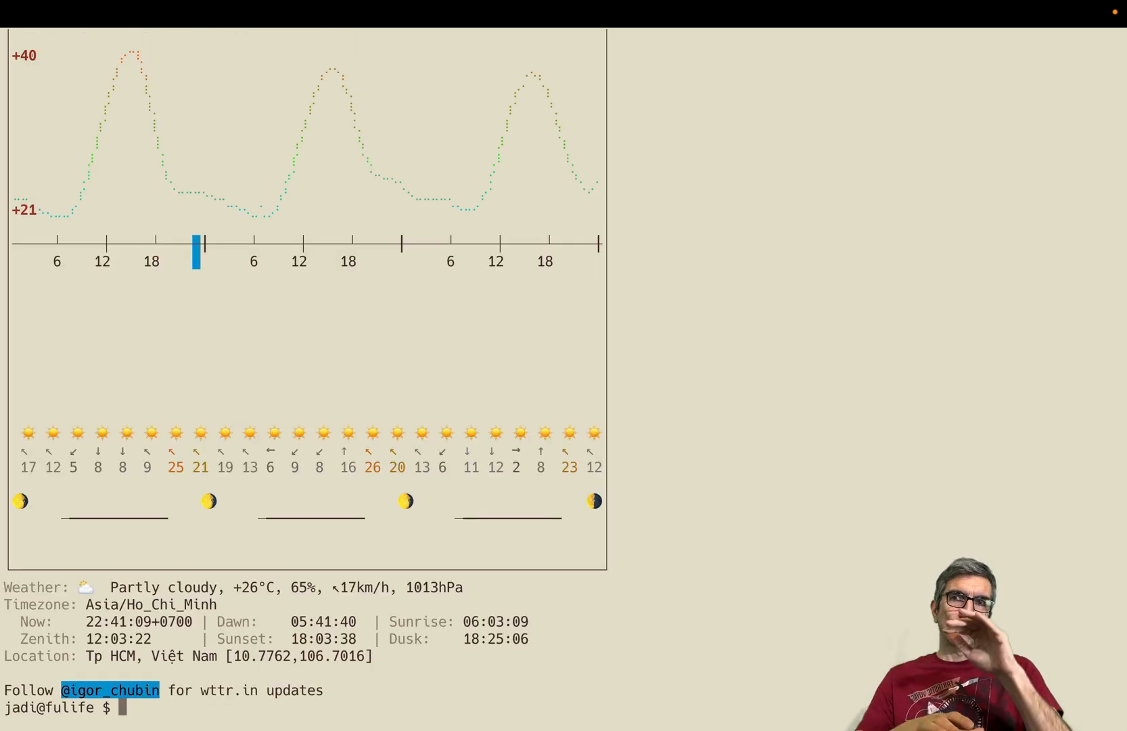
pyautogui.write('curl http://v2.wttr.in/saigon')
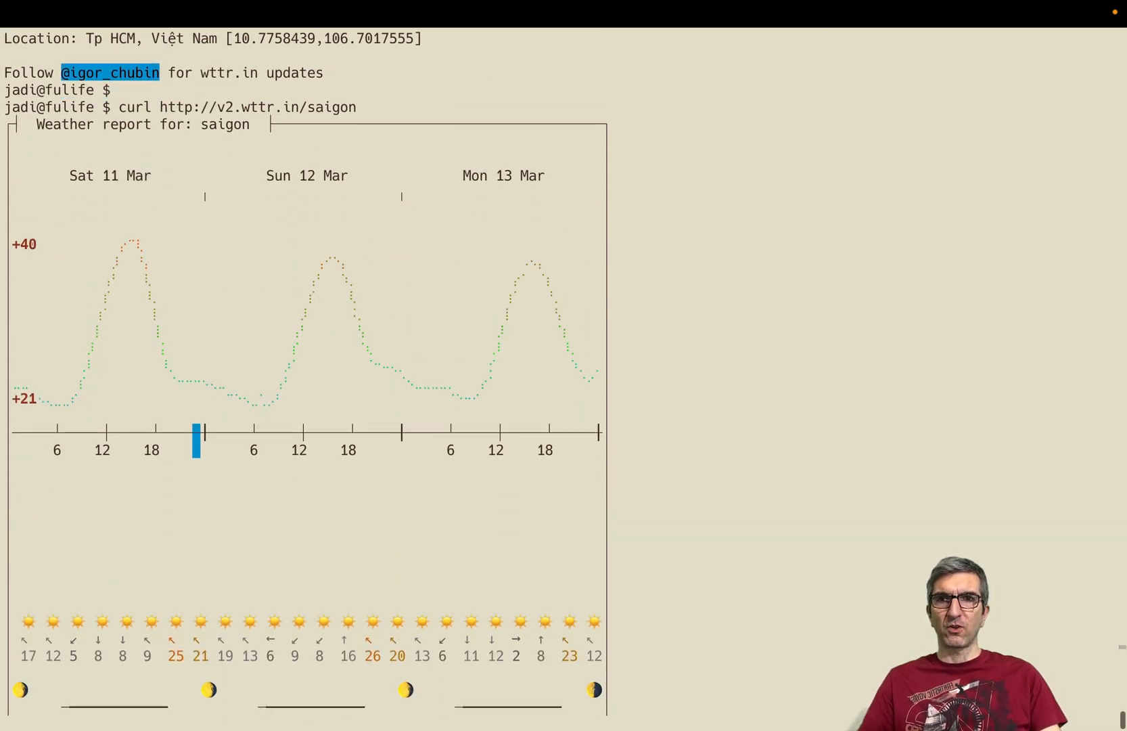
pyautogui.scroll(-3)
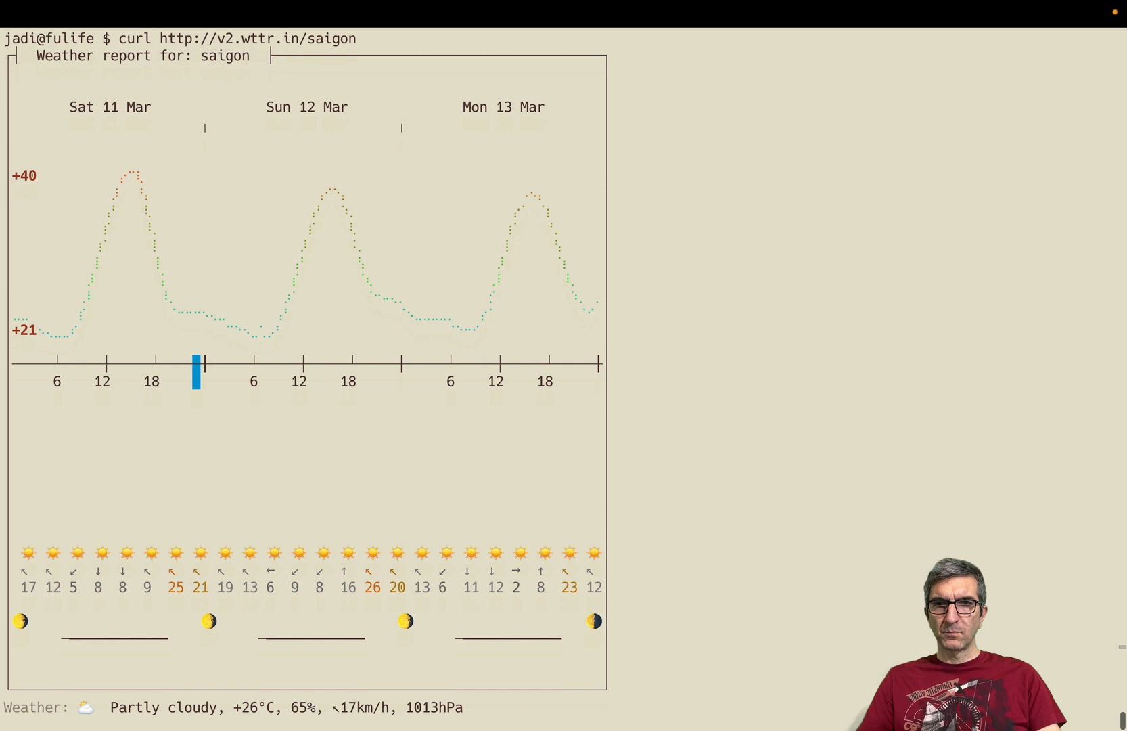
pyautogui.scroll(-3)
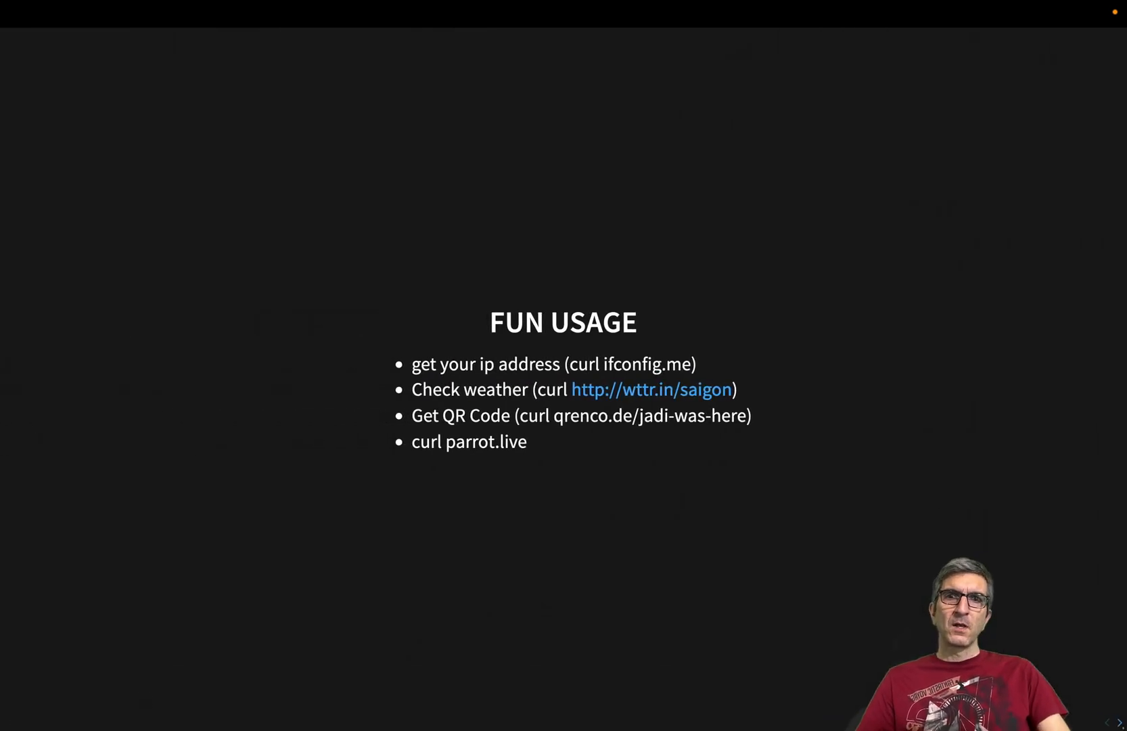
pyautogui.moveTo(519, 415)
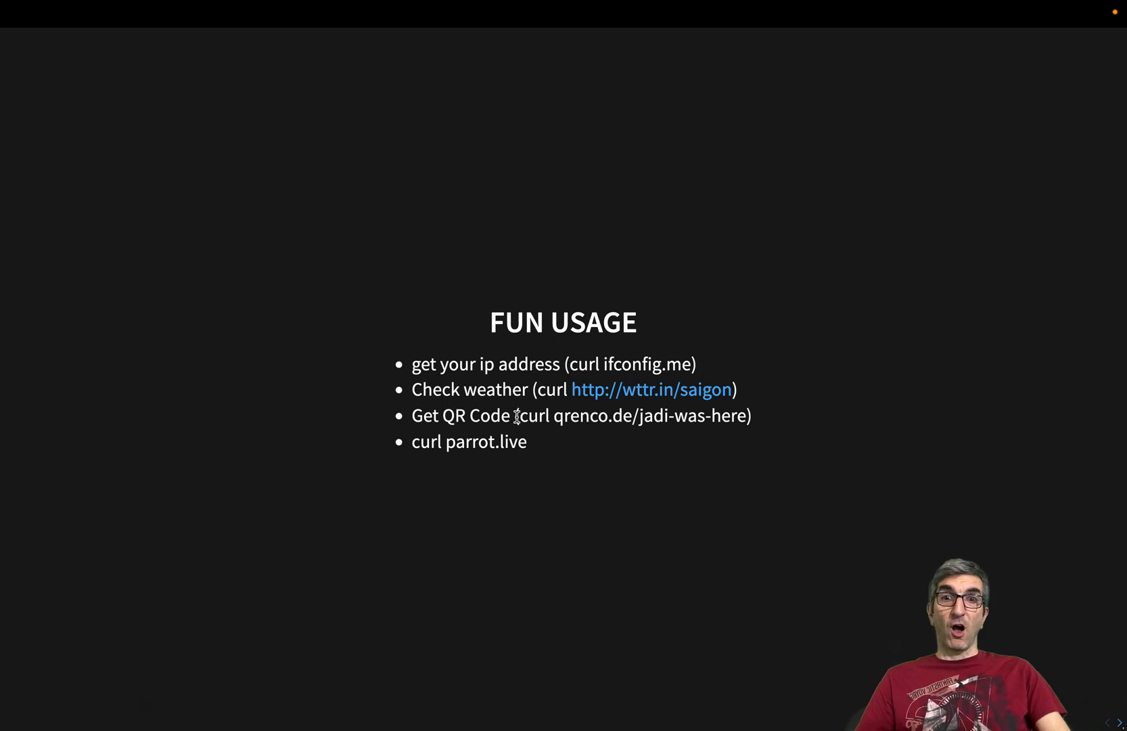
# Copy the qrenco.de example from the slide, type curl qrenco.de, and underline curl
pyautogui.moveTo(517, 415); pyautogui.dragTo(632, 415)
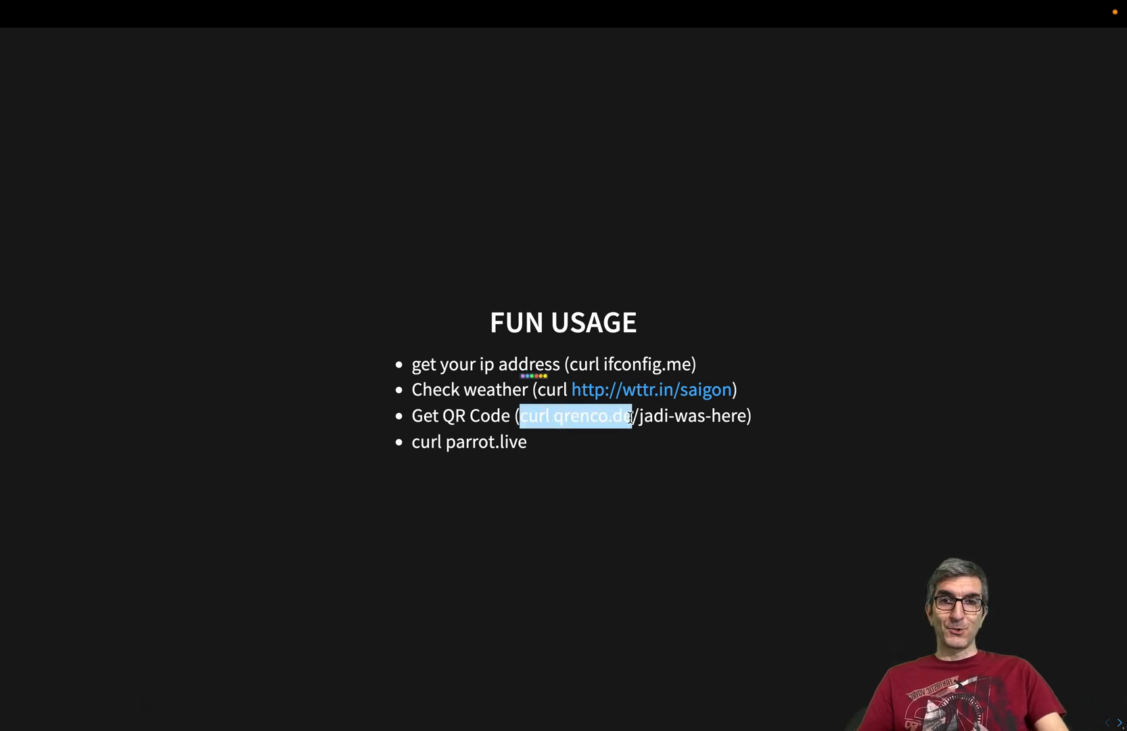
pyautogui.click(597, 453)
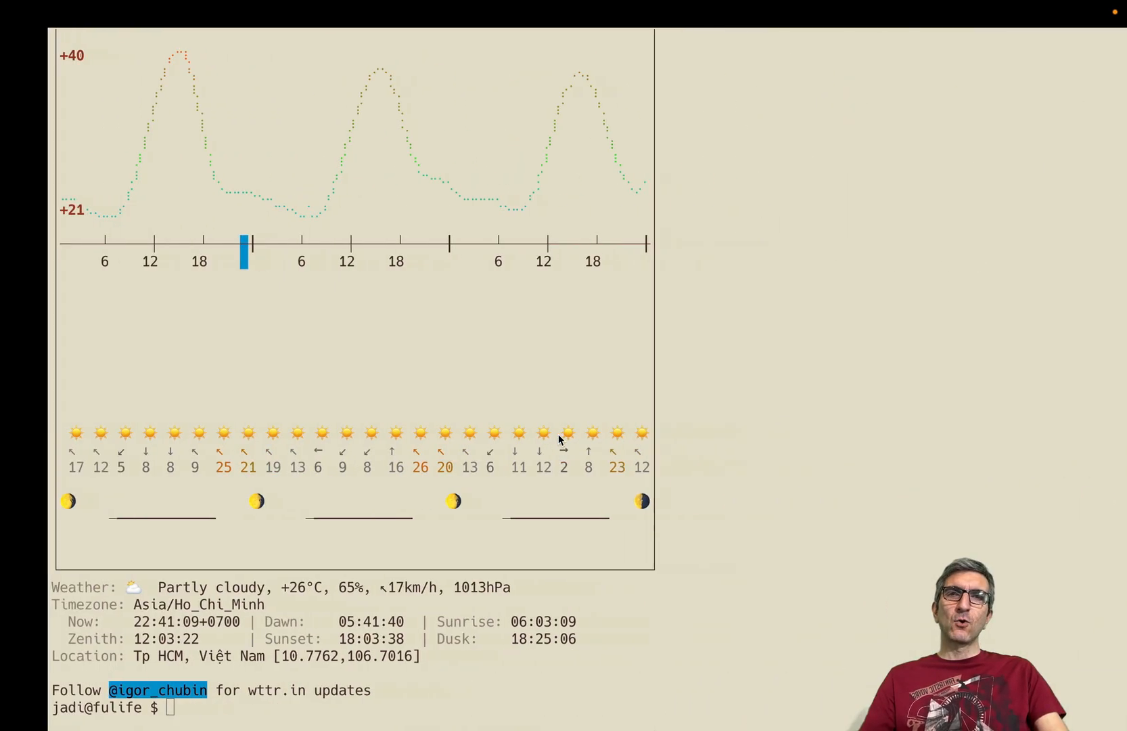
pyautogui.write('curl qrenco.de')
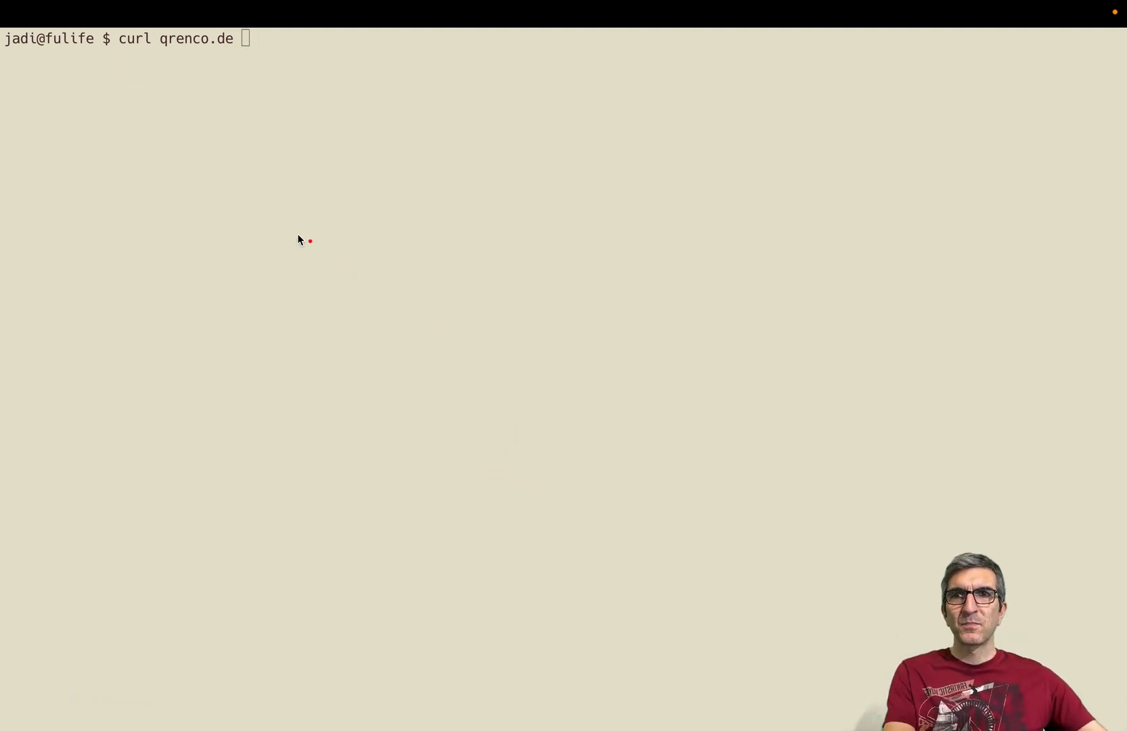
pyautogui.moveTo(109, 54); pyautogui.dragTo(143, 54)
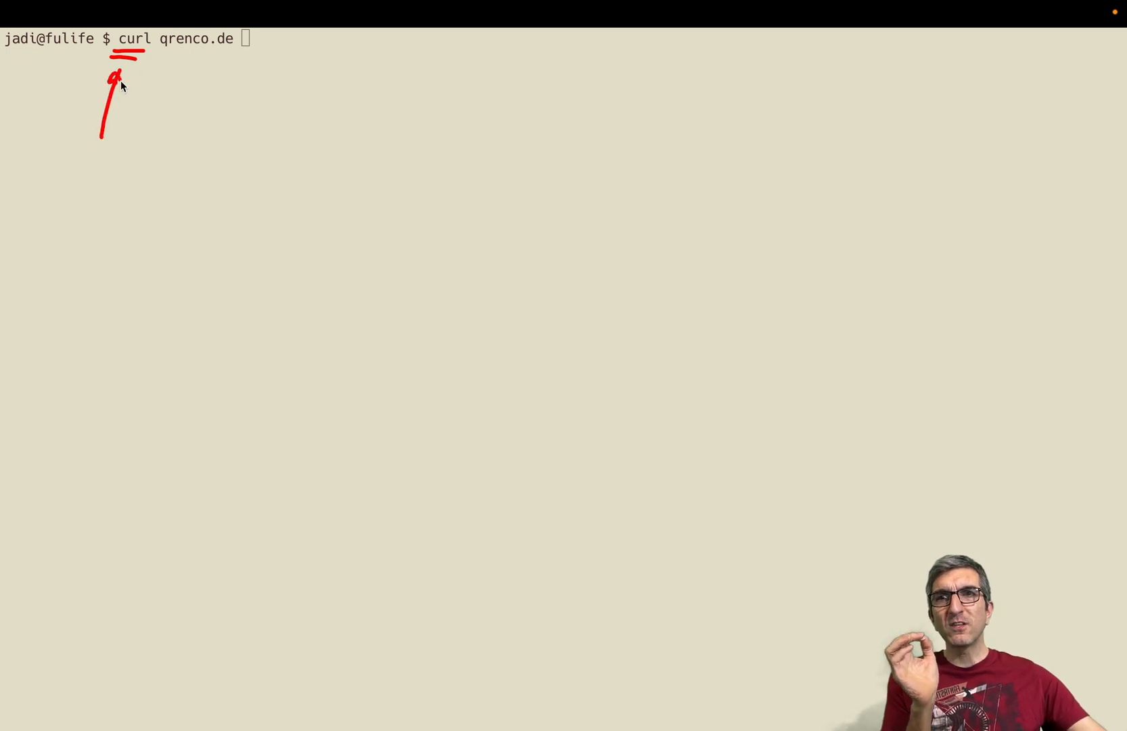
pyautogui.moveTo(165, 52); pyautogui.dragTo(248, 53)
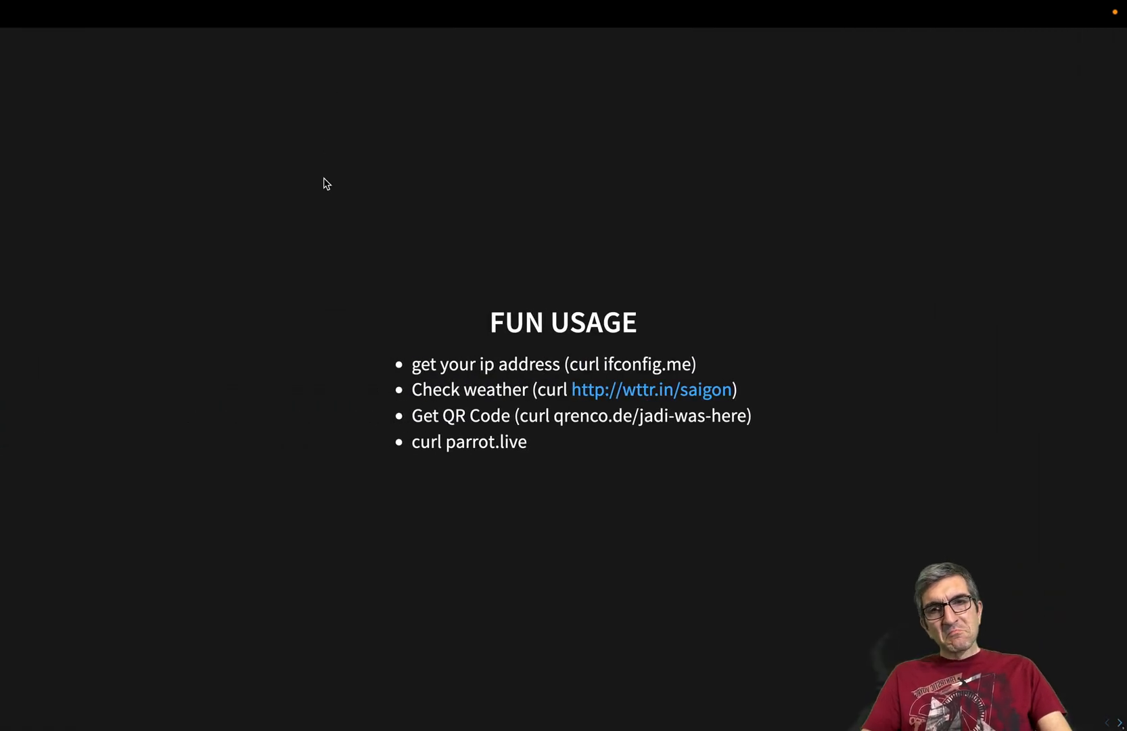
pyautogui.moveTo(415, 371)
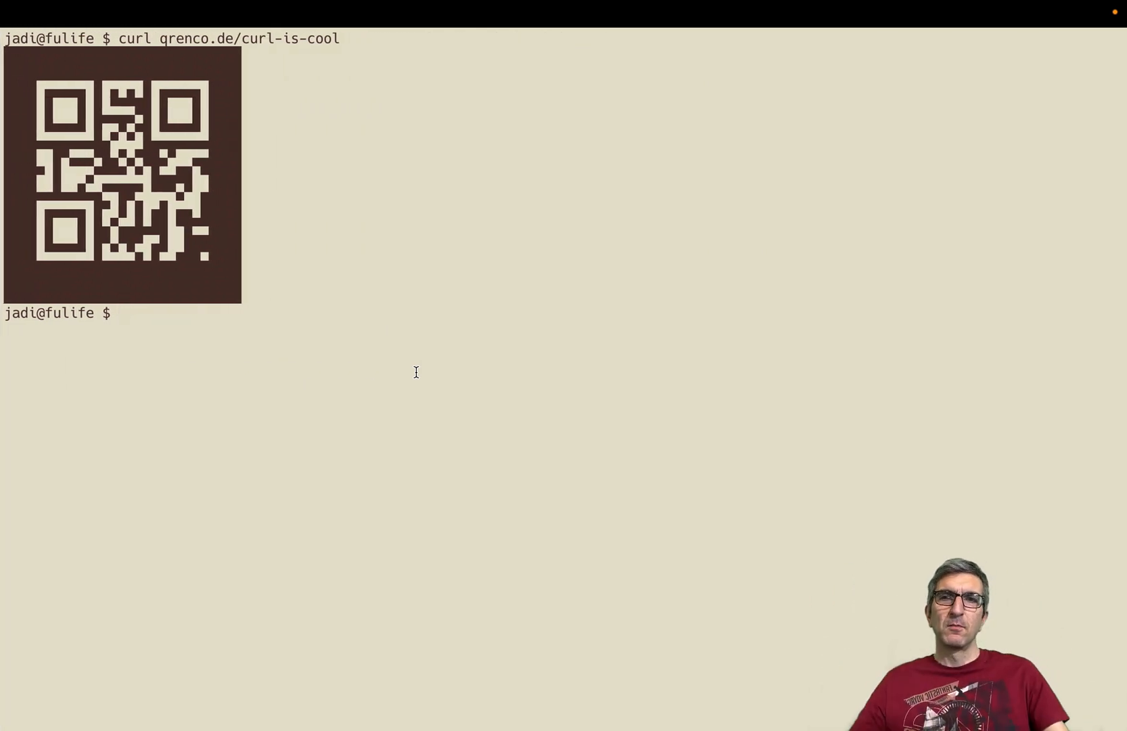
# Begin the curl parrot.live text-art animation demo
pyautogui.write('curl pa')
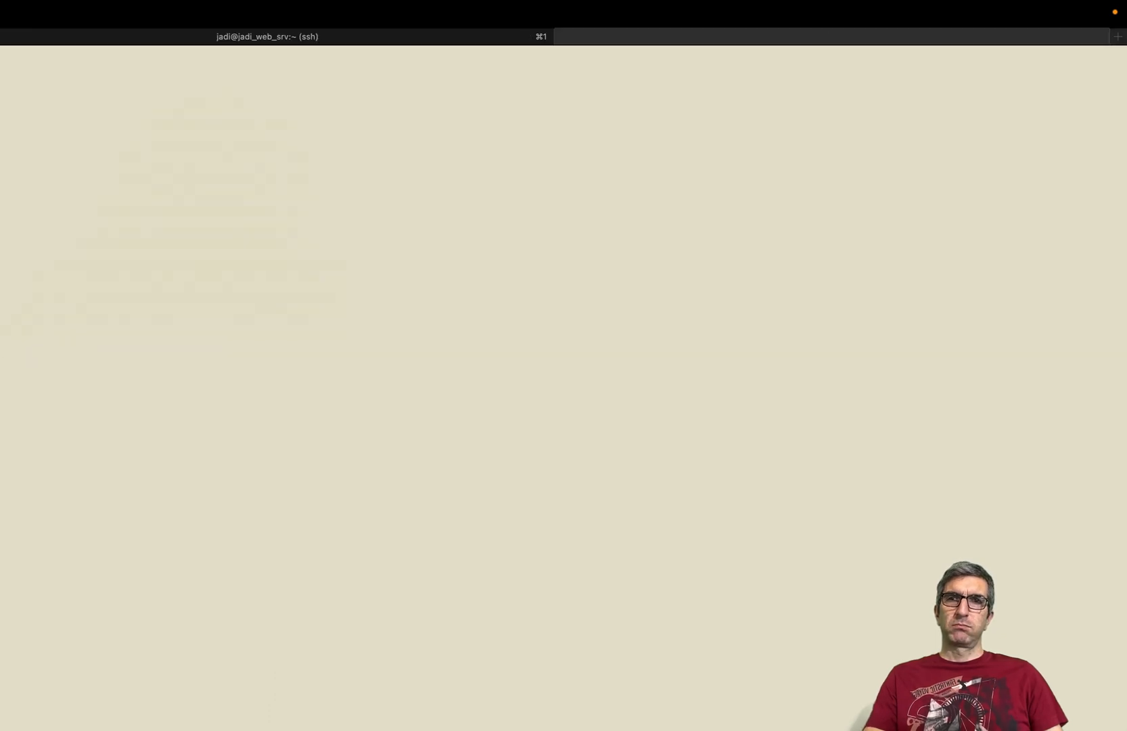
pyautogui.click(1117, 37)
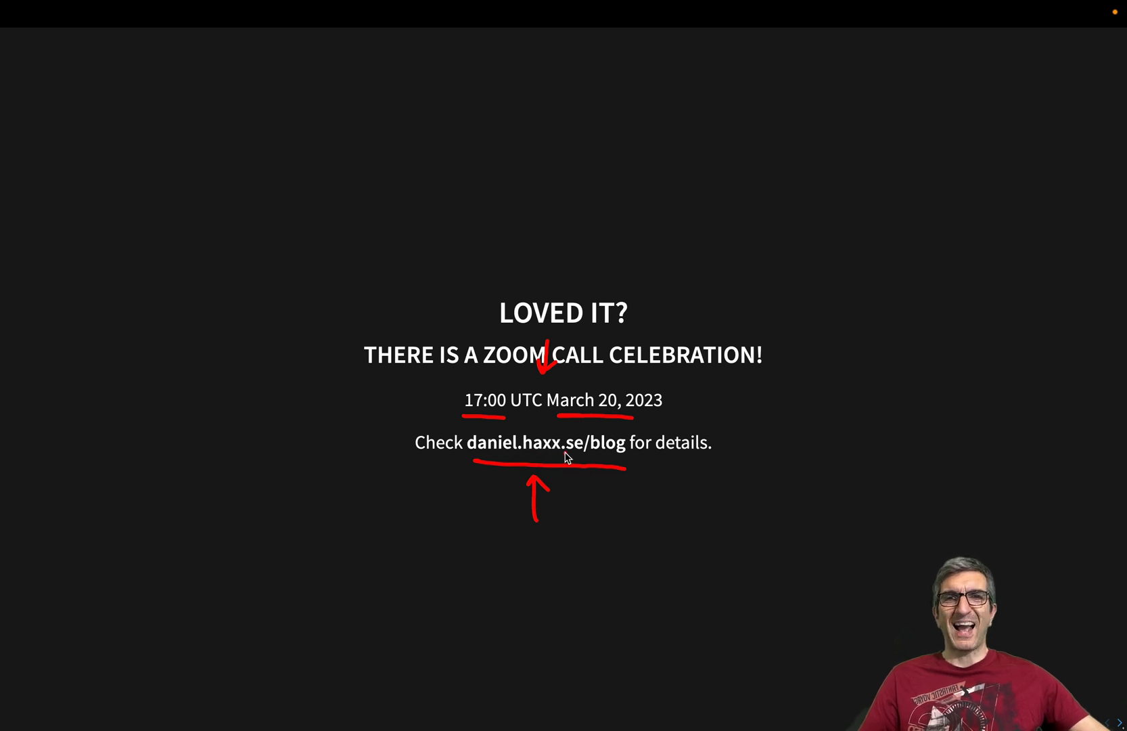
pyautogui.moveTo(599, 459)
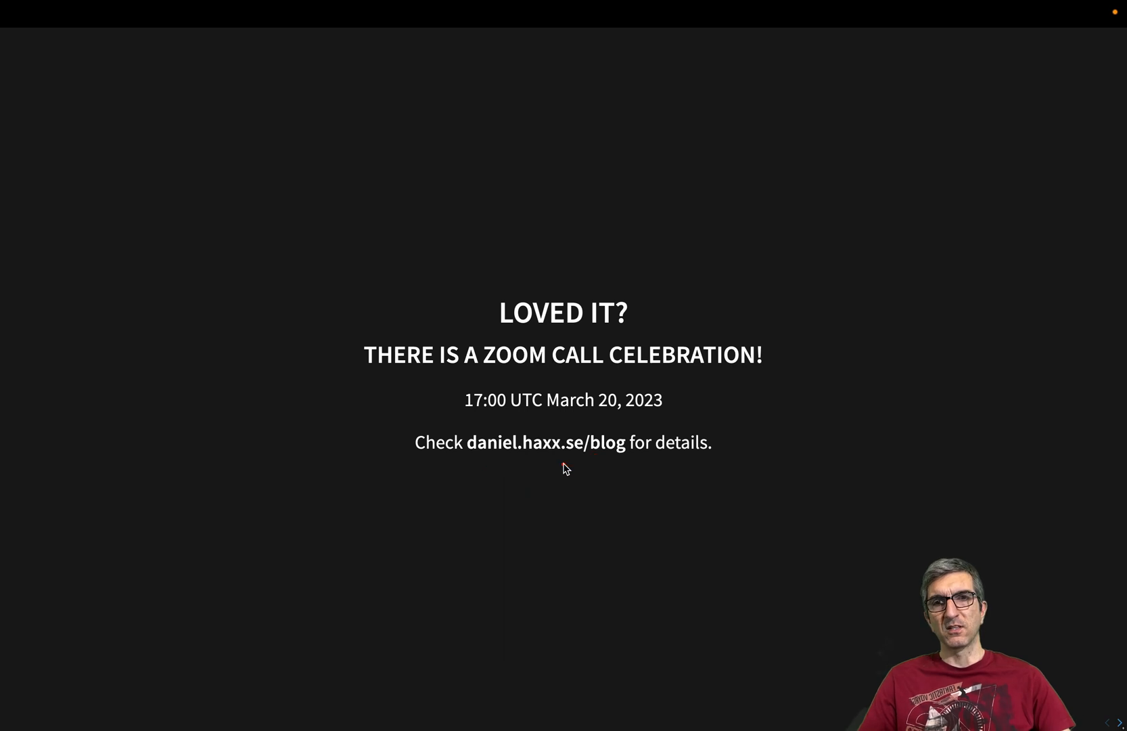
pyautogui.moveTo(538, 402)
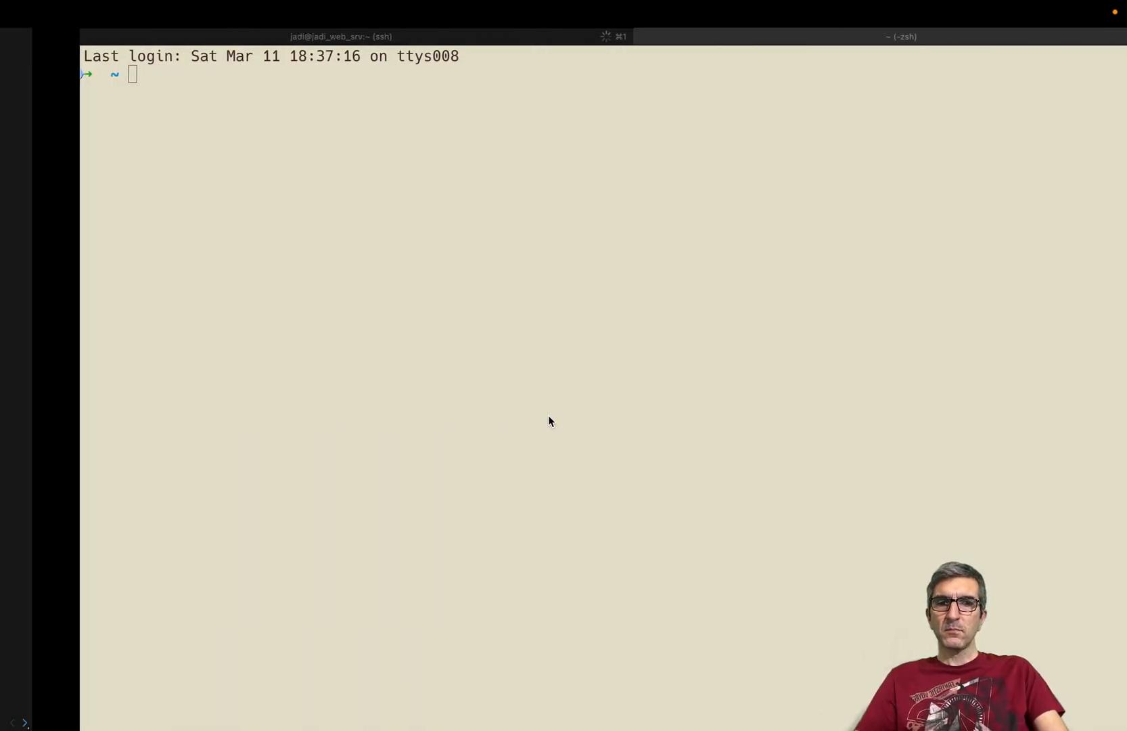
# Open the curl manual with man curl and scroll through its options
pyautogui.write('man curl')
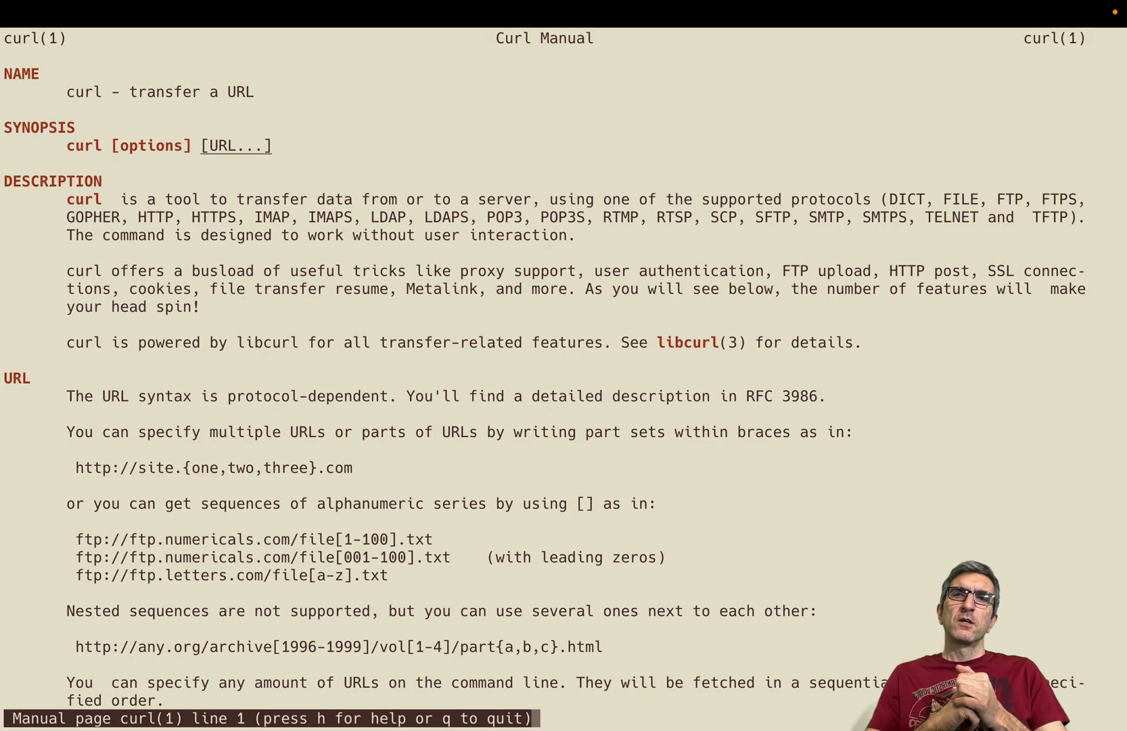
pyautogui.scroll(-3)
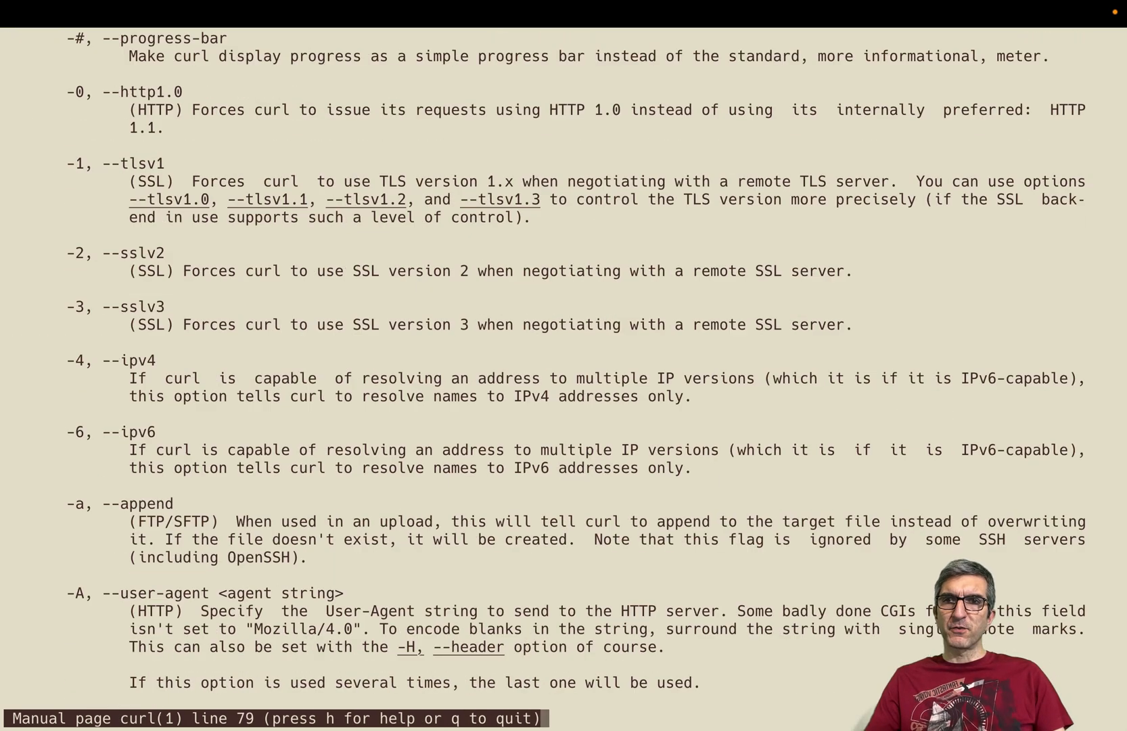
pyautogui.scroll(-3)
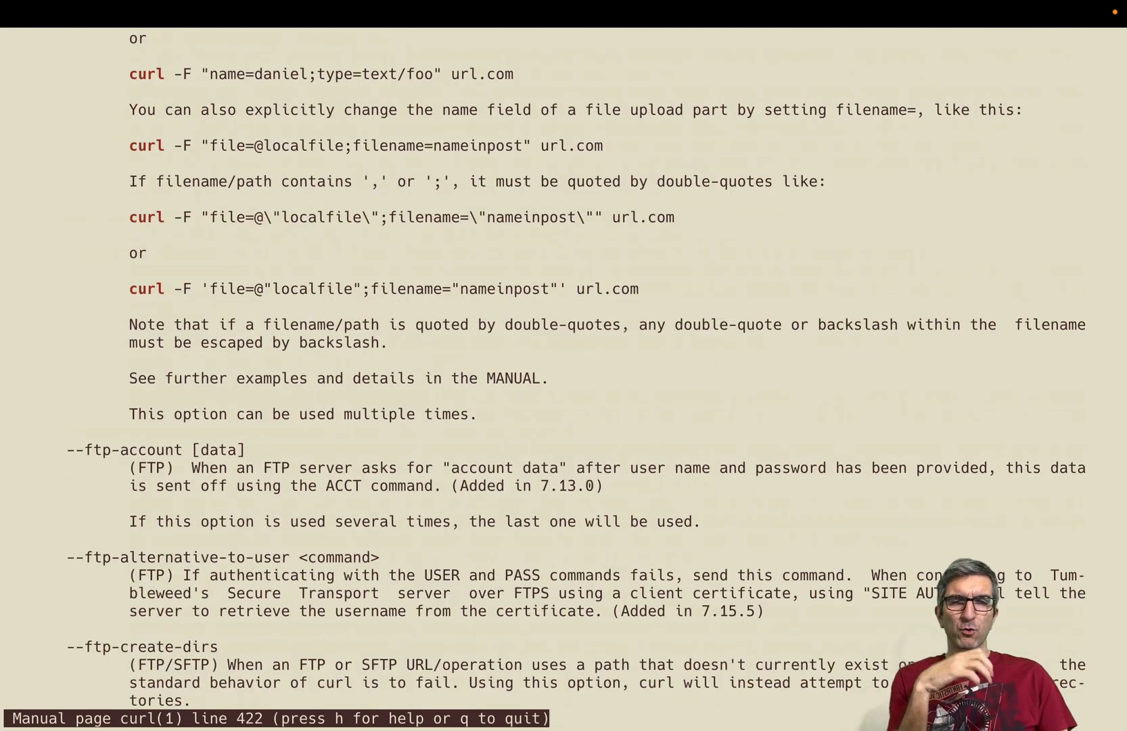
pyautogui.scroll(-3)
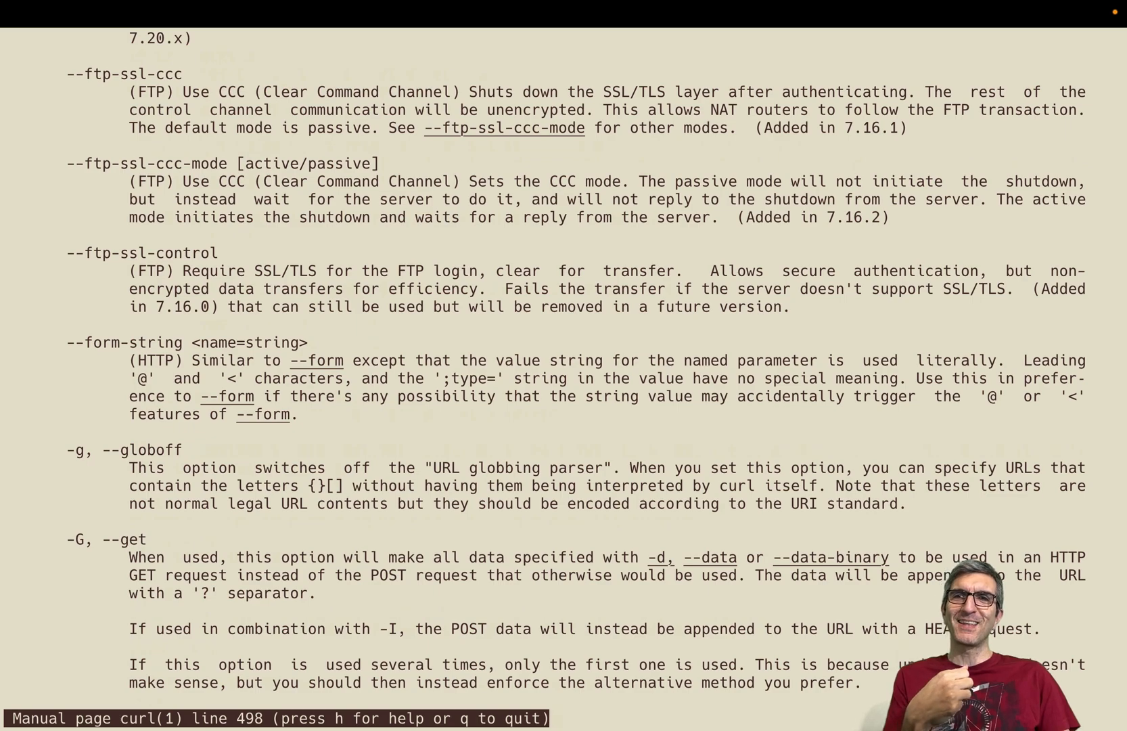
pyautogui.scroll(-3)
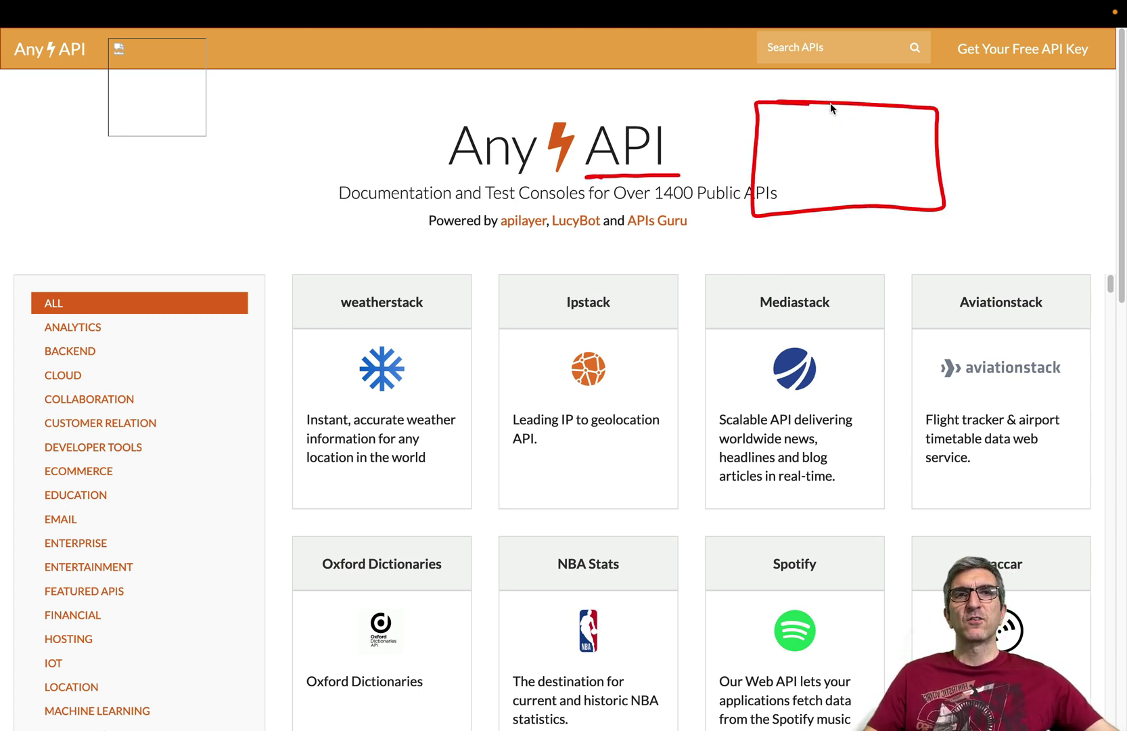
pyautogui.moveTo(824, 117)
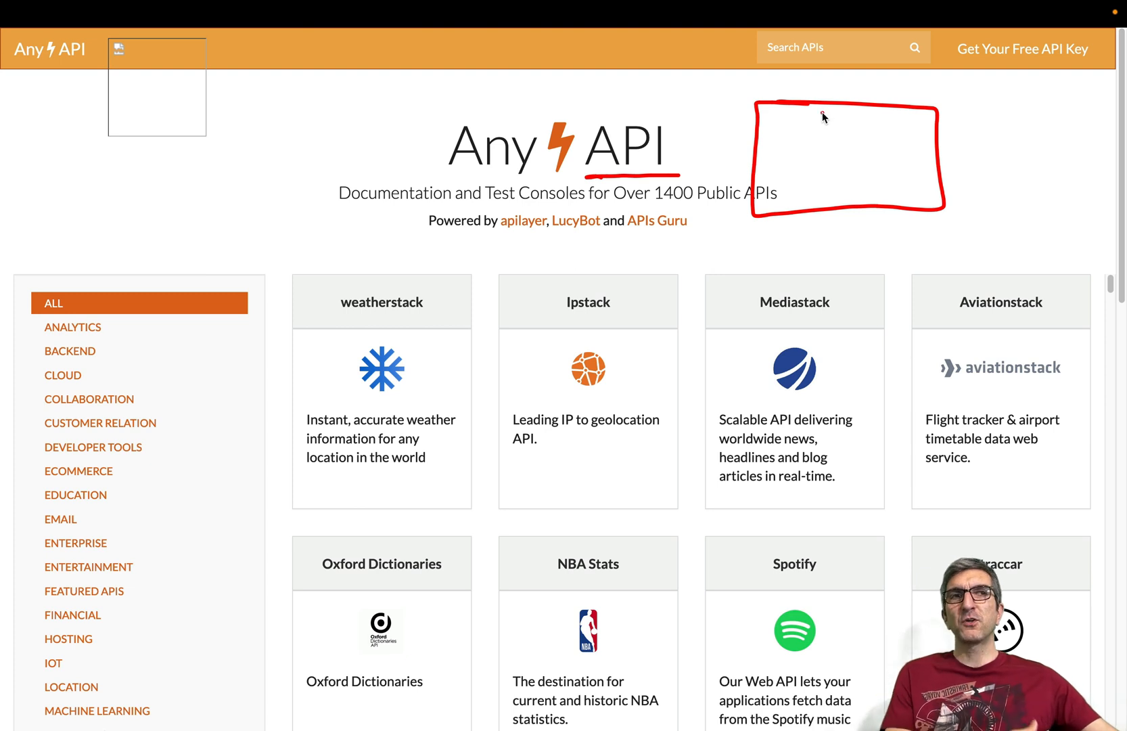
pyautogui.moveTo(553, 96)
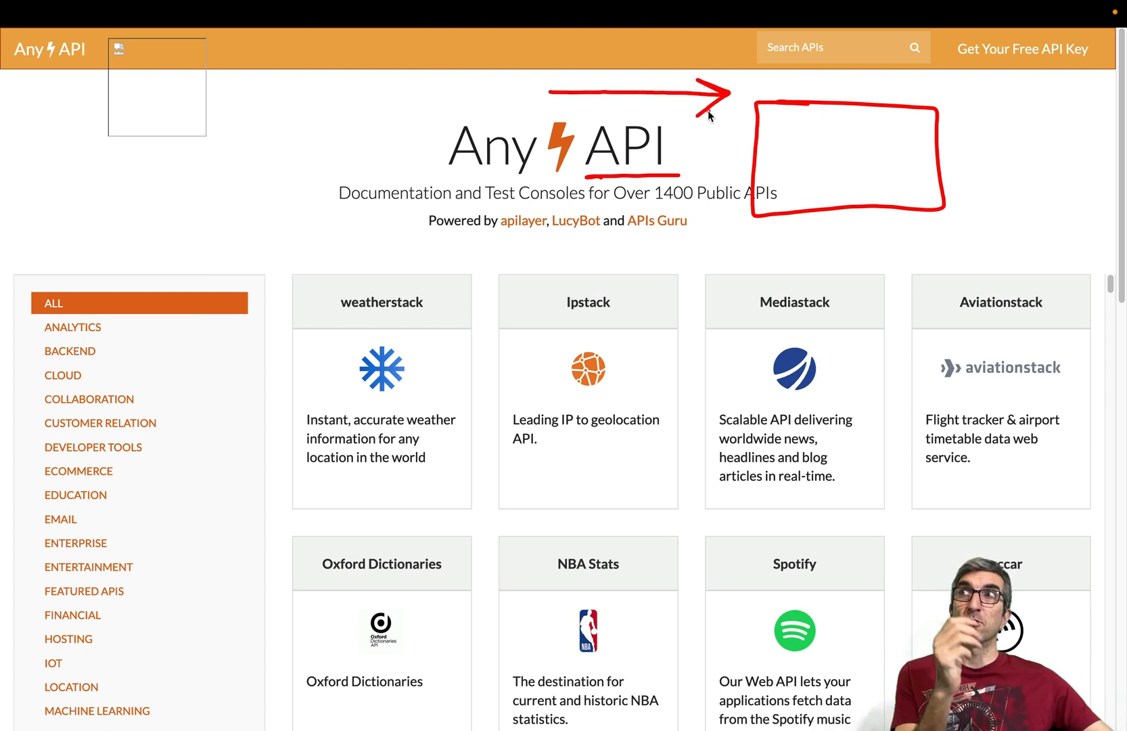
pyautogui.moveTo(696, 122)
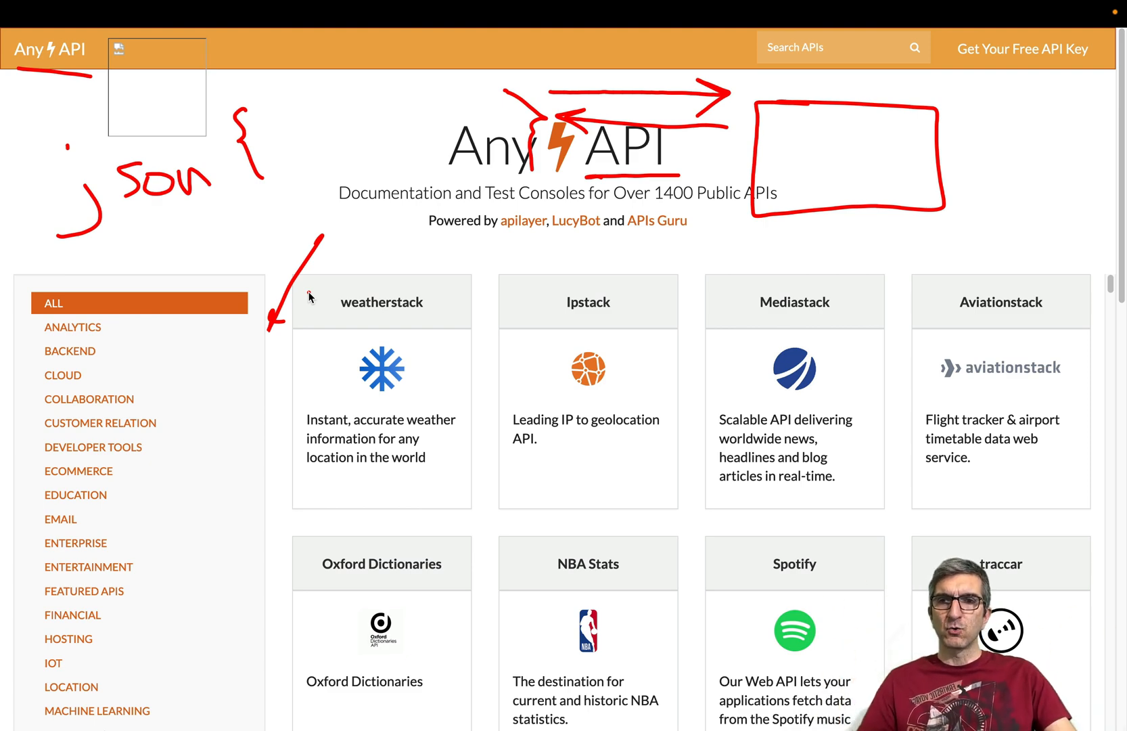
# Filter Any API to the TEXT category and open the Oxford Dictionaries card
pyautogui.scroll(-3)
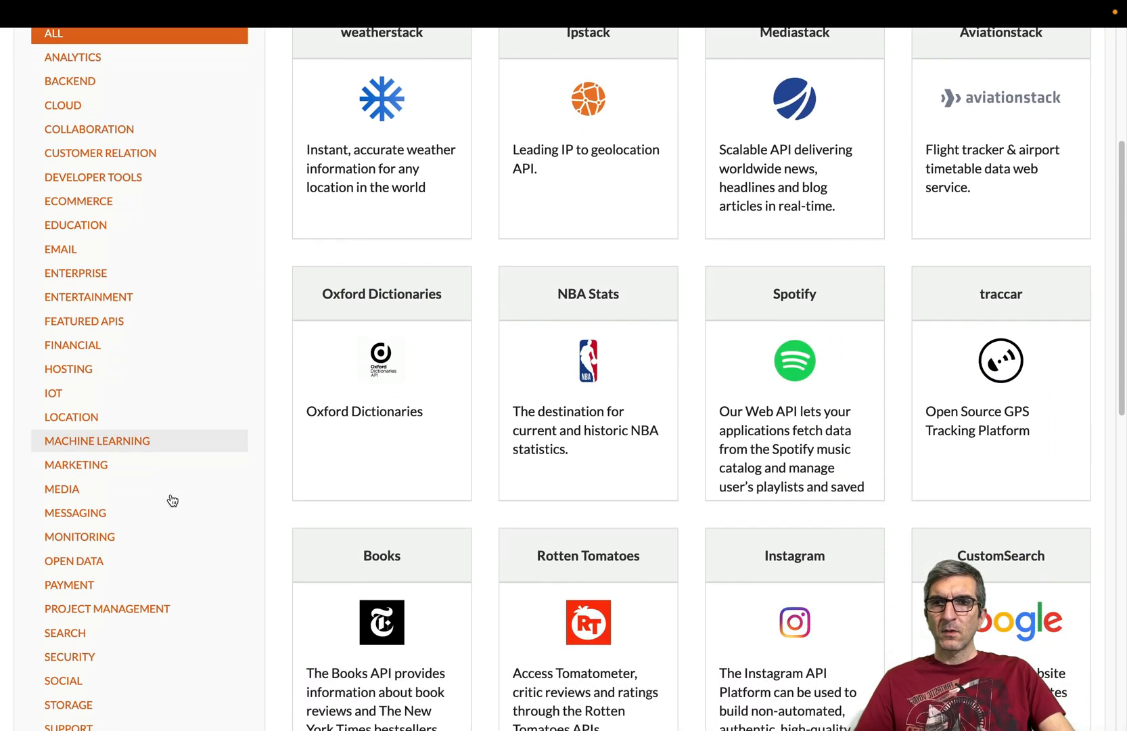
pyautogui.scroll(-3)
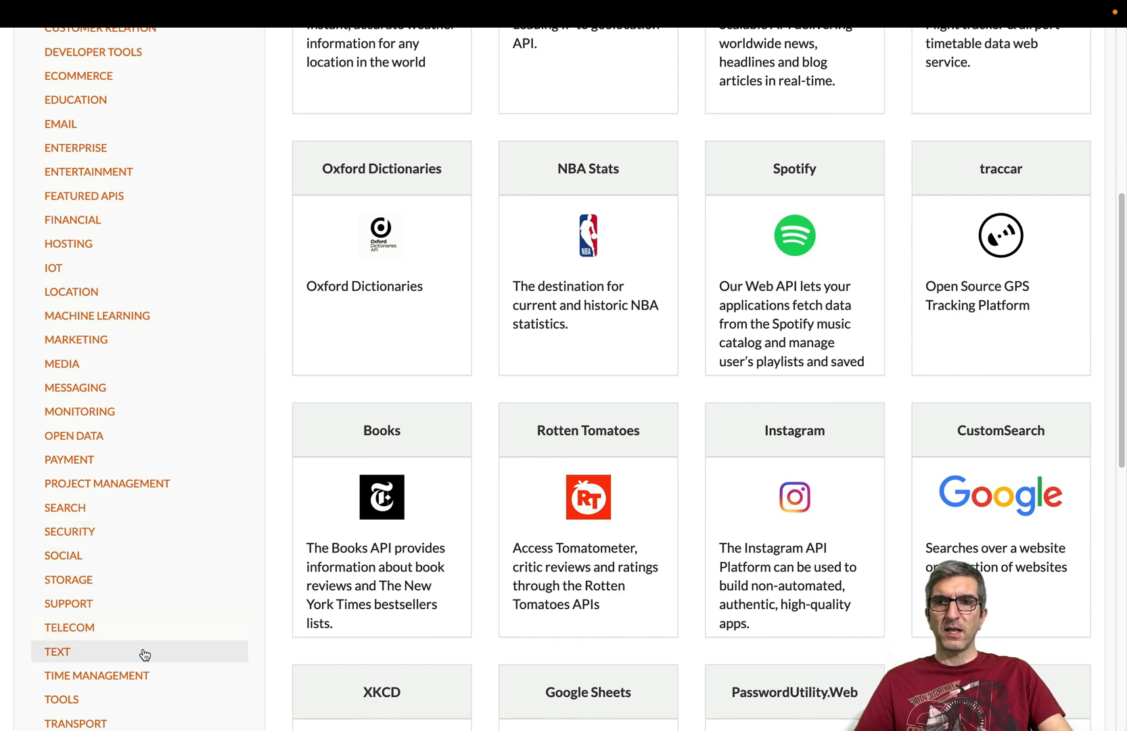
pyautogui.click(57, 651)
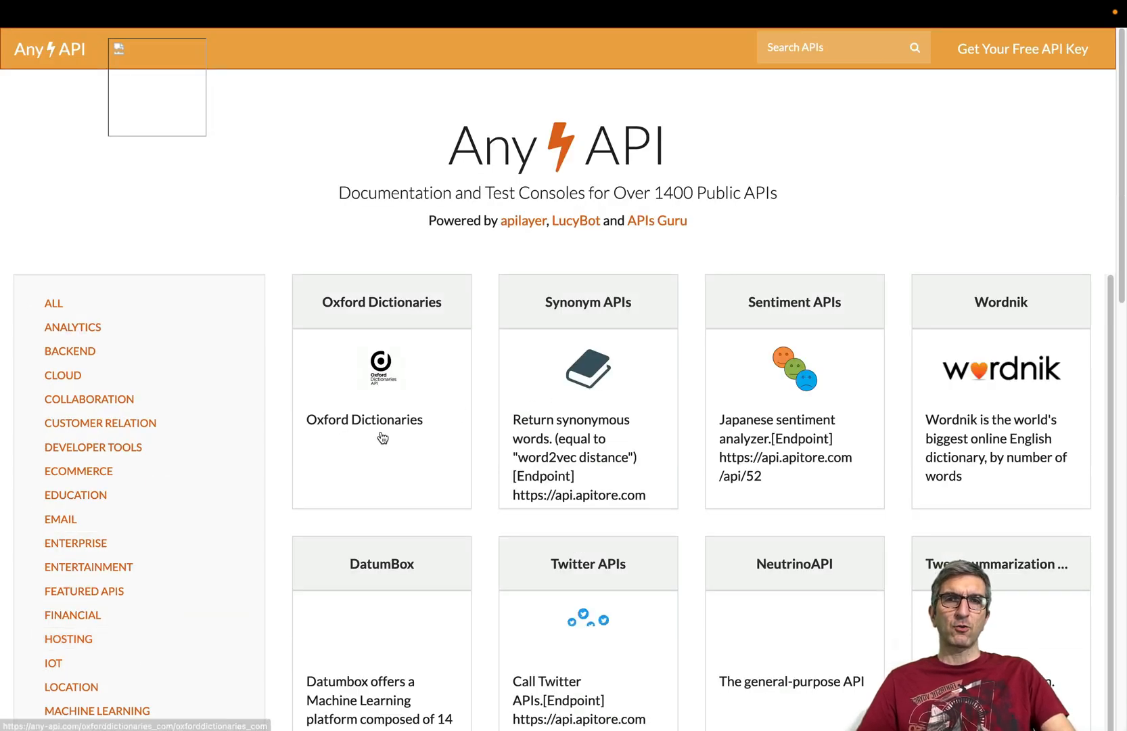
pyautogui.click(382, 418)
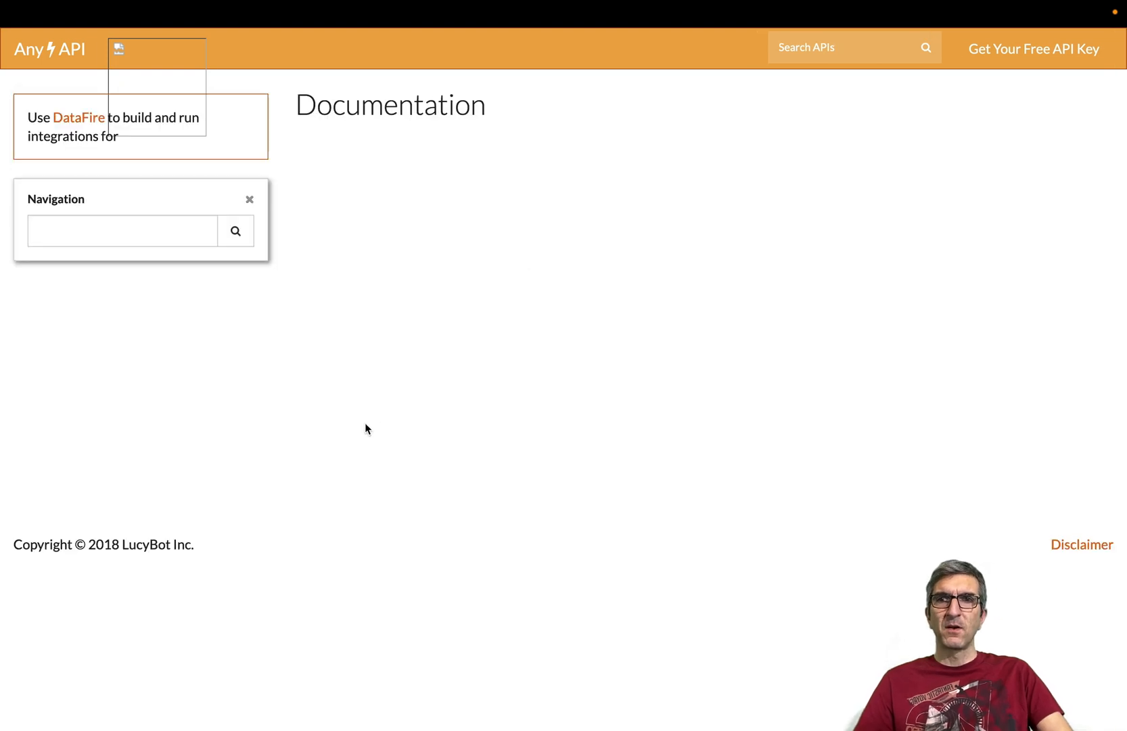
pyautogui.moveTo(415, 353)
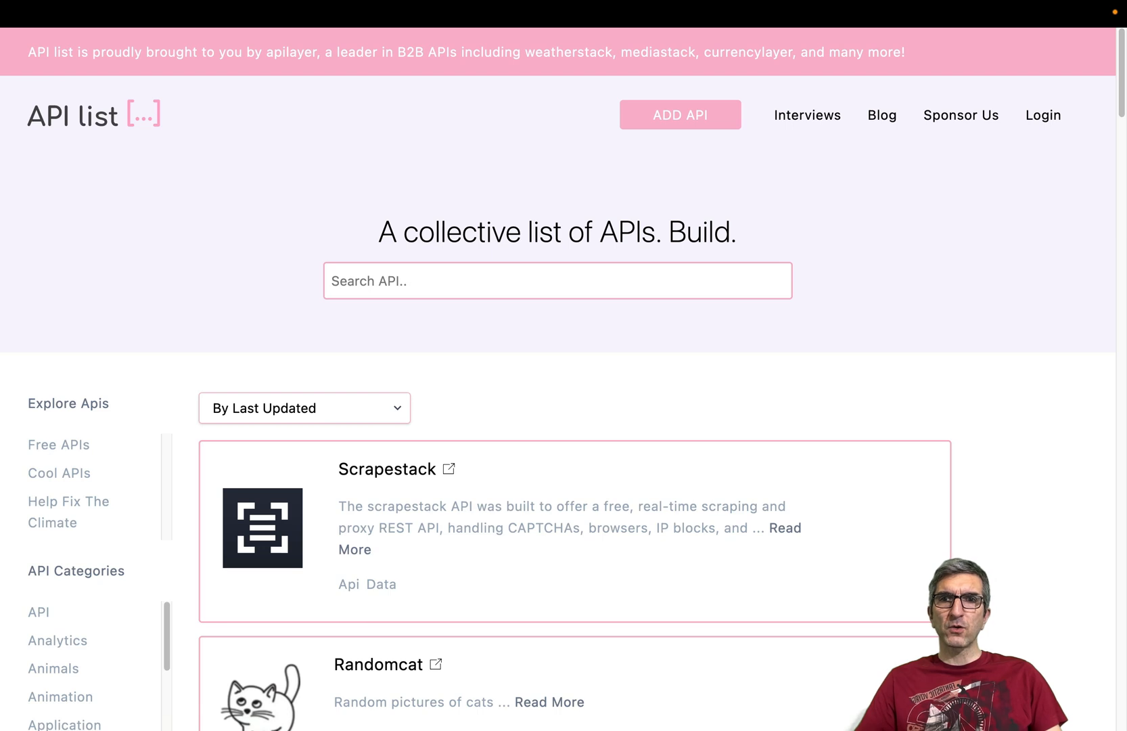
pyautogui.moveTo(100, 122)
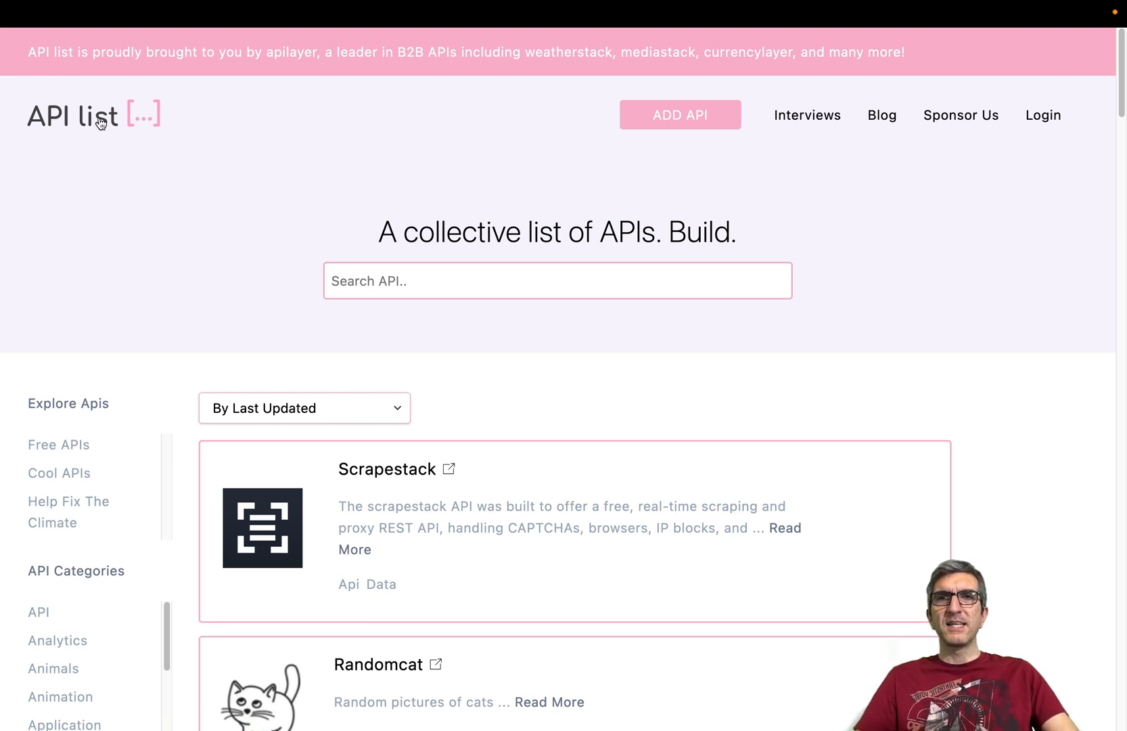
pyautogui.moveTo(471, 264)
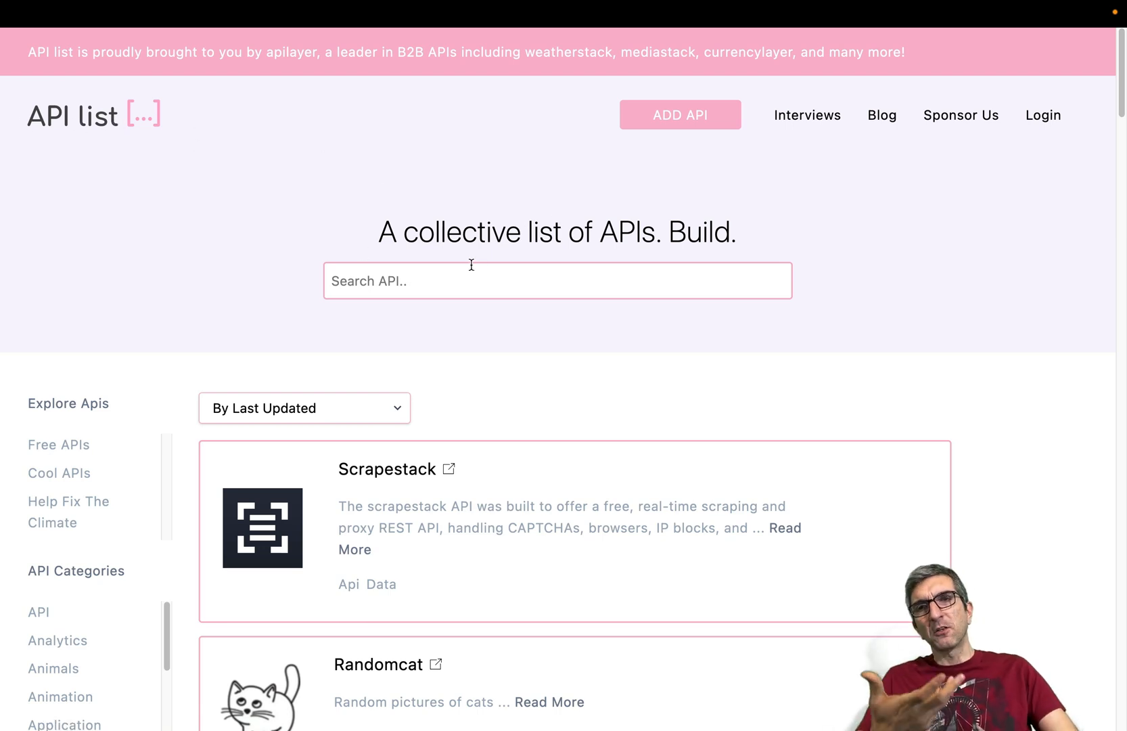
# Scroll down the API list's free APIs and open the Cat Facts entry page
pyautogui.scroll(-3)
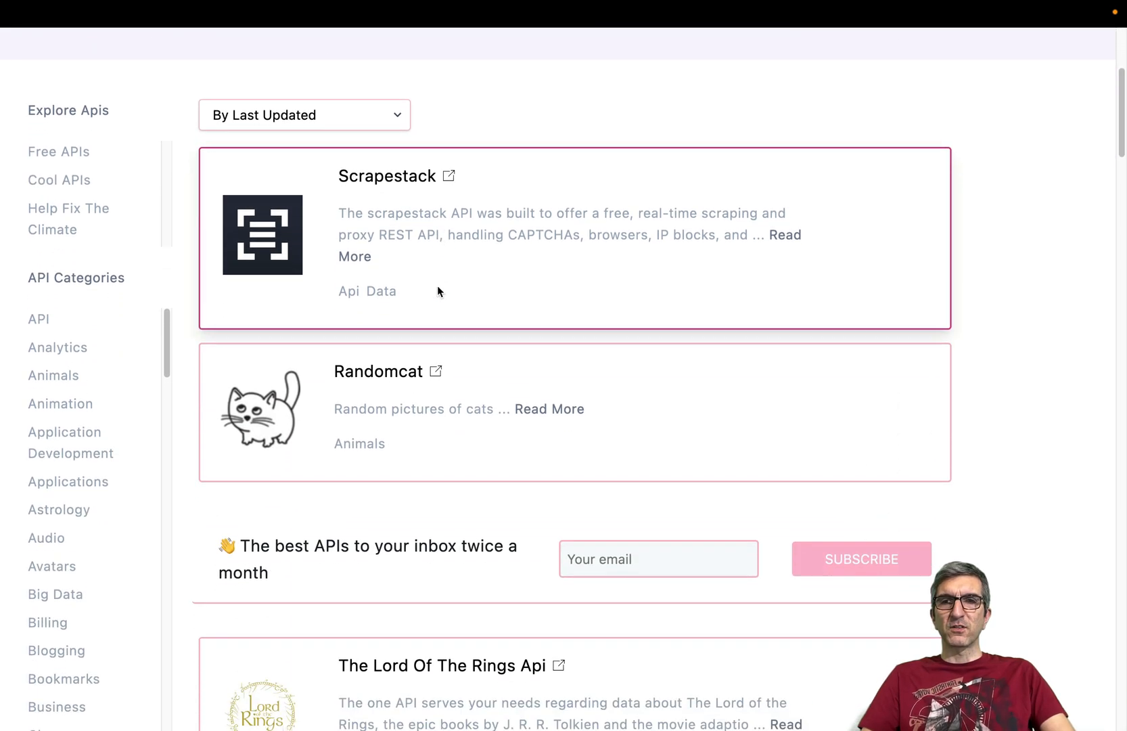
pyautogui.scroll(-3)
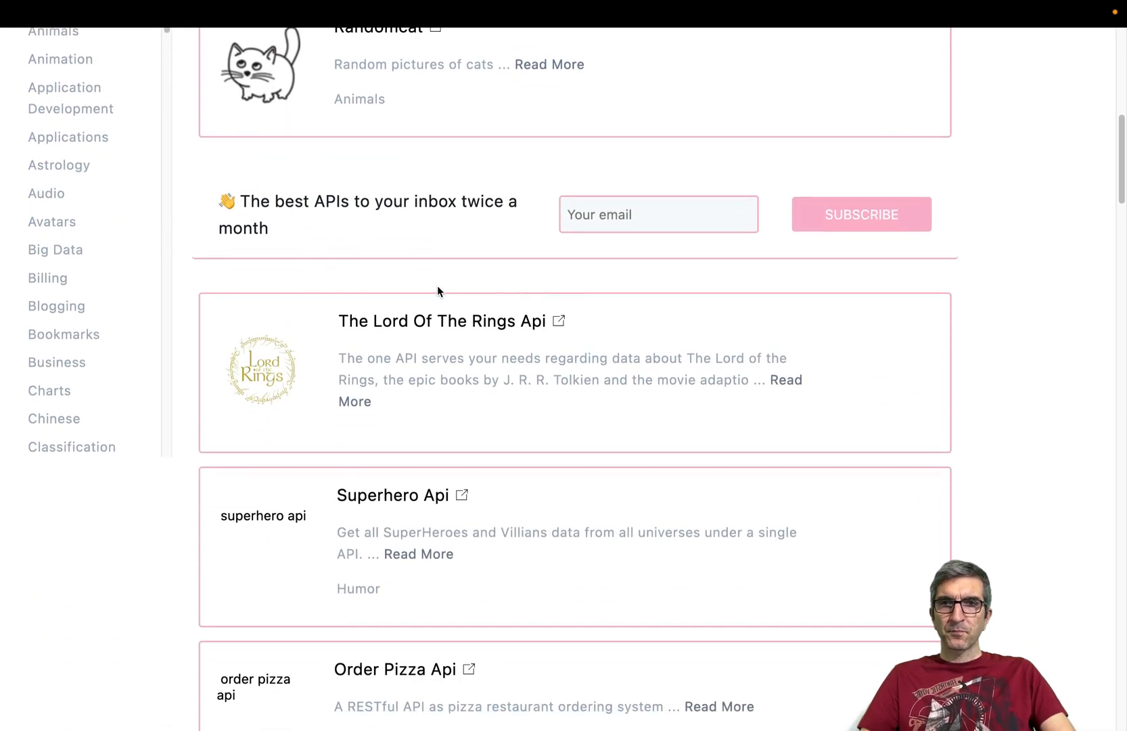
pyautogui.scroll(-3)
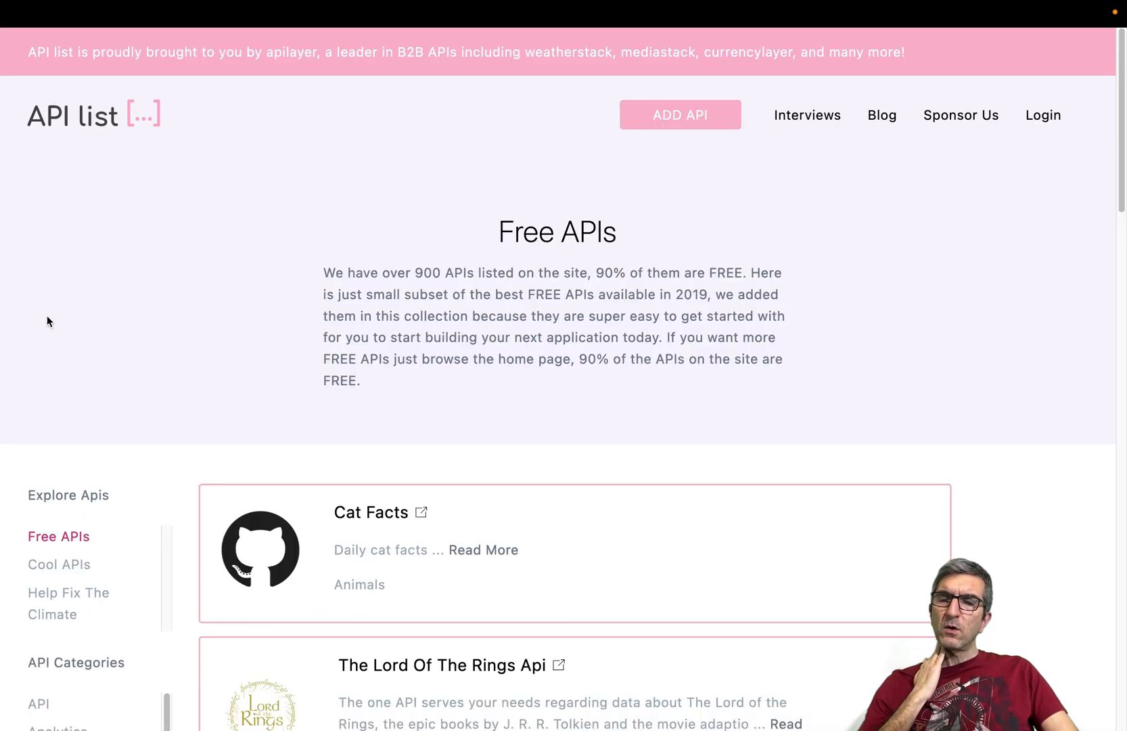
pyautogui.scroll(-3)
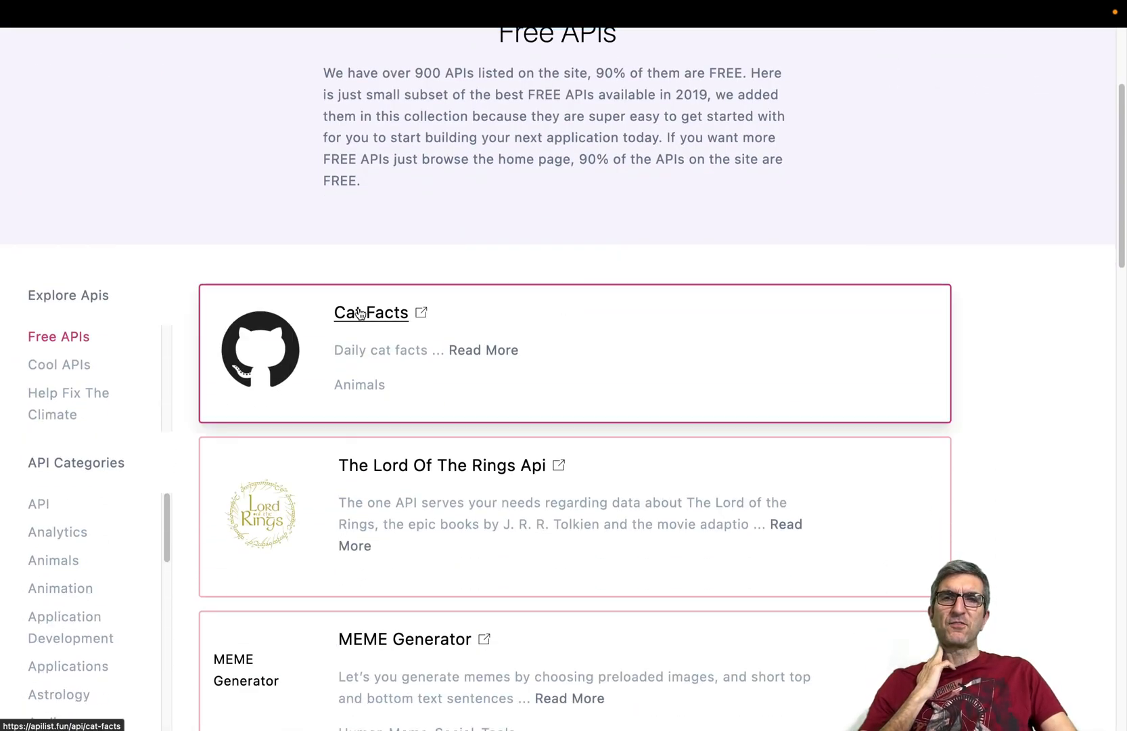
pyautogui.click(371, 312)
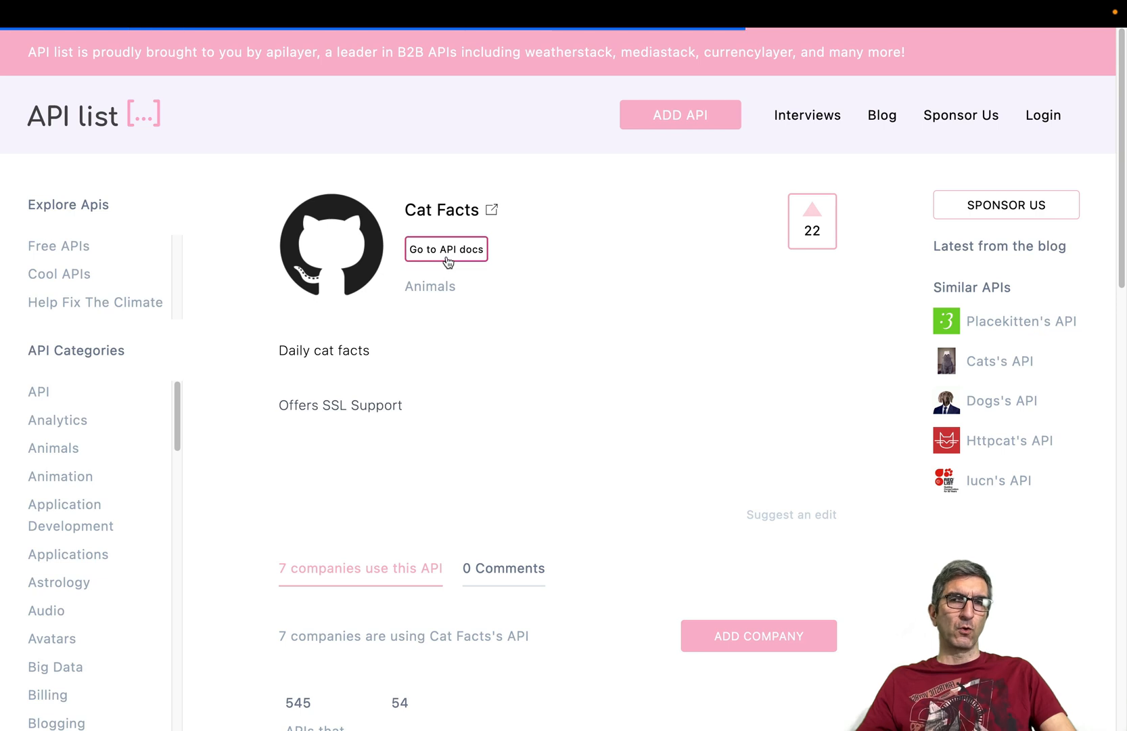
pyautogui.moveTo(446, 254)
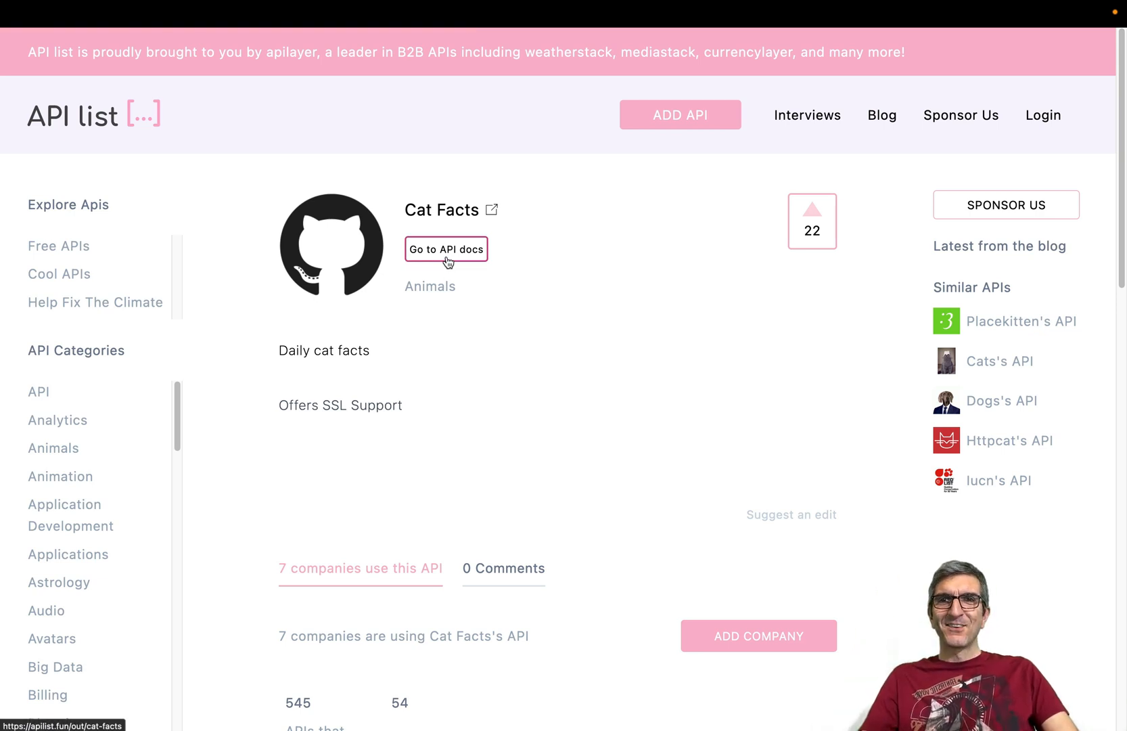
pyautogui.moveTo(523, 244)
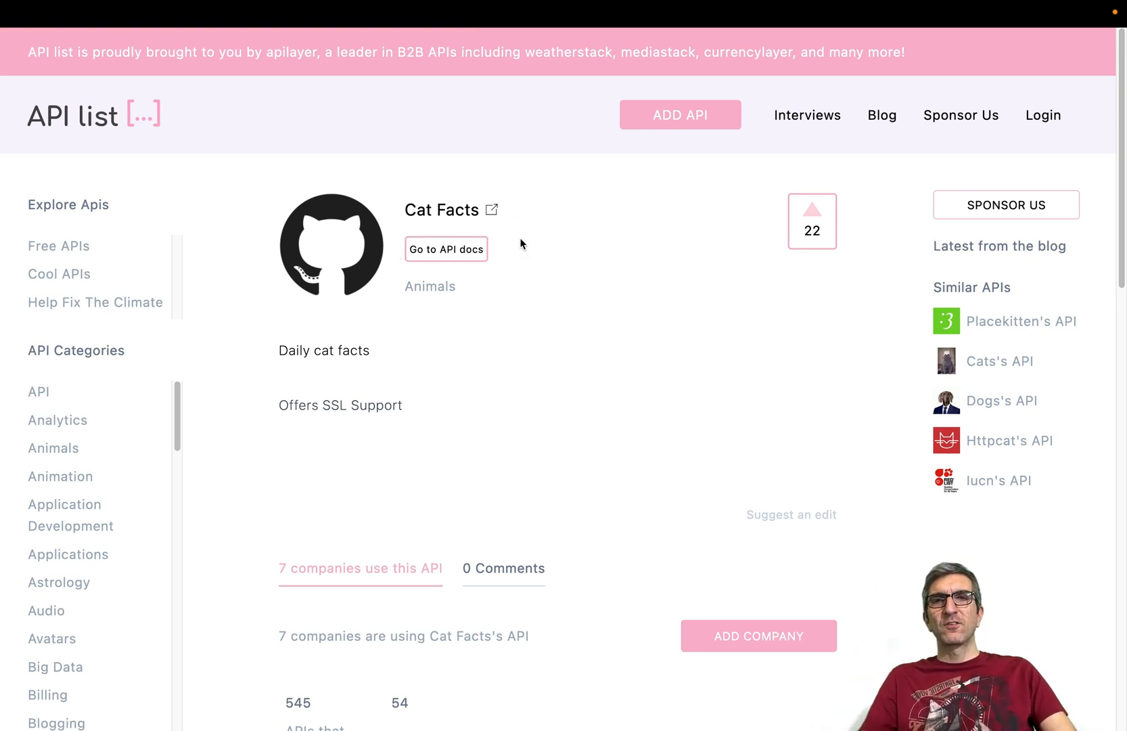
pyautogui.moveTo(449, 253)
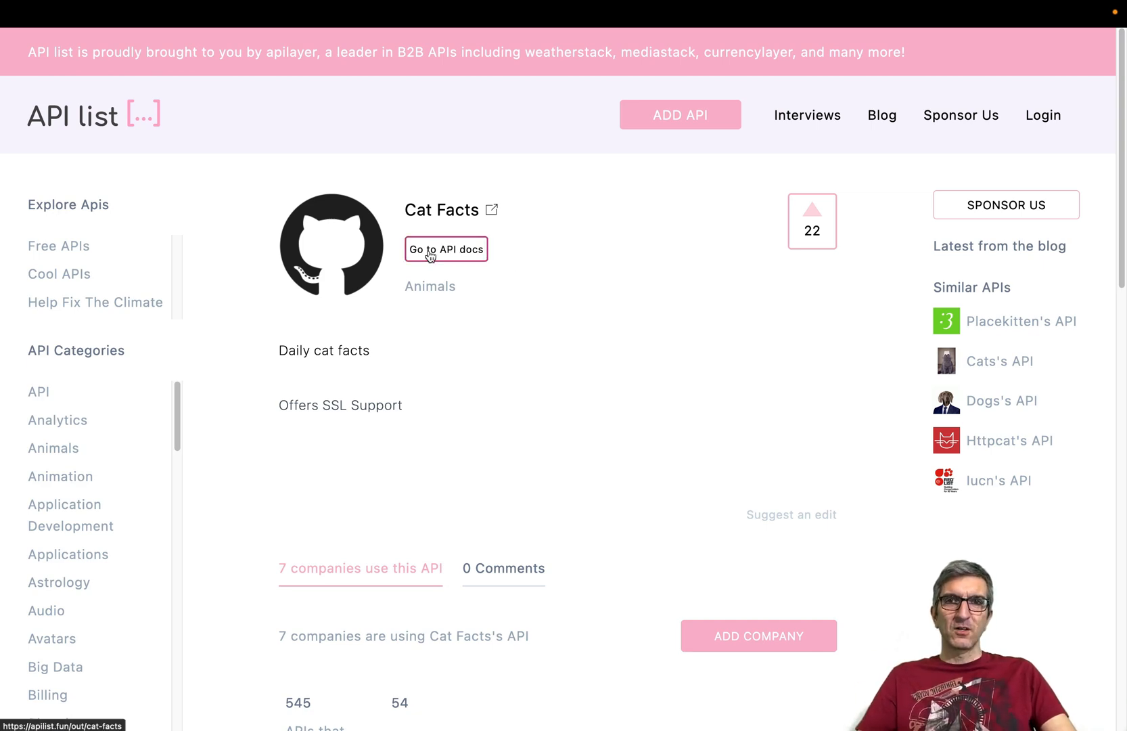
# Open the Cat Facts API docs and scroll to the base URL and /facts, /users endpoints
pyautogui.click(446, 249)
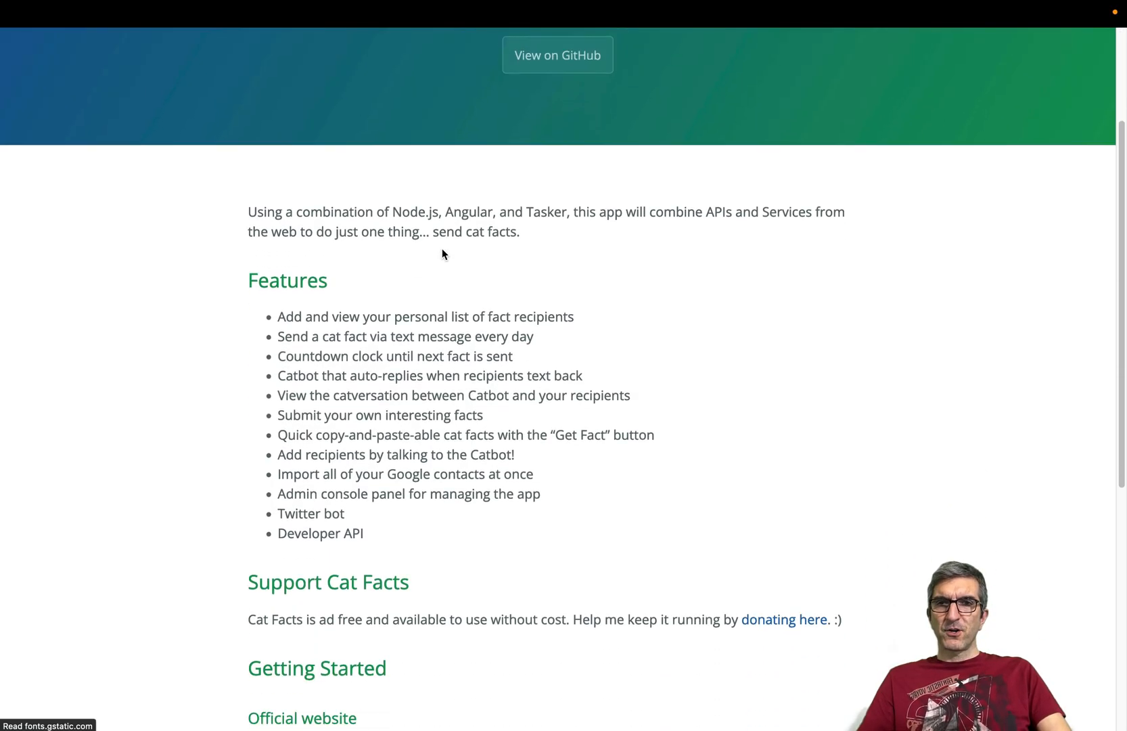
pyautogui.scroll(-3)
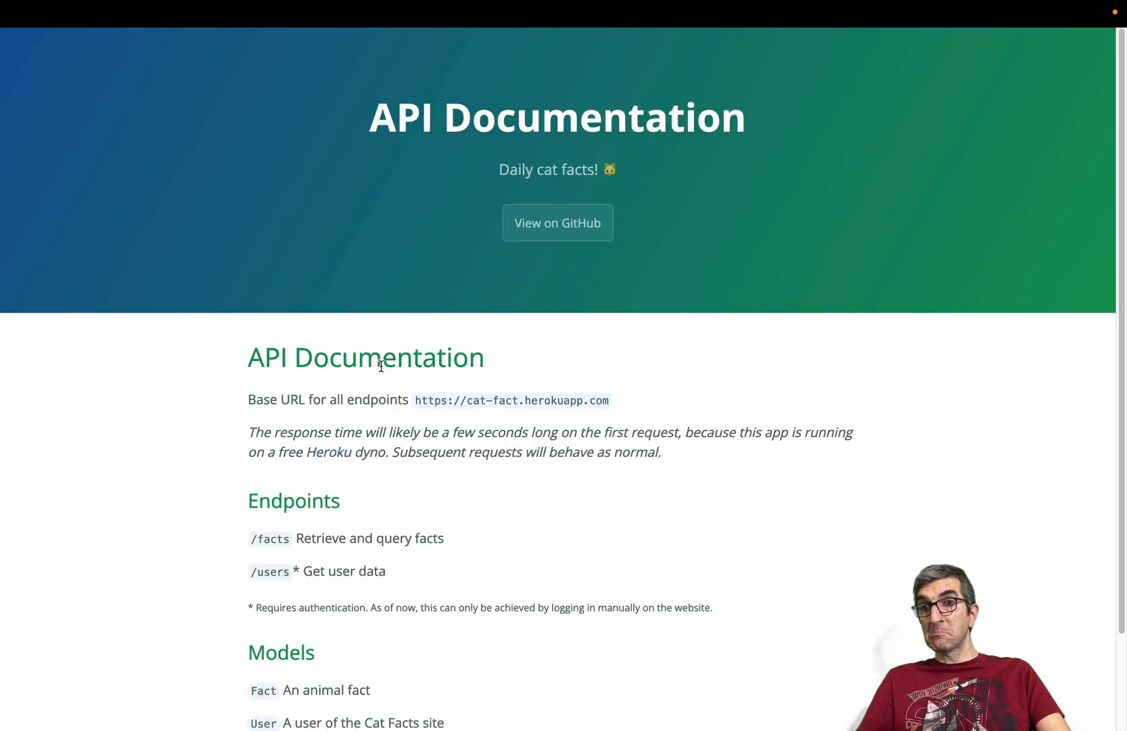
pyautogui.scroll(-3)
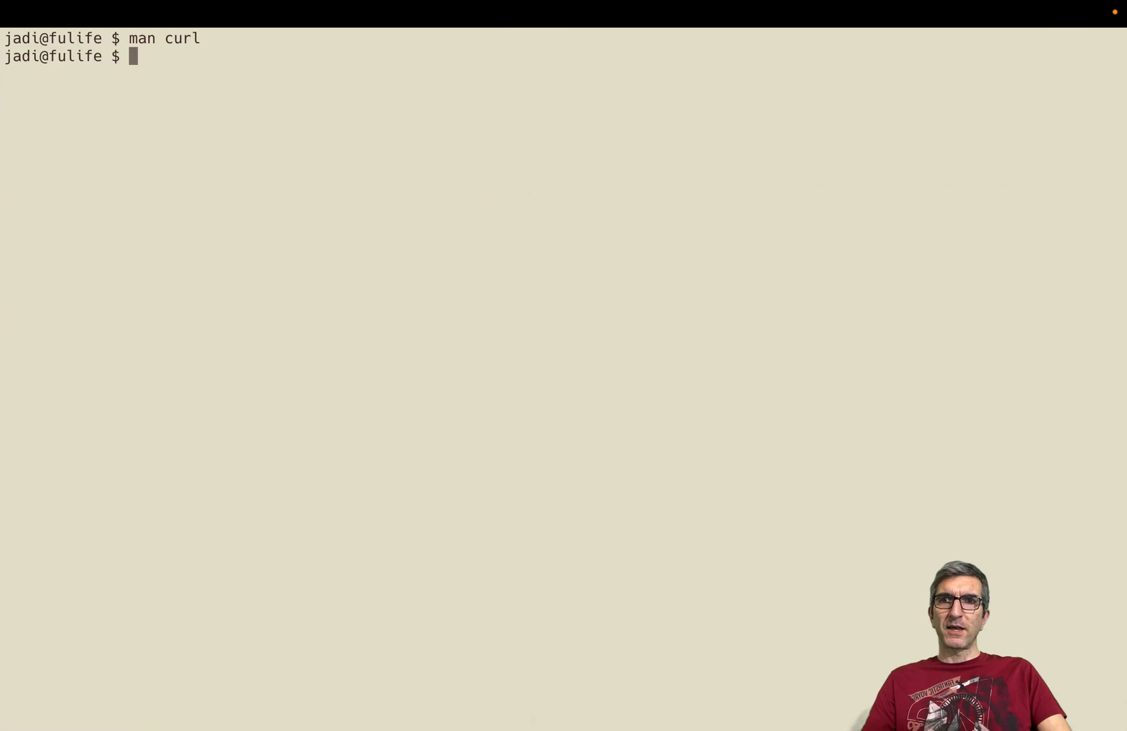
pyautogui.write('curl https://cat-fact.herokuapp.com')
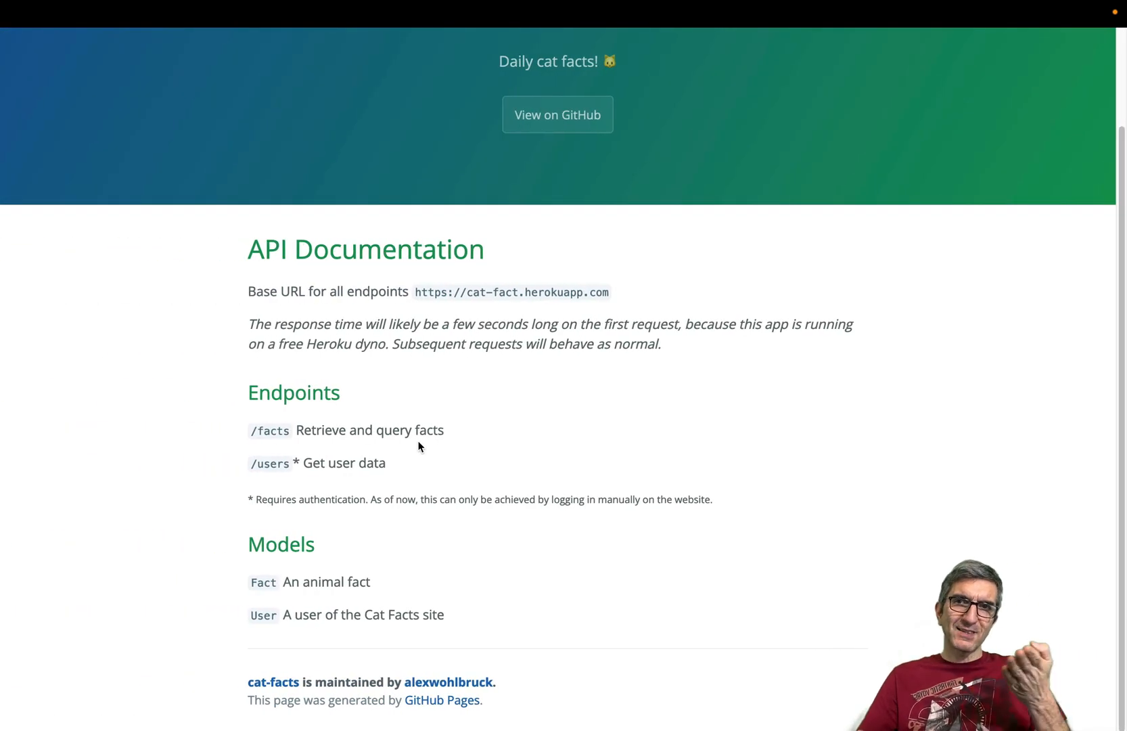
pyautogui.moveTo(288, 436)
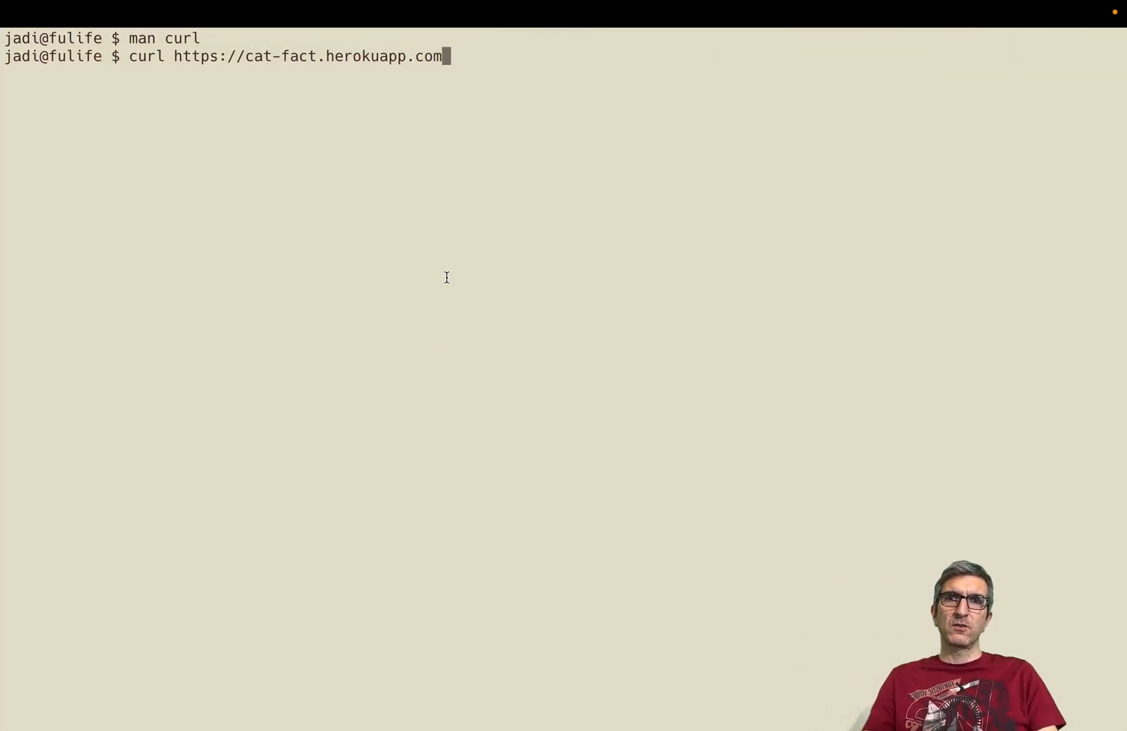
pyautogui.write('/facts')
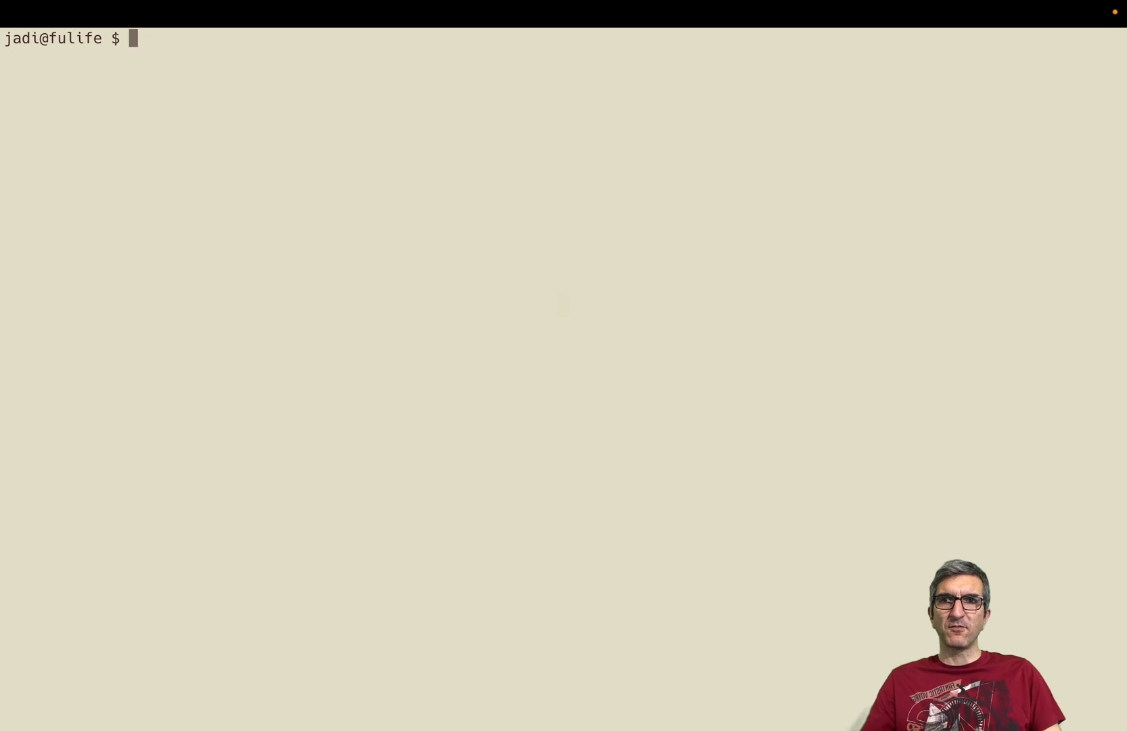
pyautogui.write('curl https://cat-fact.herokuapp.com/facts | pyt')
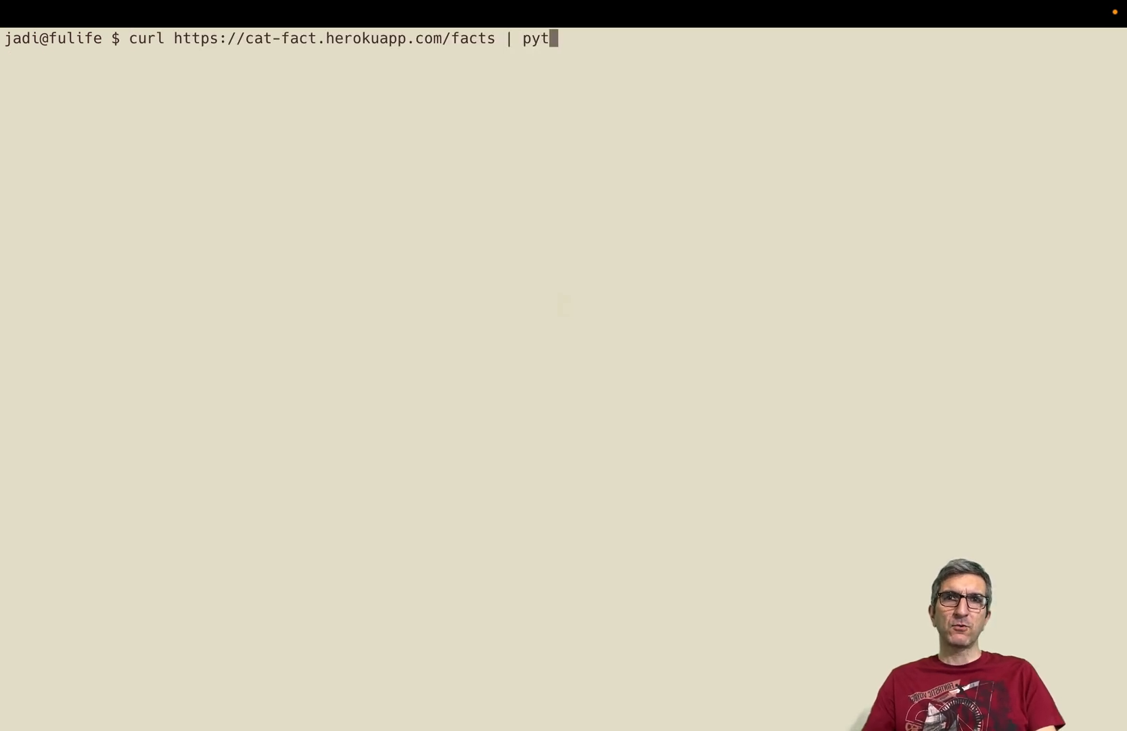
pyautogui.write('hon -m')
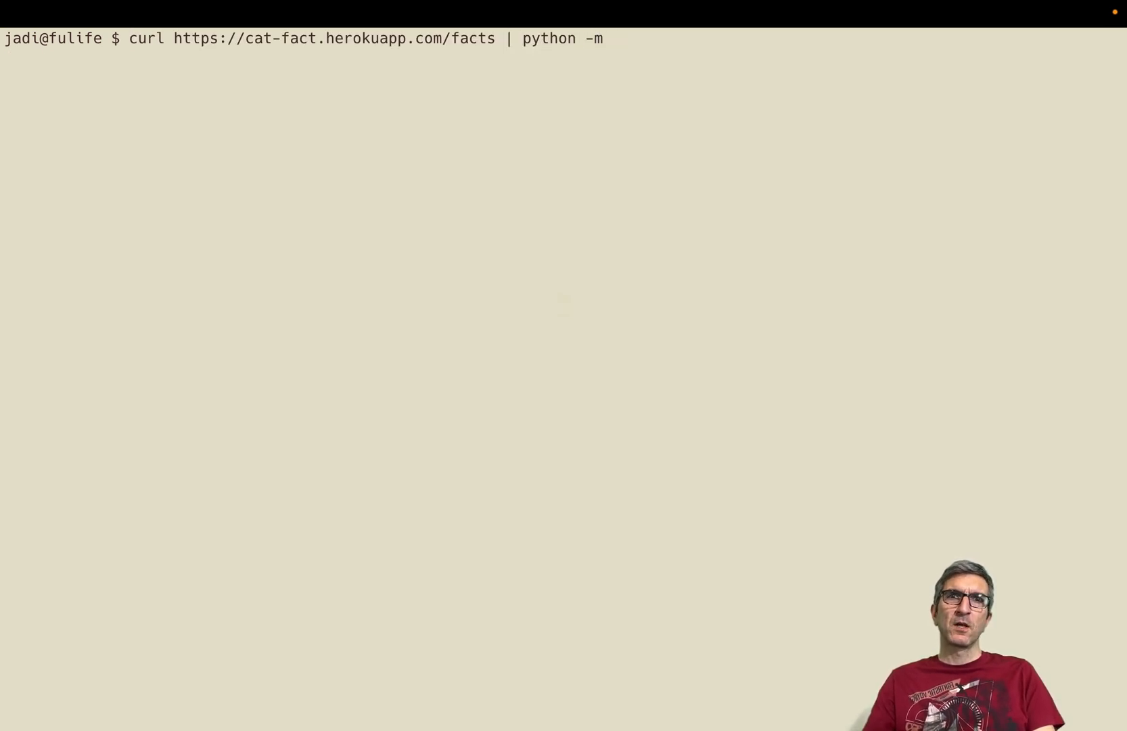
pyautogui.write('json.tool')
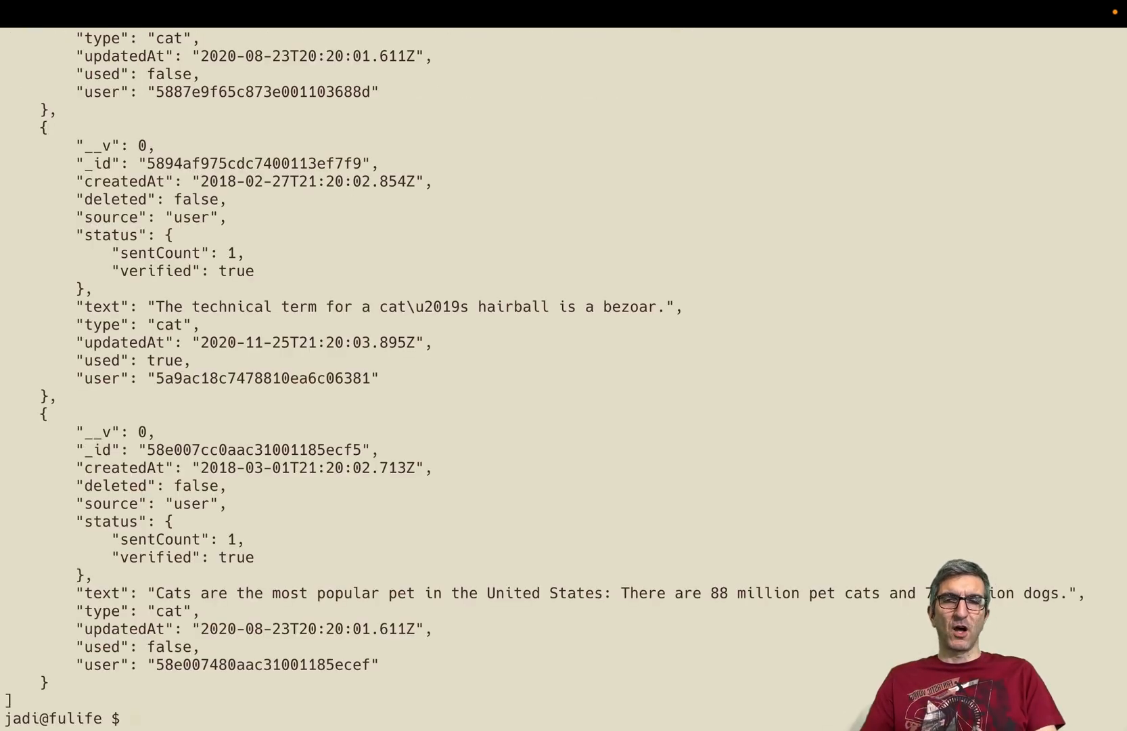
pyautogui.write('curl https://cat-fact.herokuapp.com/facts | python -m json.tool')
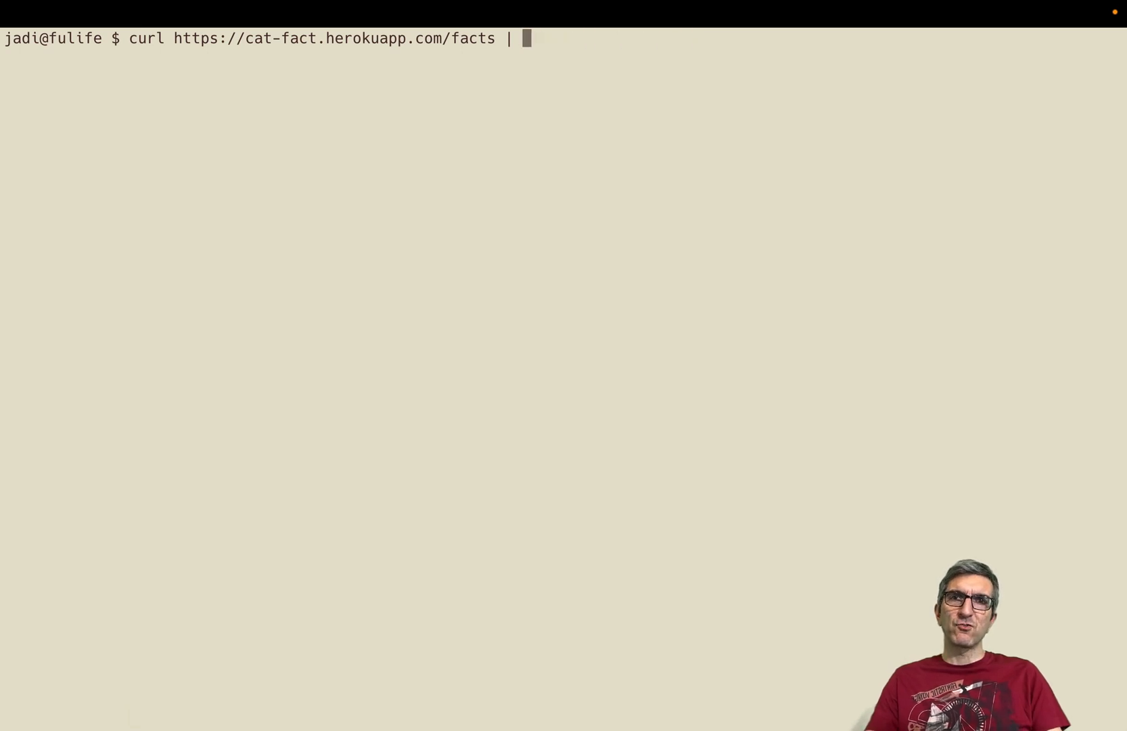
# Pipe the /facts curl output through jq, then through jq ".[0]" for the first fact
pyautogui.write('jq')
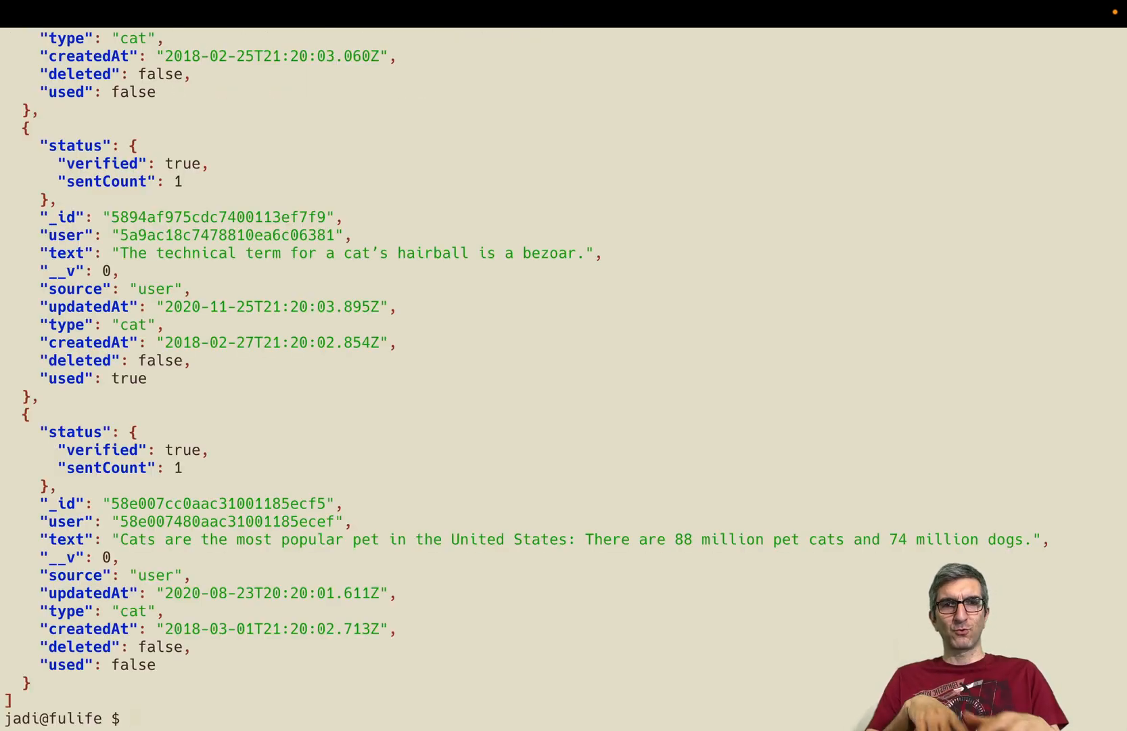
pyautogui.write('curl https://cat-fact.herokuapp.com/facts | jq')
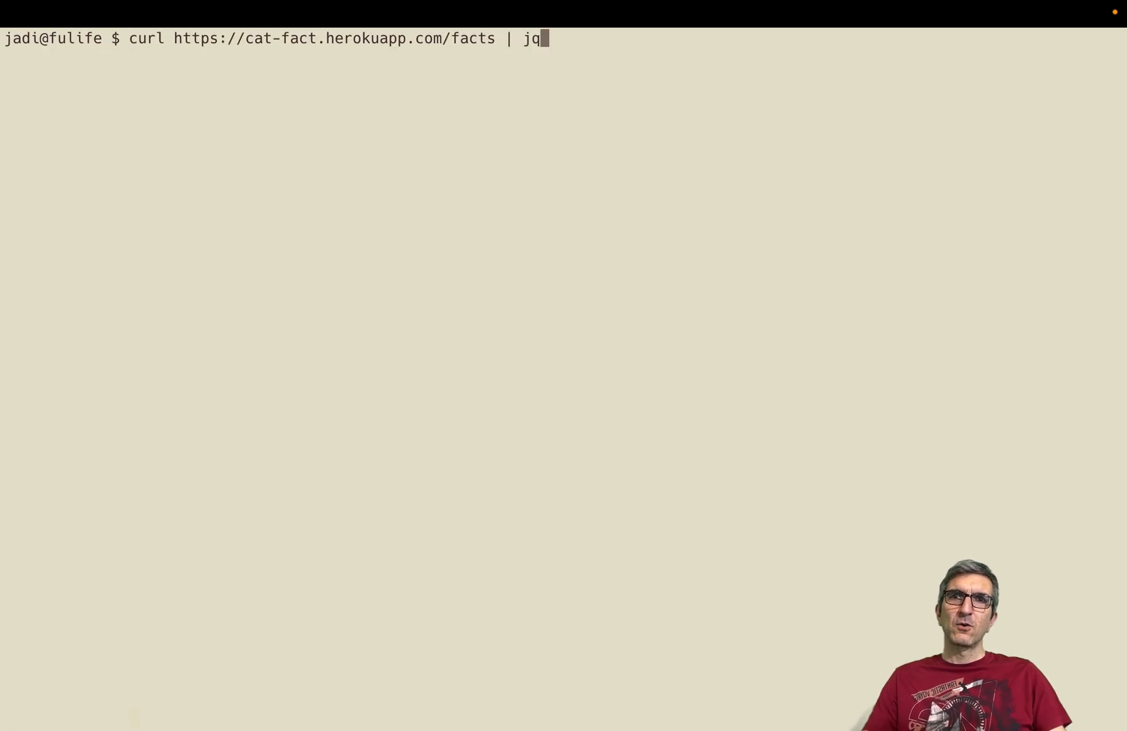
pyautogui.write('"[')
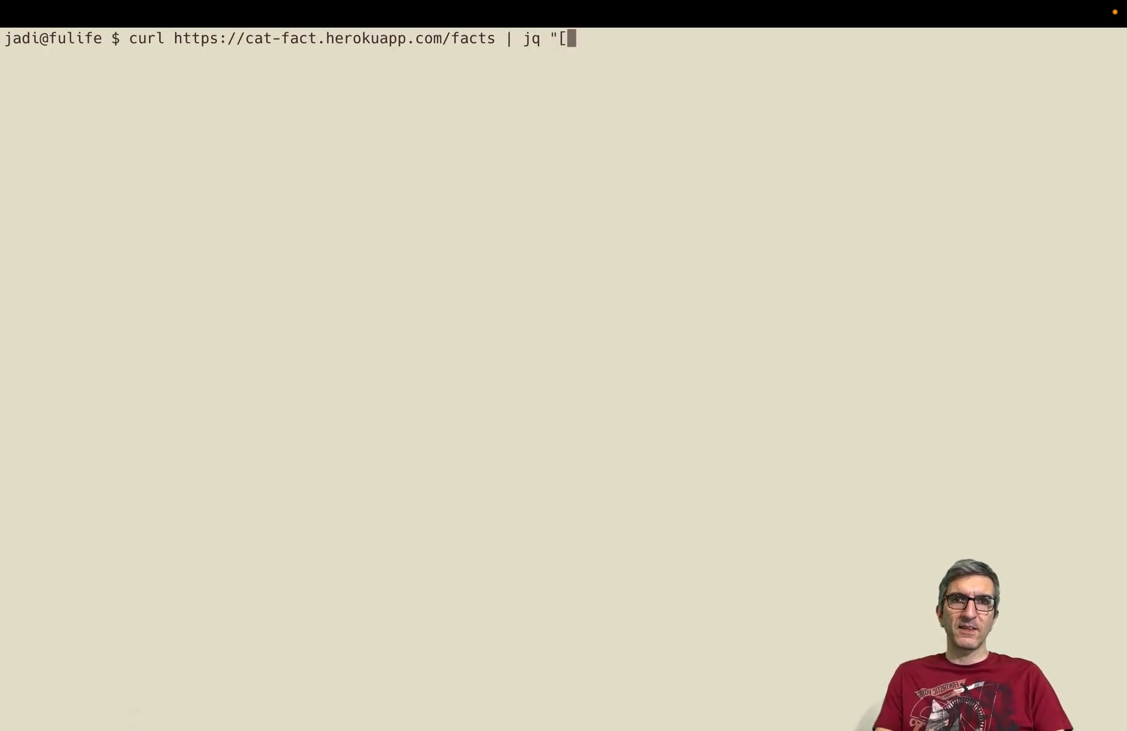
pyautogui.write('0]')
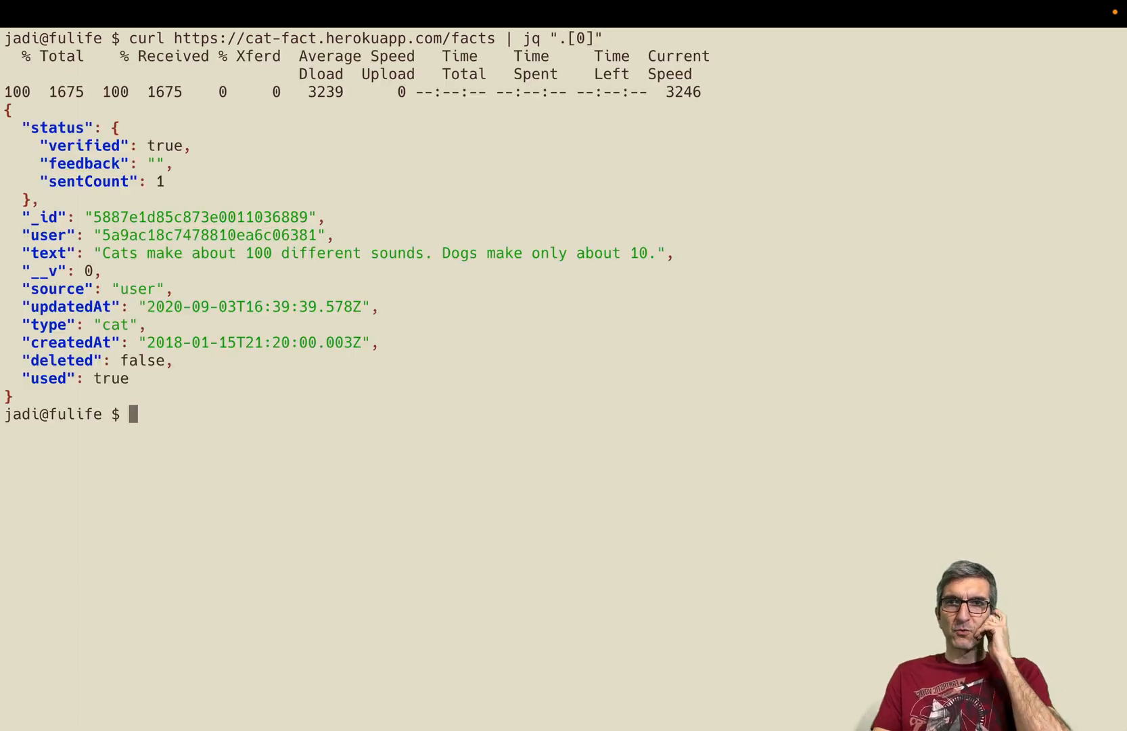
pyautogui.moveTo(338, 47)
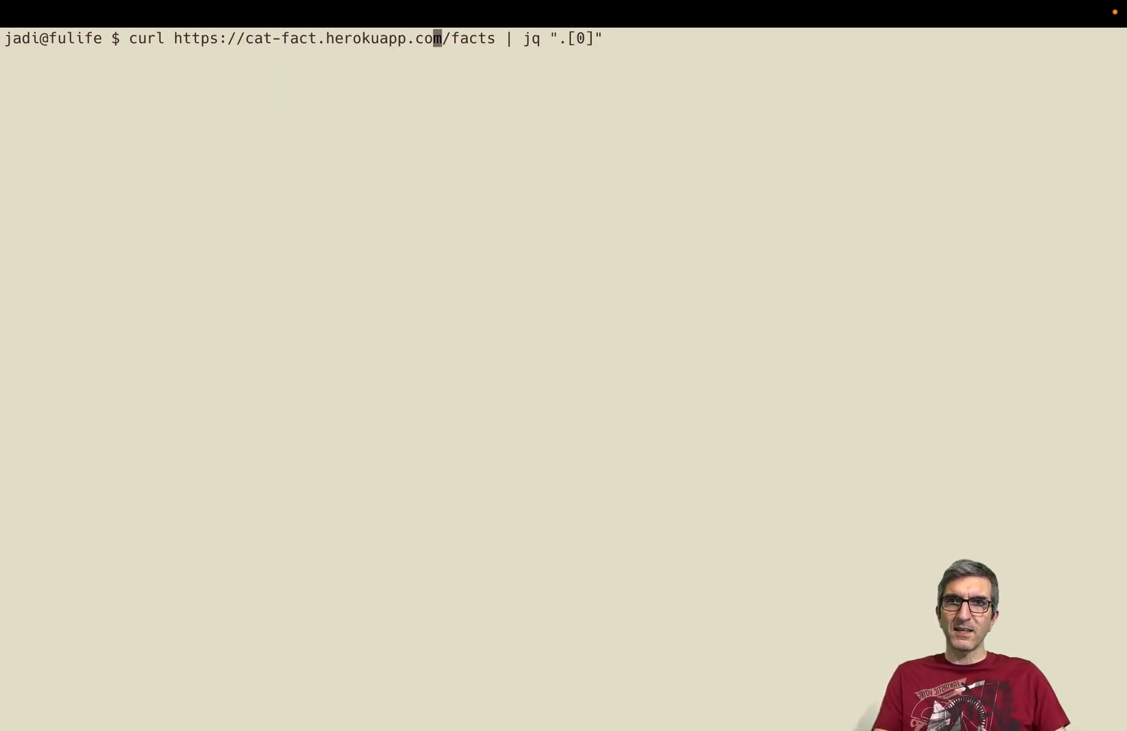
pyautogui.write('-')
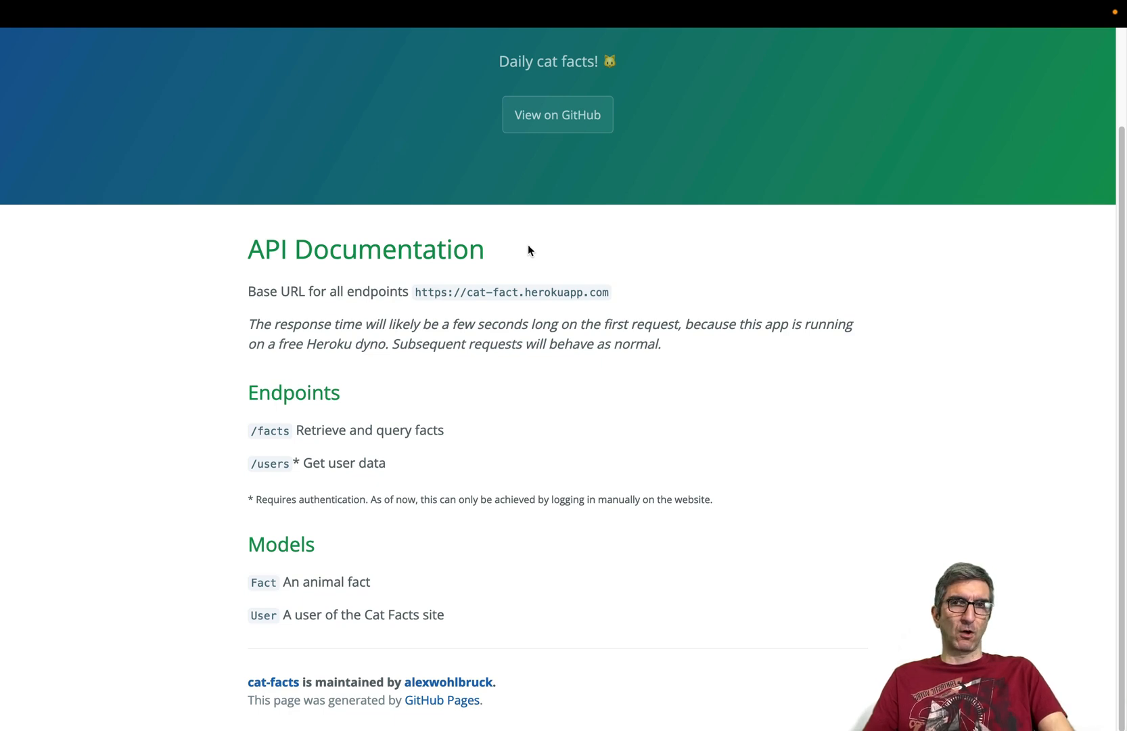
pyautogui.moveTo(529, 278)
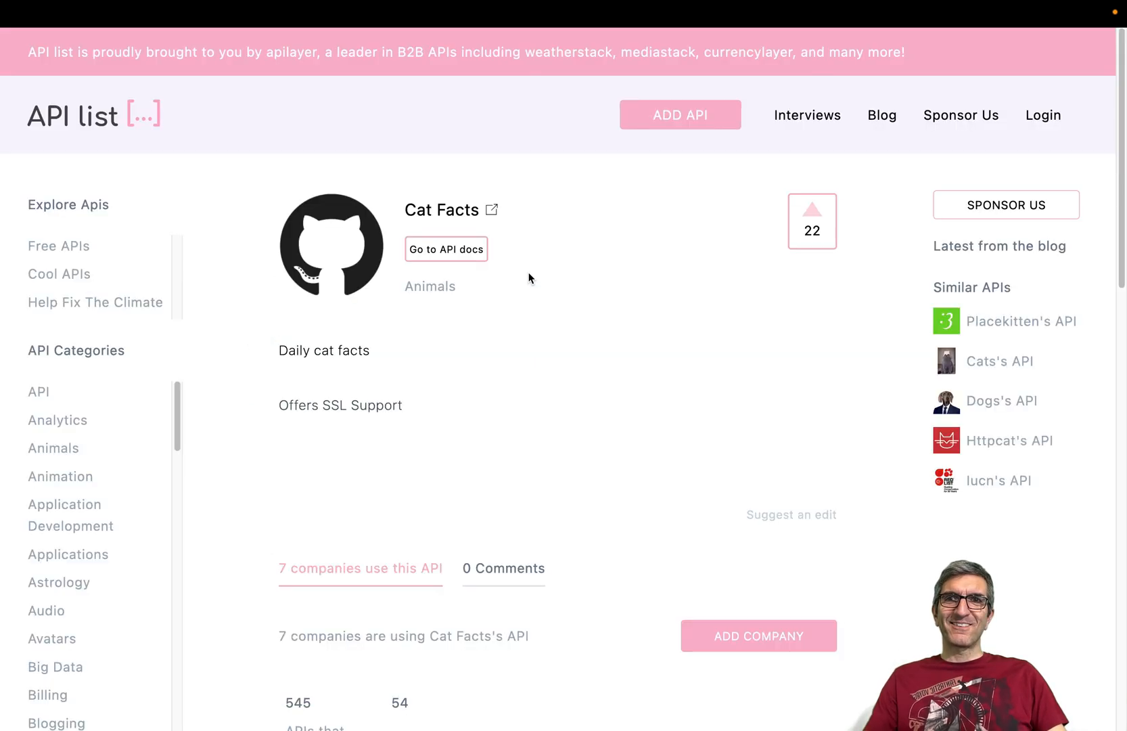
pyautogui.moveTo(215, 332)
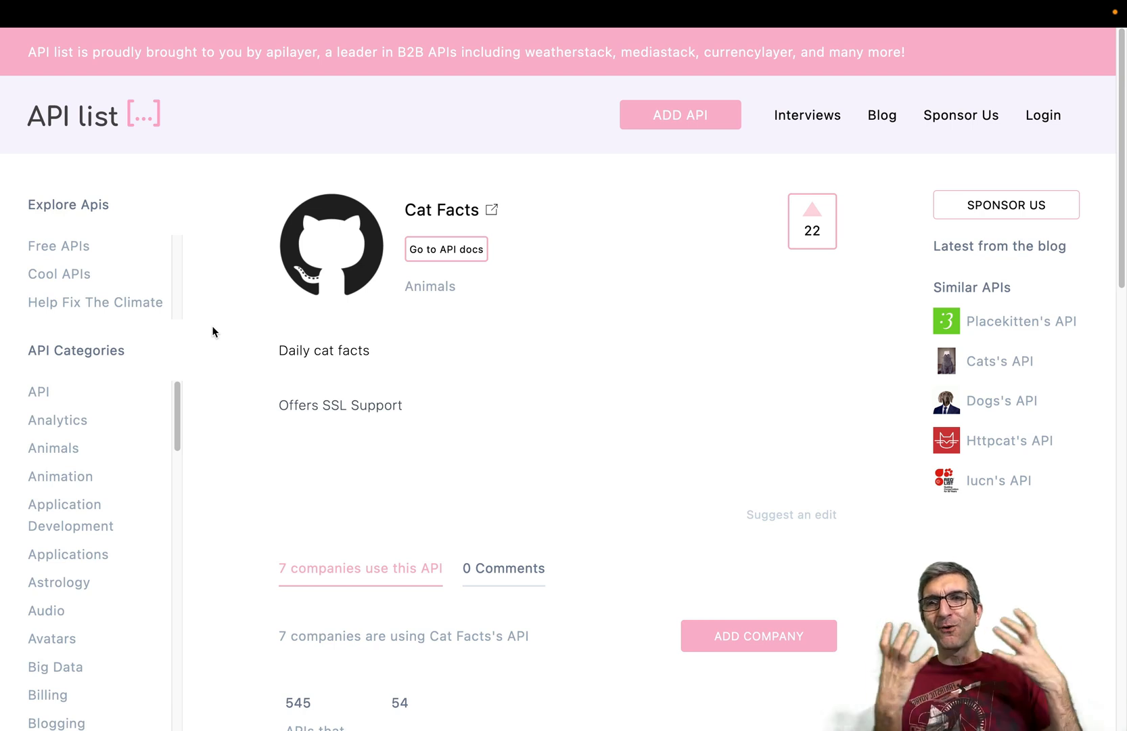
pyautogui.moveTo(307, 366)
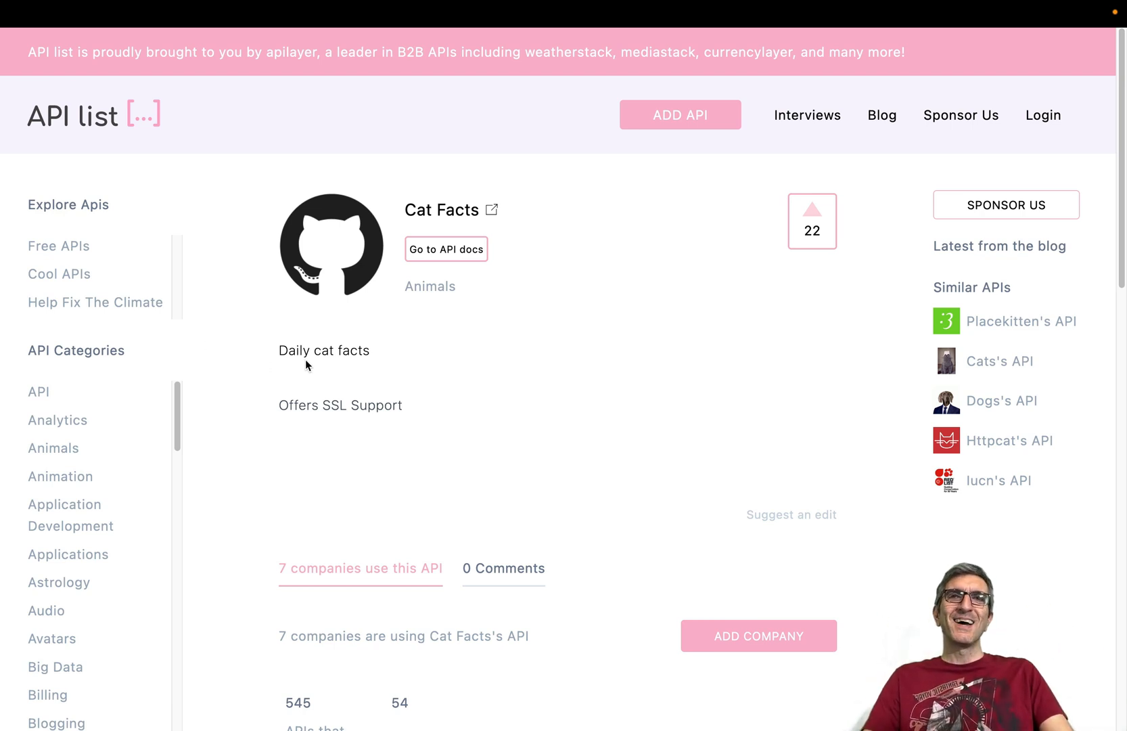